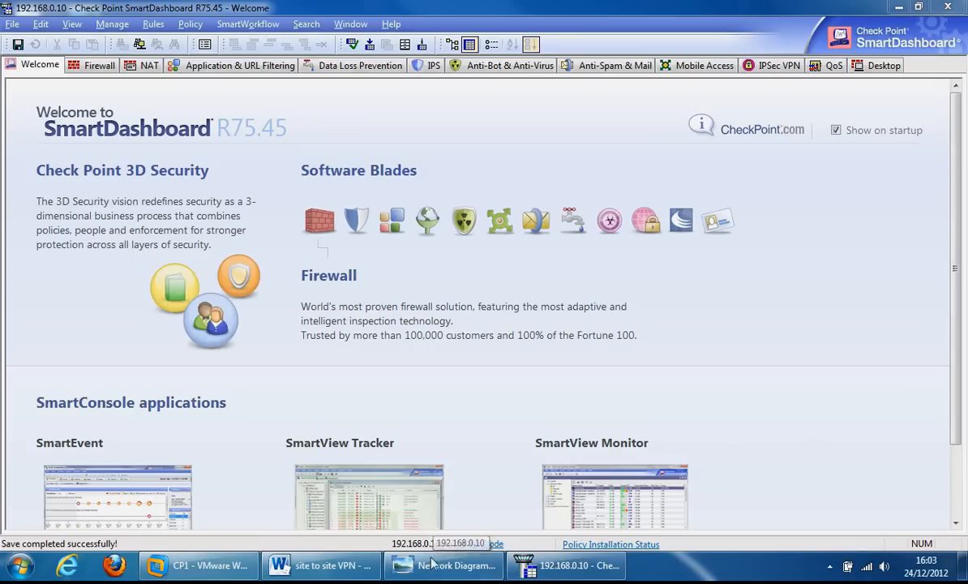
Check the site-to-site diagram, then show the Firewall rule base and the Networks object options
left_click(444, 565)
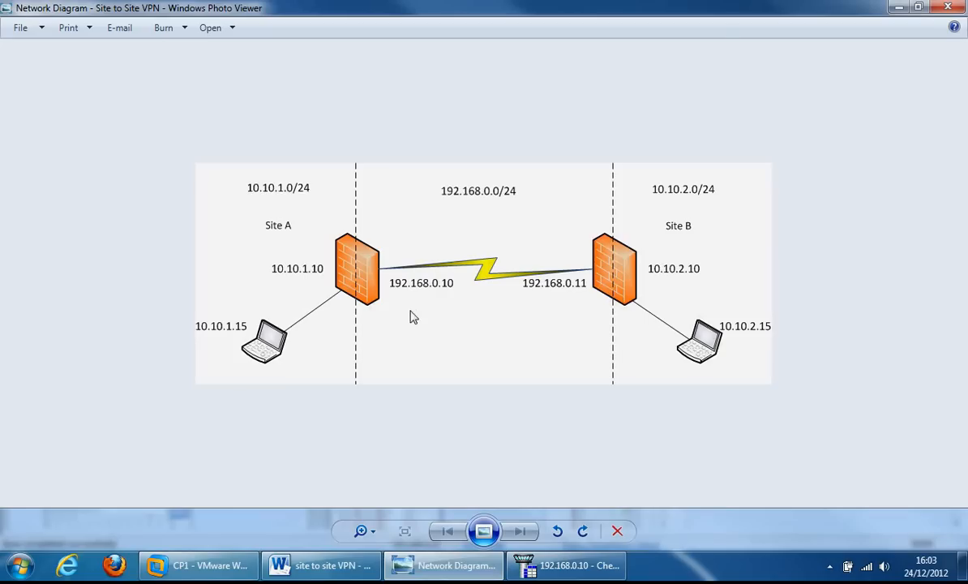
mouse_move(443, 343)
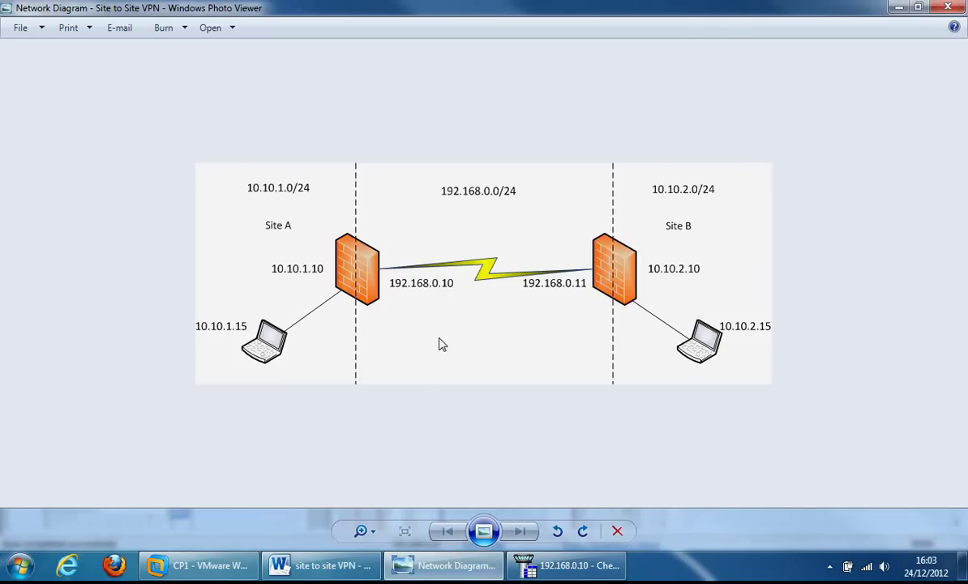
mouse_move(833, 246)
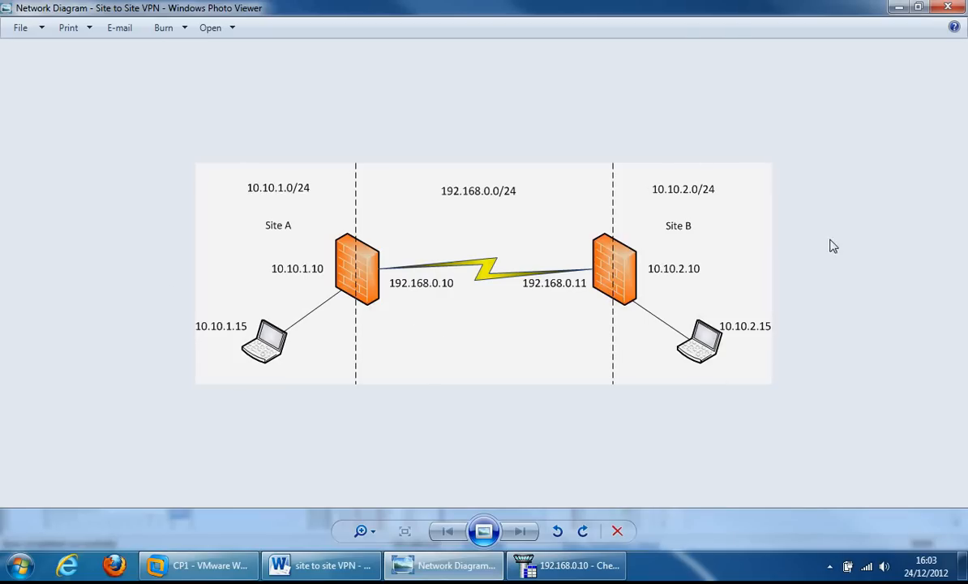
mouse_move(721, 402)
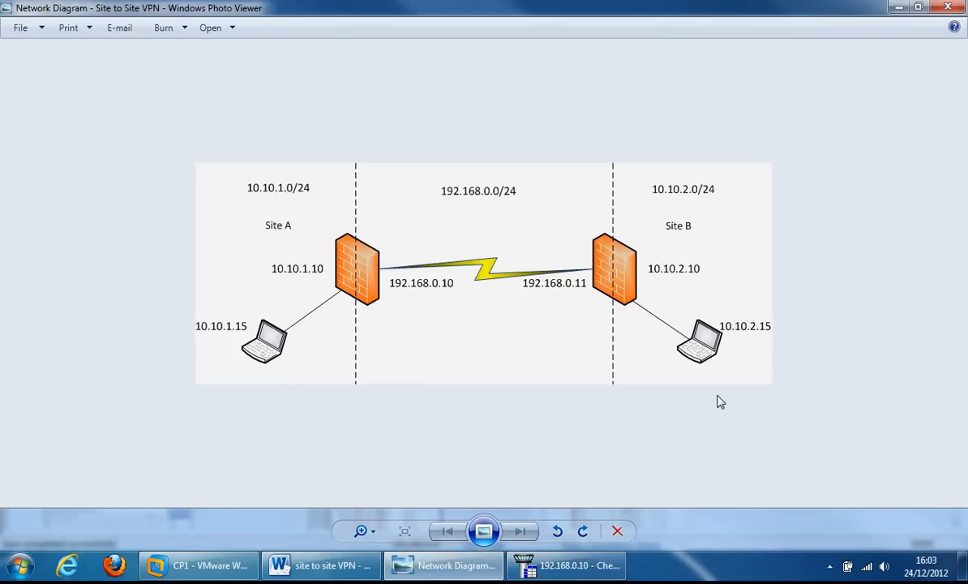
mouse_move(357, 279)
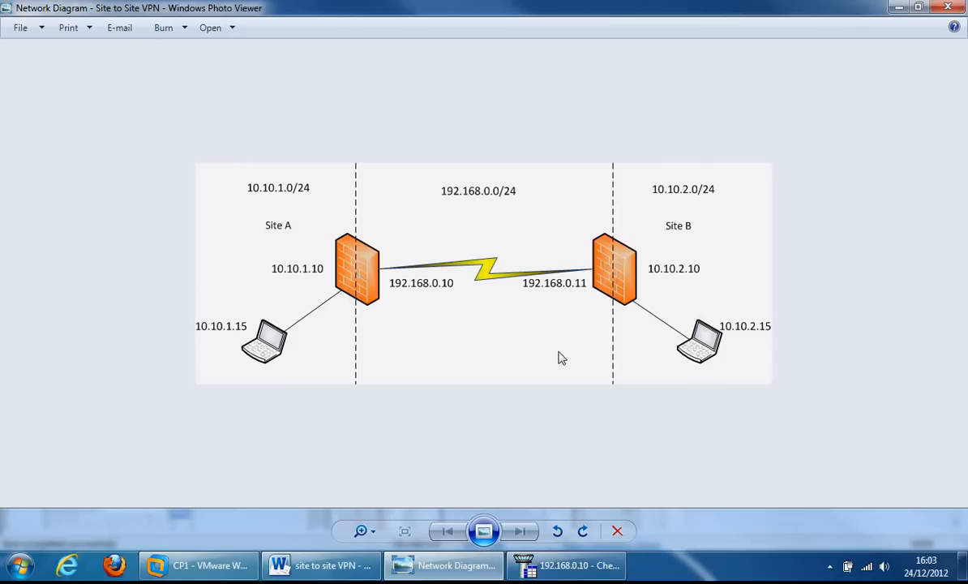
mouse_move(506, 435)
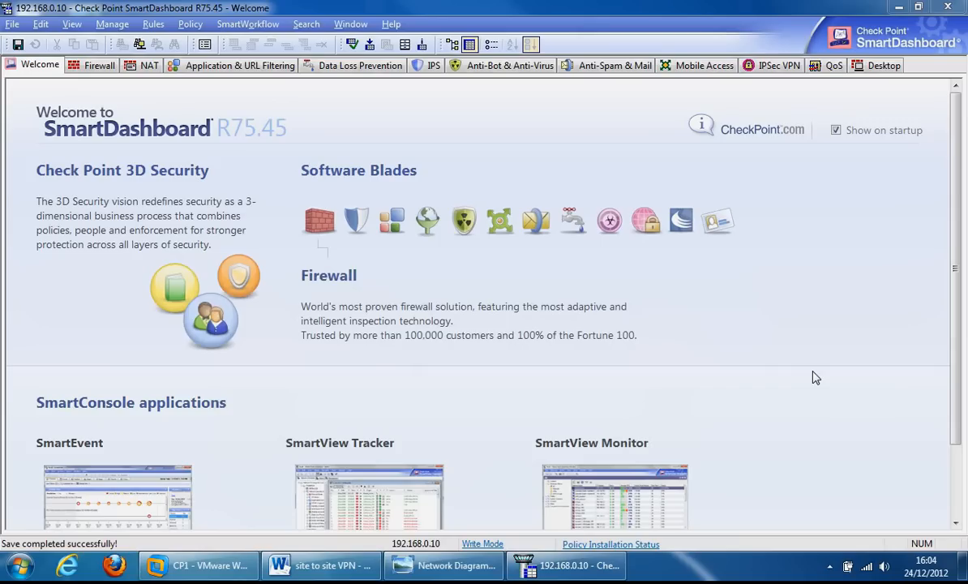
mouse_move(383, 407)
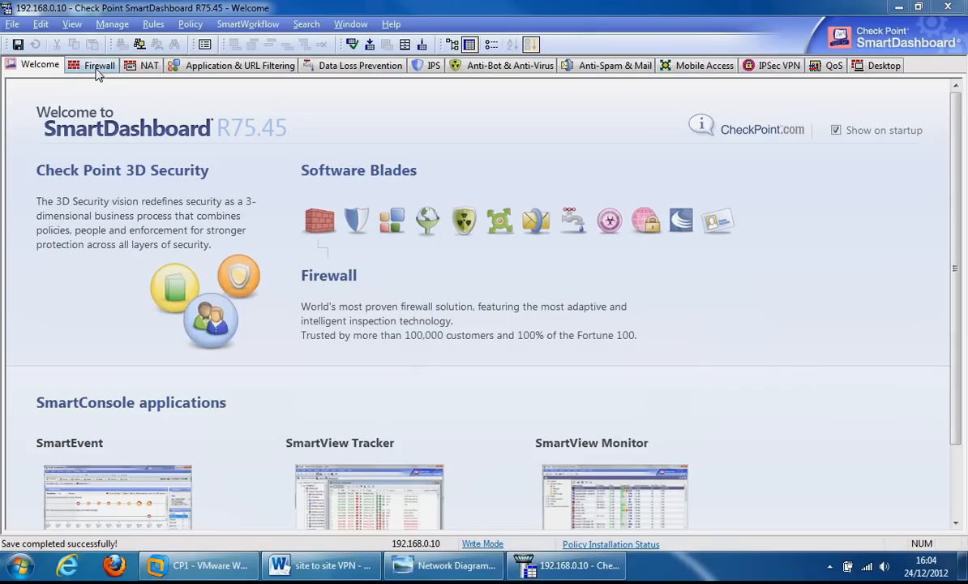
left_click(97, 65)
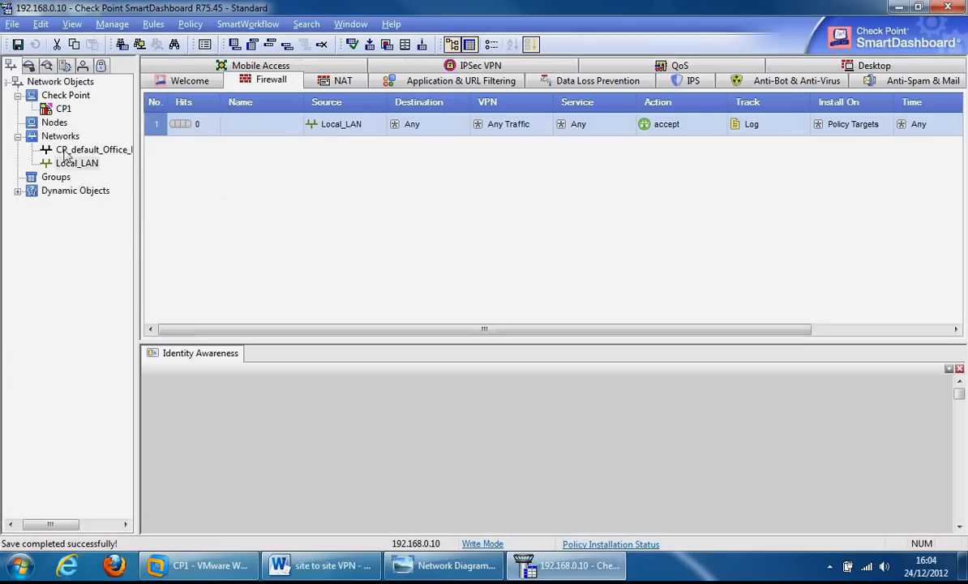
right_click(60, 136)
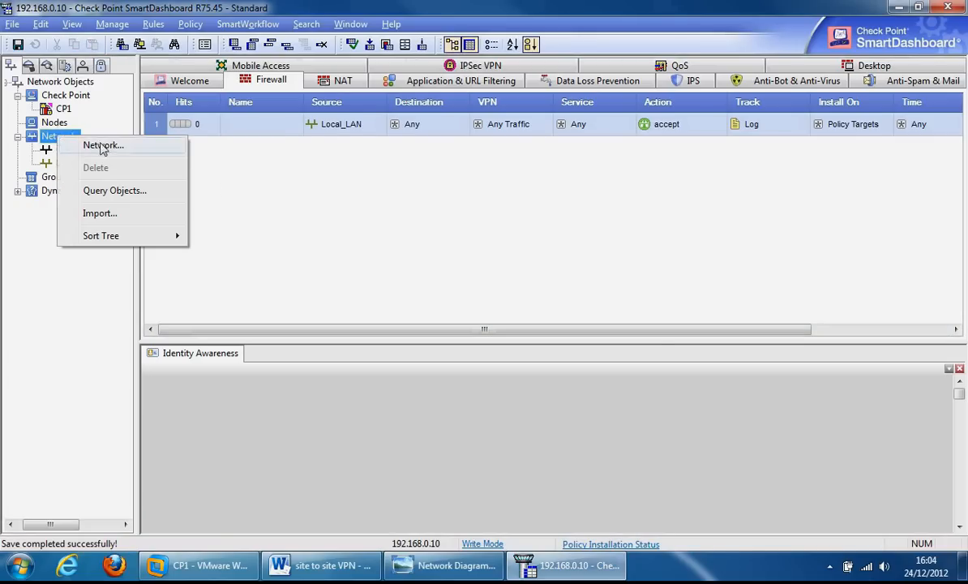
Create network Remote_VPN_LAN as 10.10.2.0 mask 255.255.255.0, checking Site B's subnet on the diagram
left_click(102, 146)
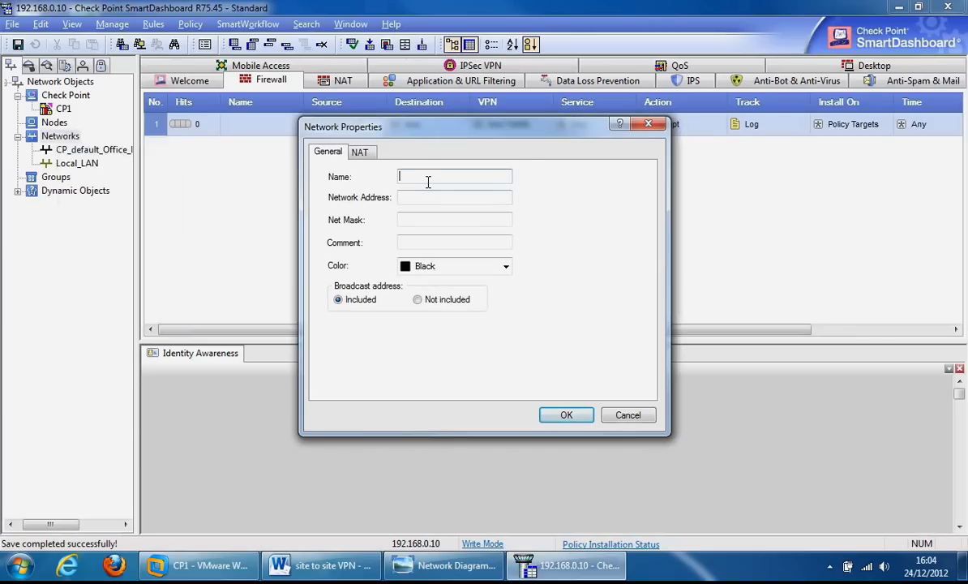
type("Remote_VPN_LA")
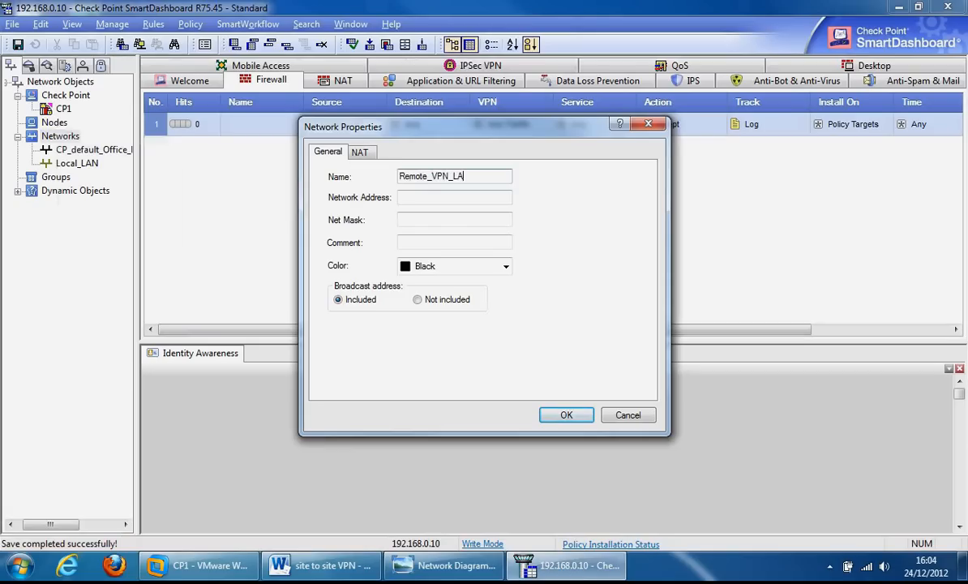
left_click(454, 197)
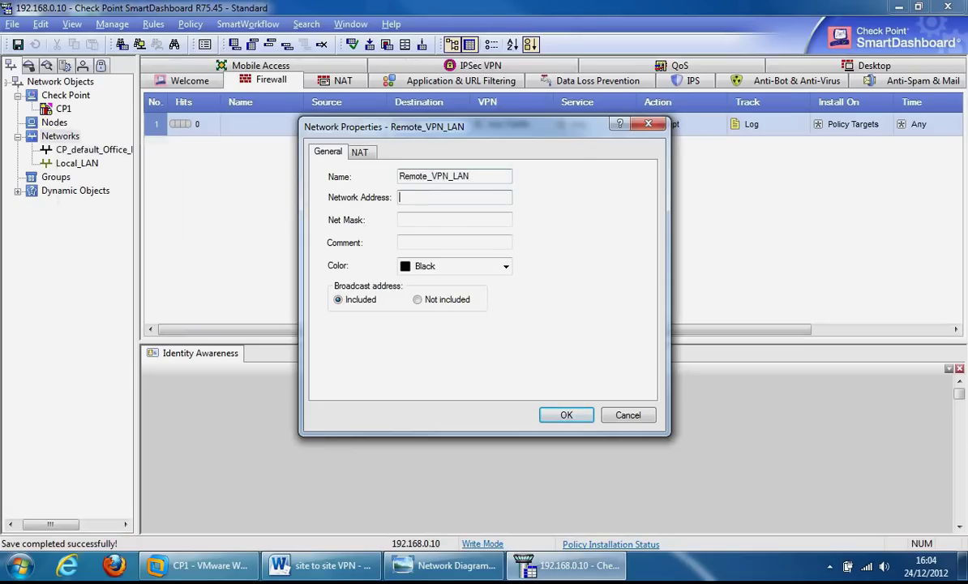
mouse_move(379, 207)
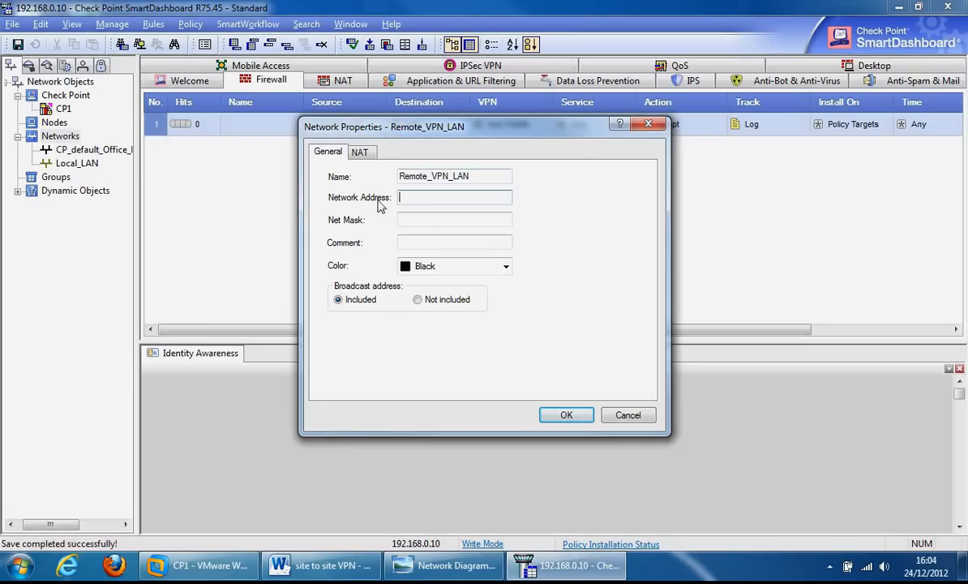
left_click(444, 564)
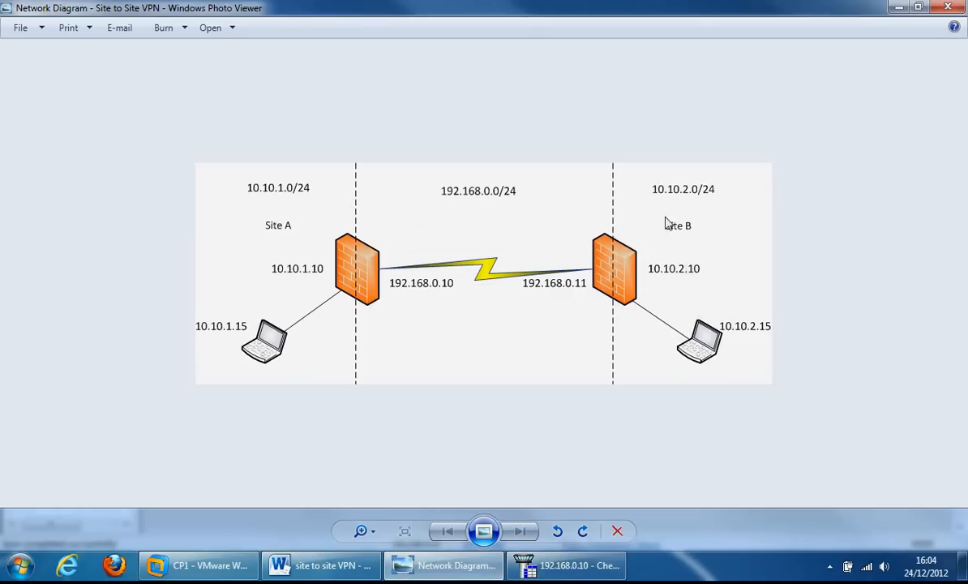
mouse_move(690, 204)
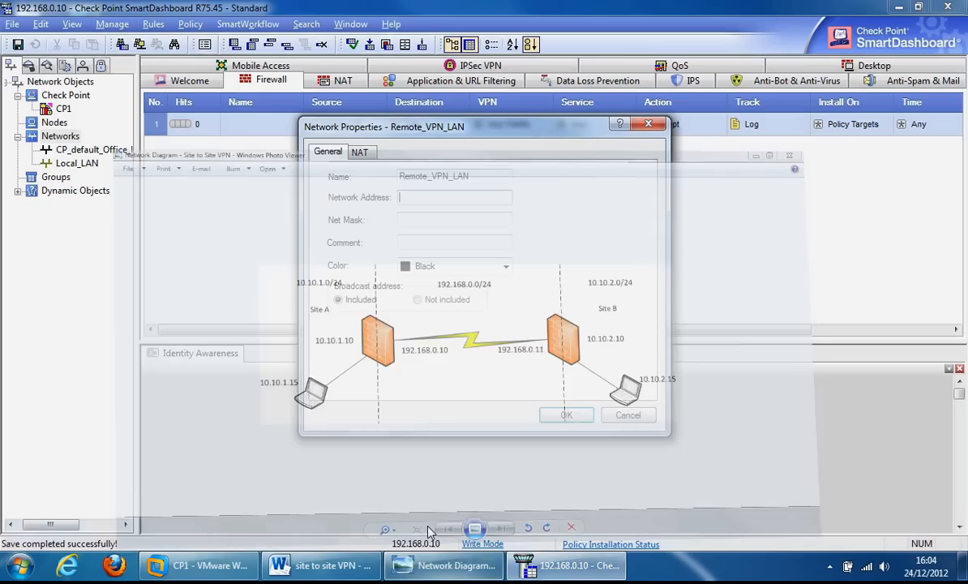
type("10.10.2.0")
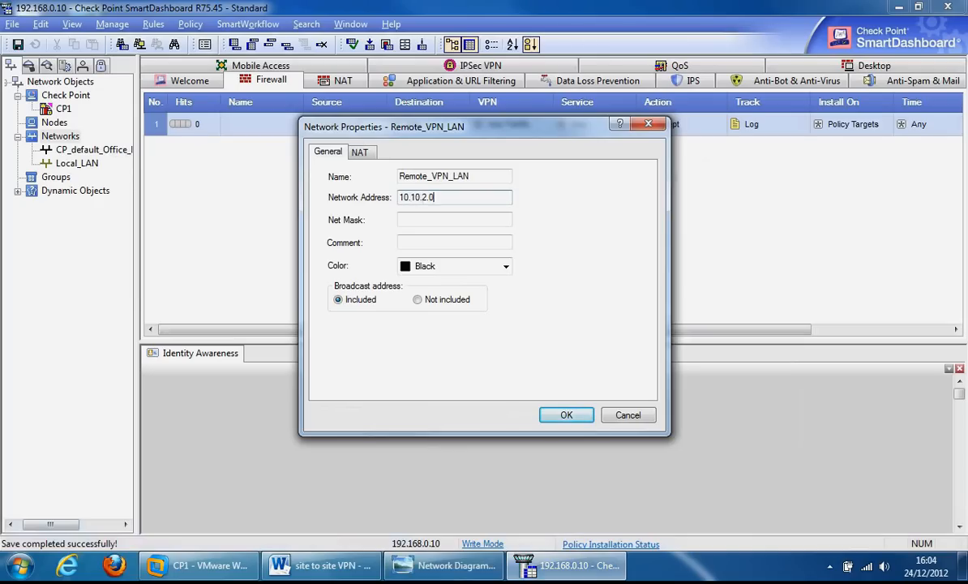
type("255.255.255.")
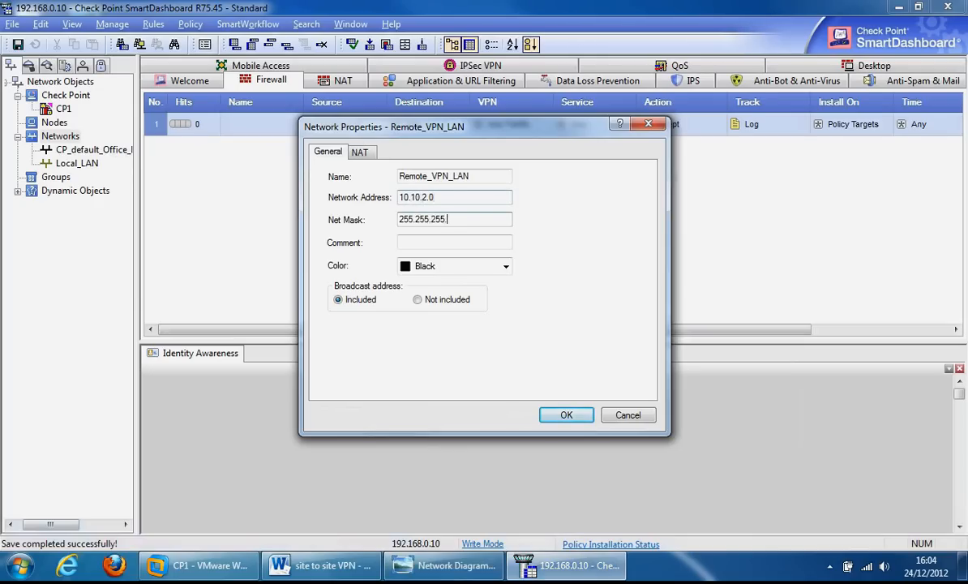
type("0")
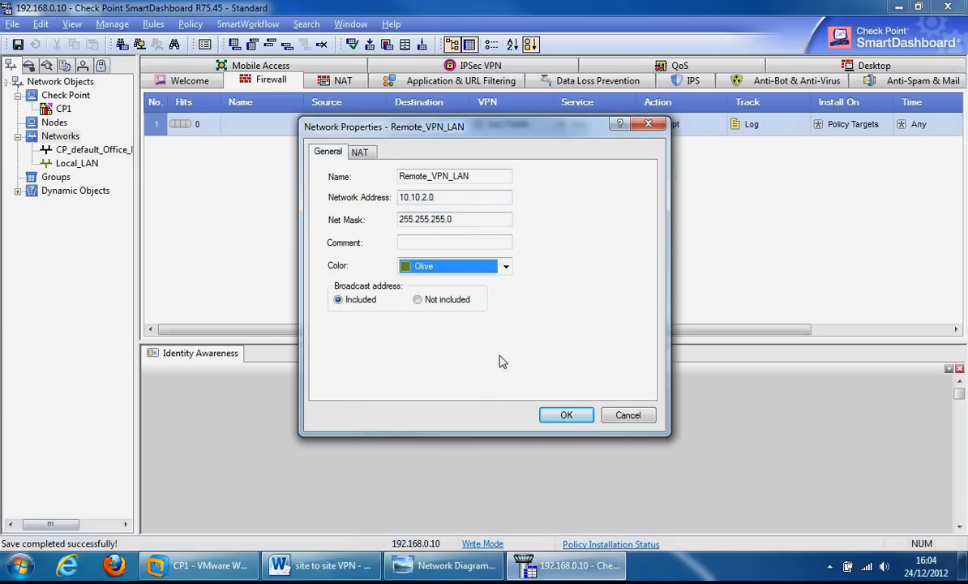
left_click(566, 415)
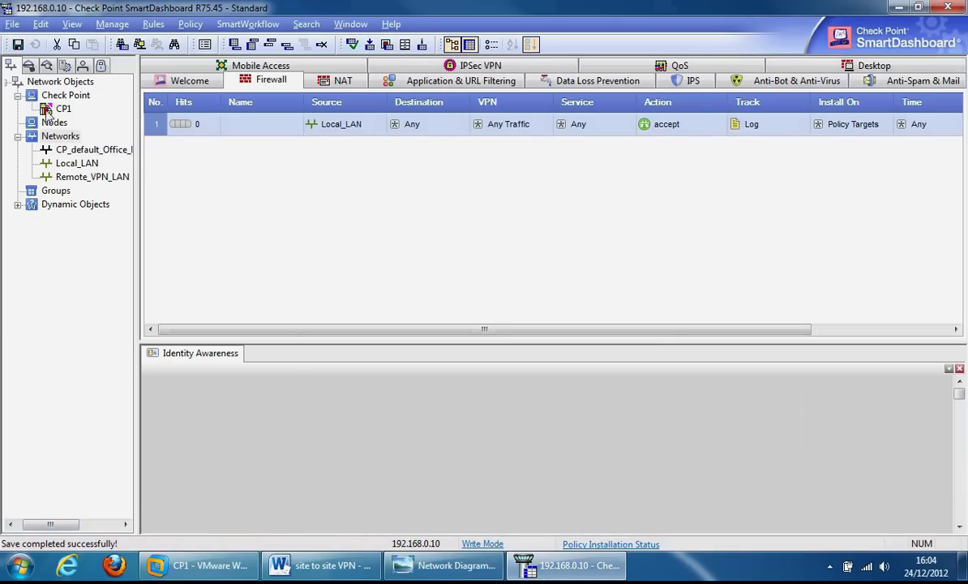
left_click(445, 564)
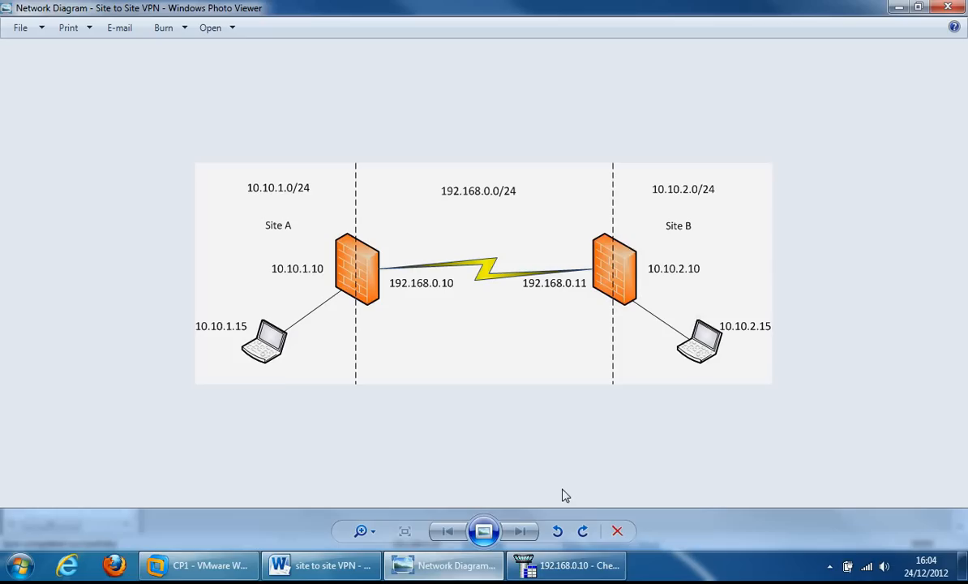
mouse_move(522, 285)
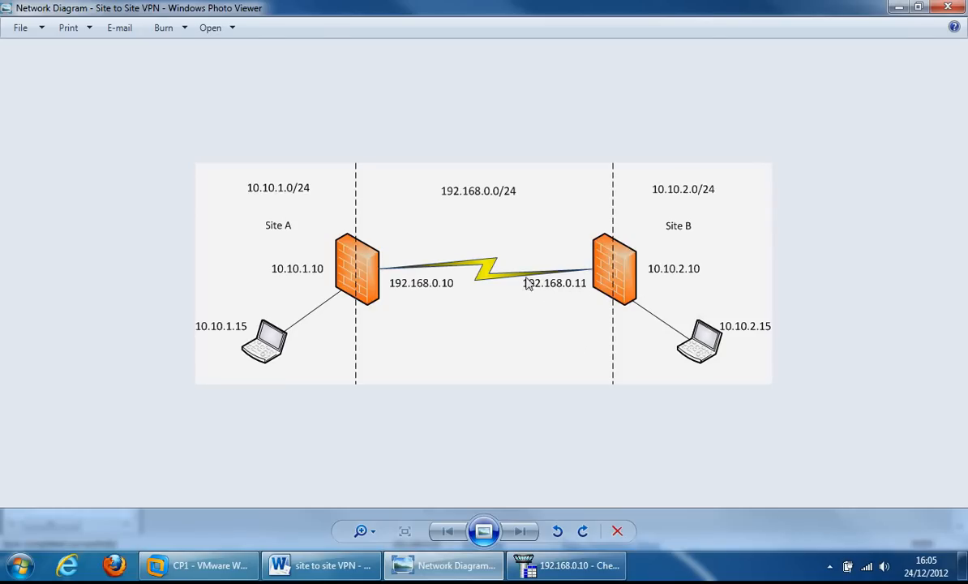
mouse_move(581, 296)
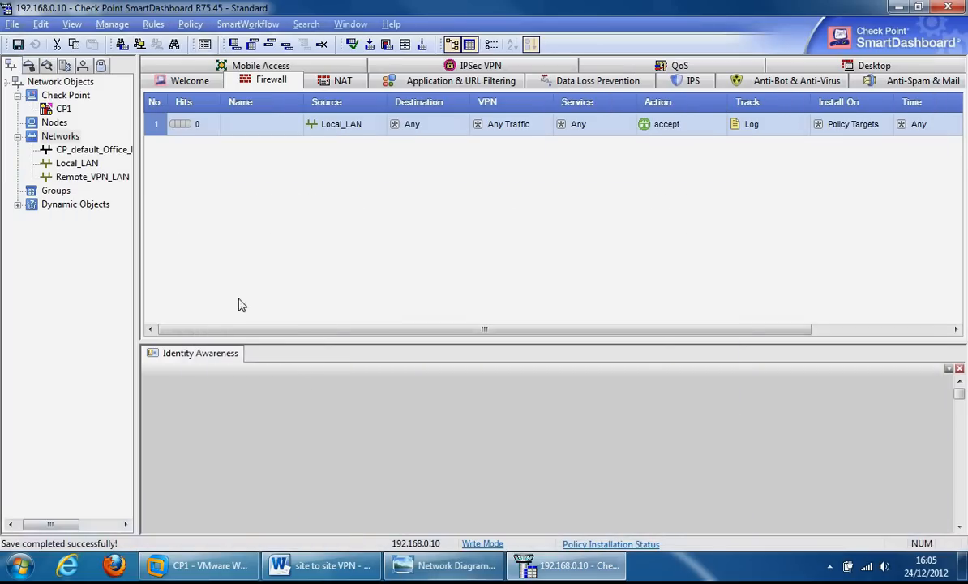
Show the new-object choices for the Network Objects tree root
left_click(64, 81)
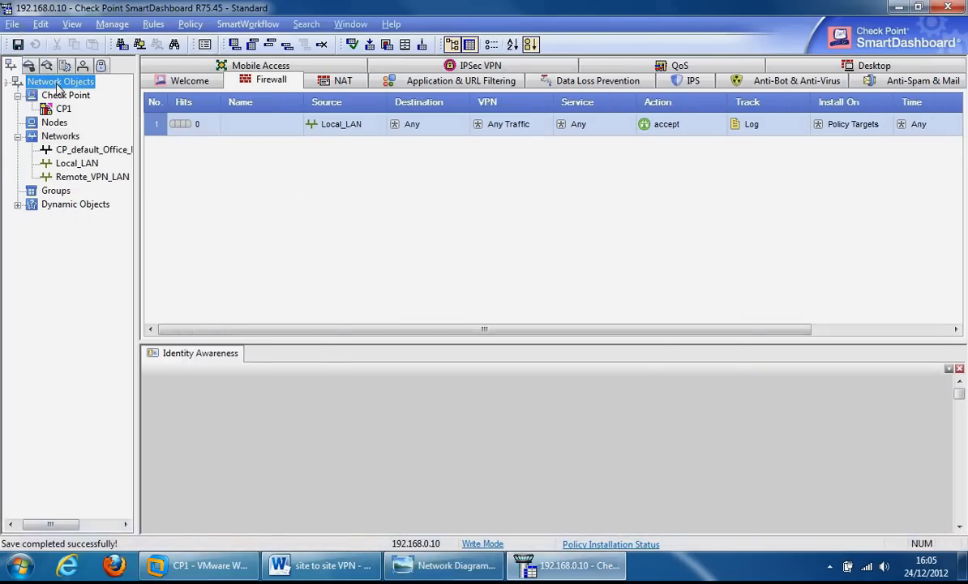
right_click(55, 81)
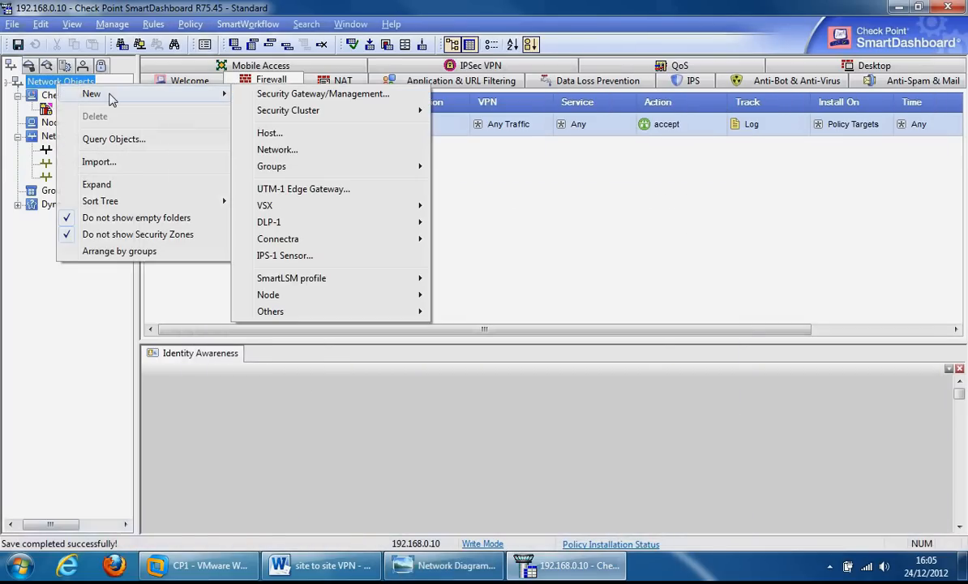
mouse_move(342, 285)
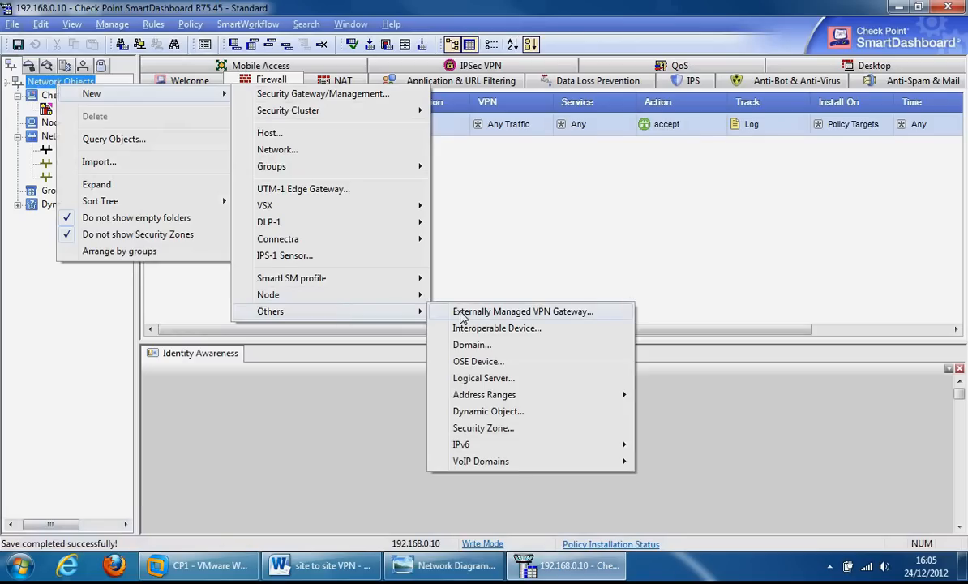
mouse_move(489, 311)
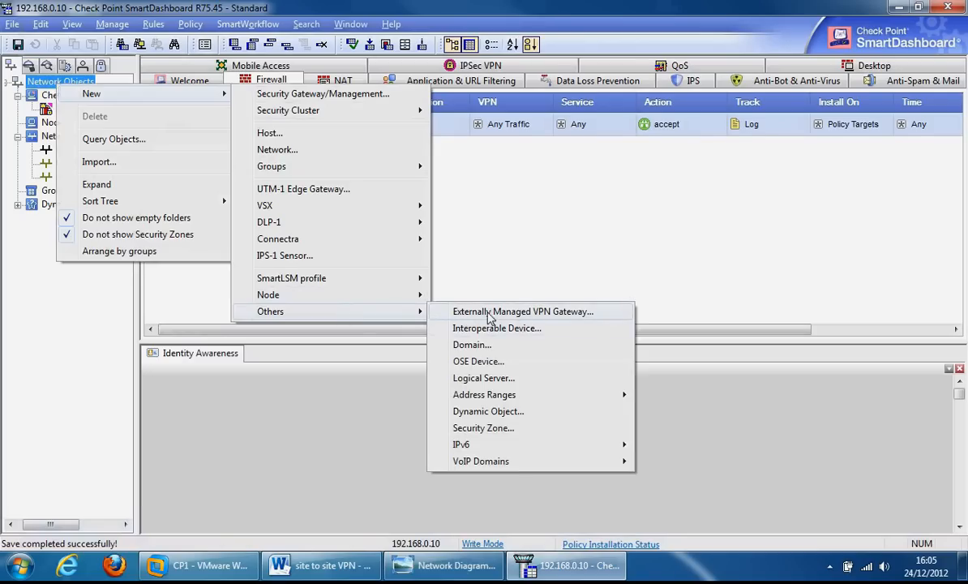
mouse_move(519, 317)
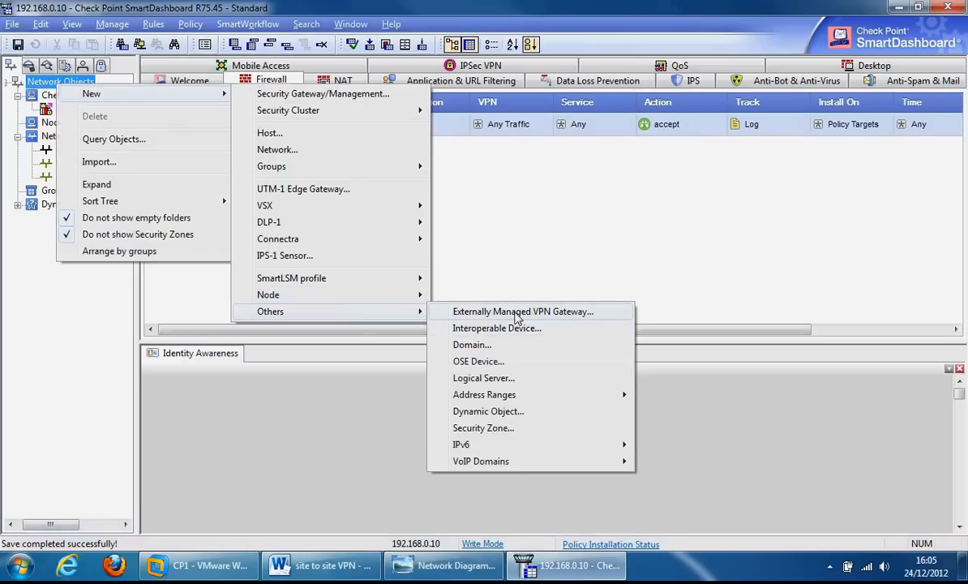
mouse_move(489, 334)
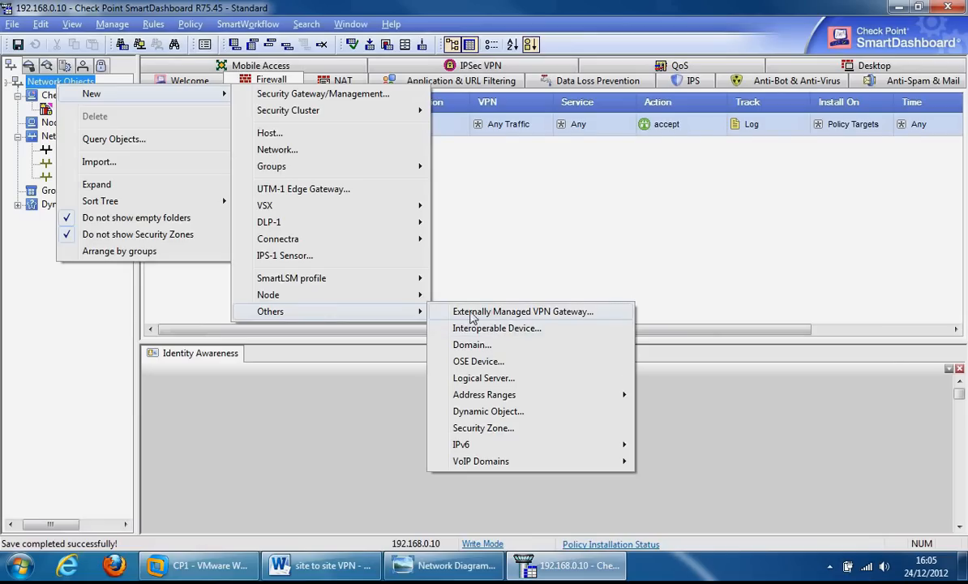
mouse_move(504, 315)
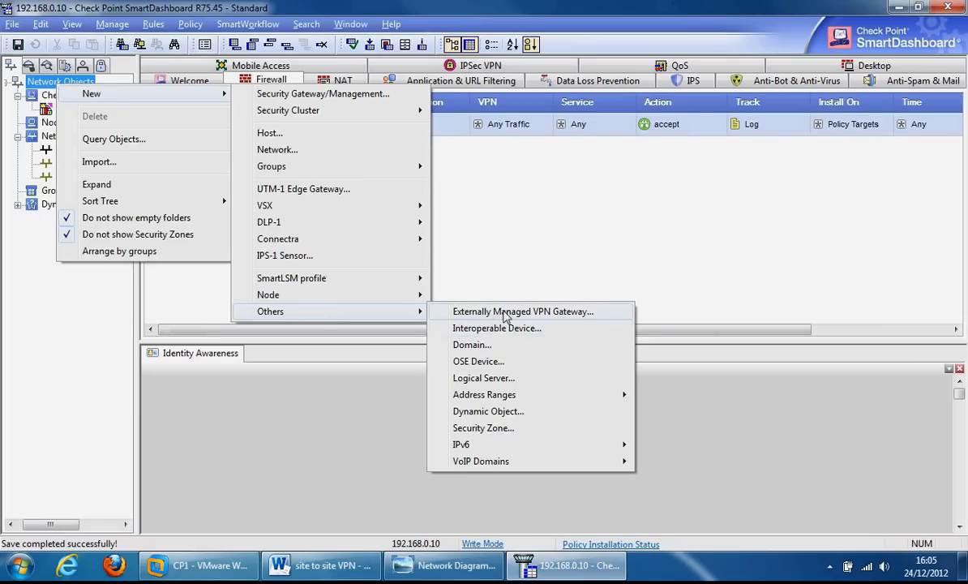
Start an externally managed gateway Remote_VPN_Gateway at 192.168.0.11 with Gaia as its OS
left_click(527, 311)
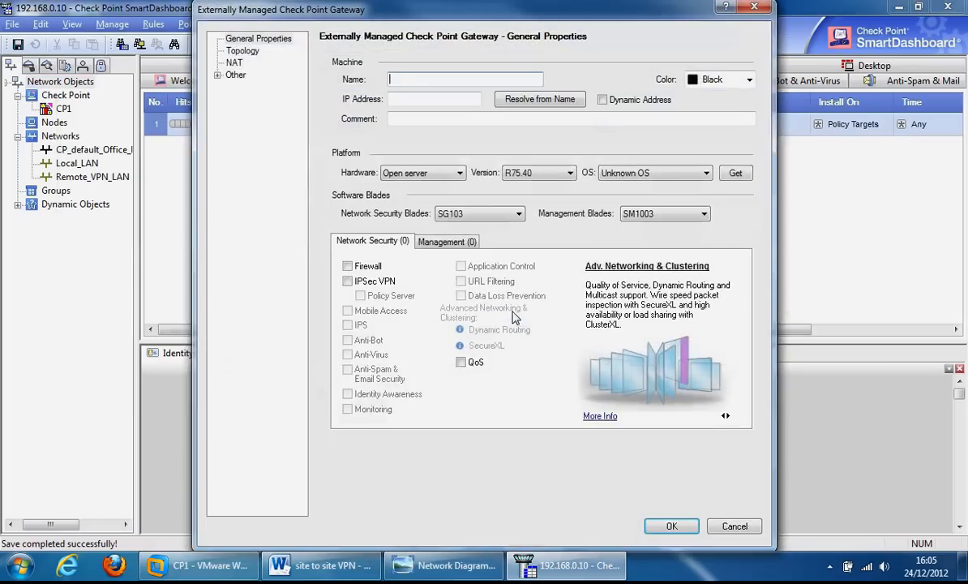
mouse_move(491, 282)
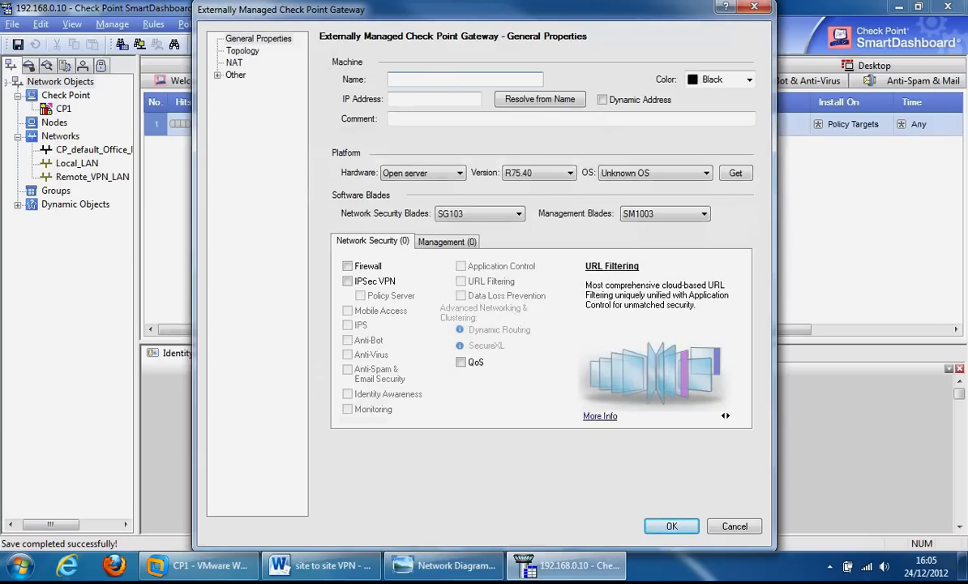
type("Remote_VPN_")
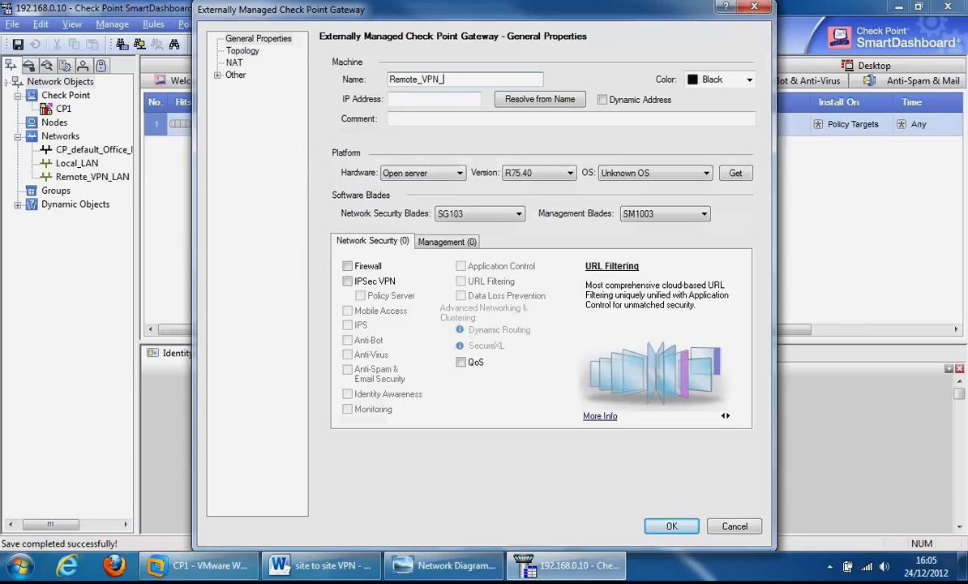
type("Gate")
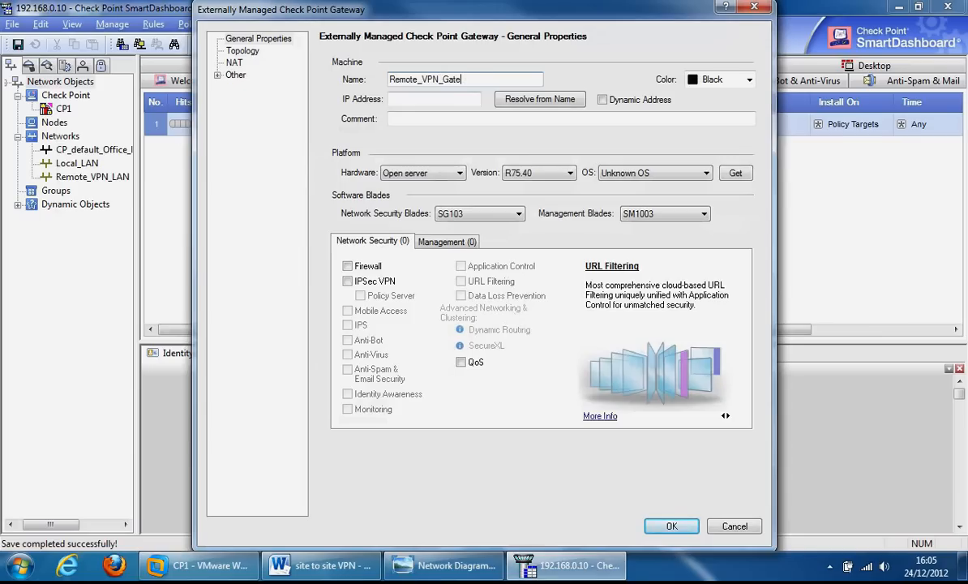
type("way")
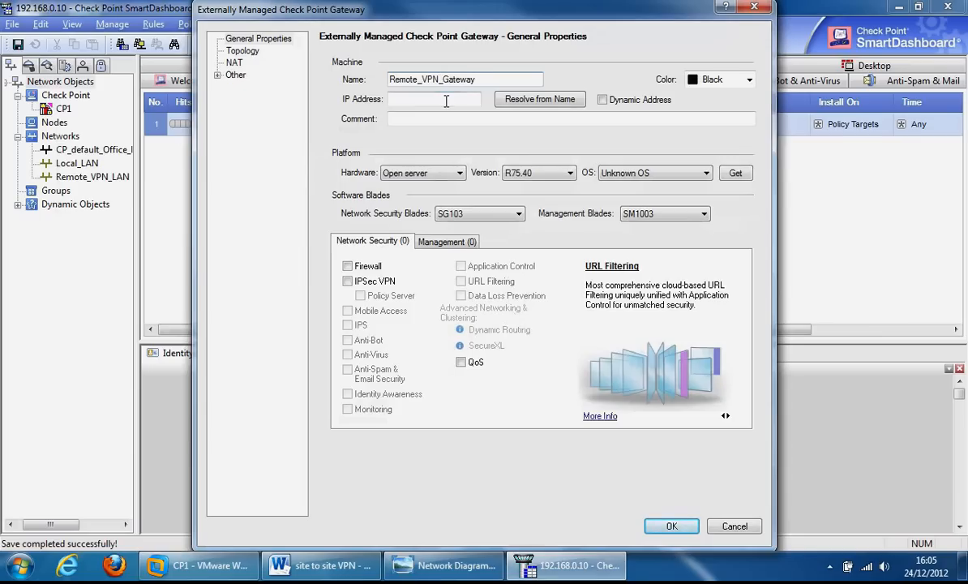
type("192.168.0.11")
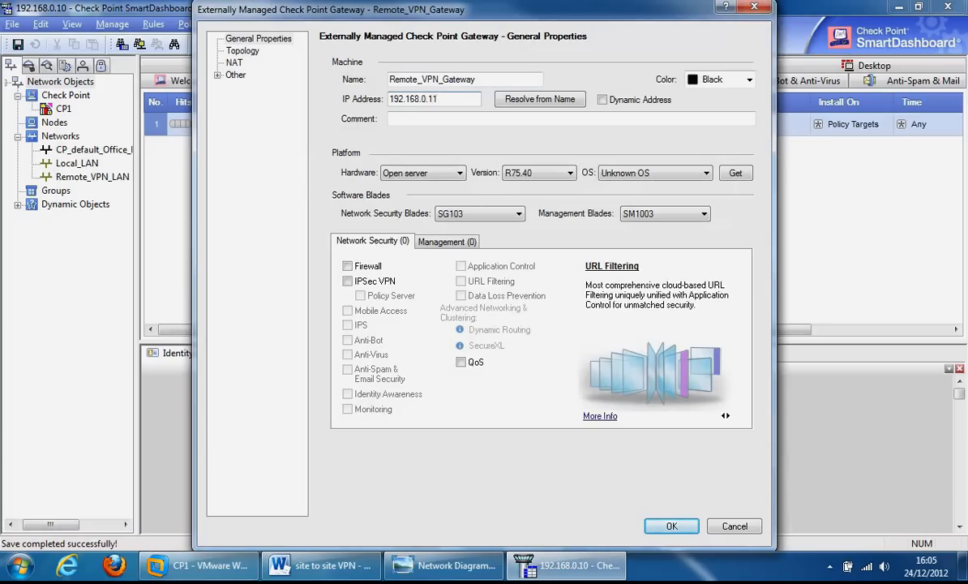
left_click(707, 172)
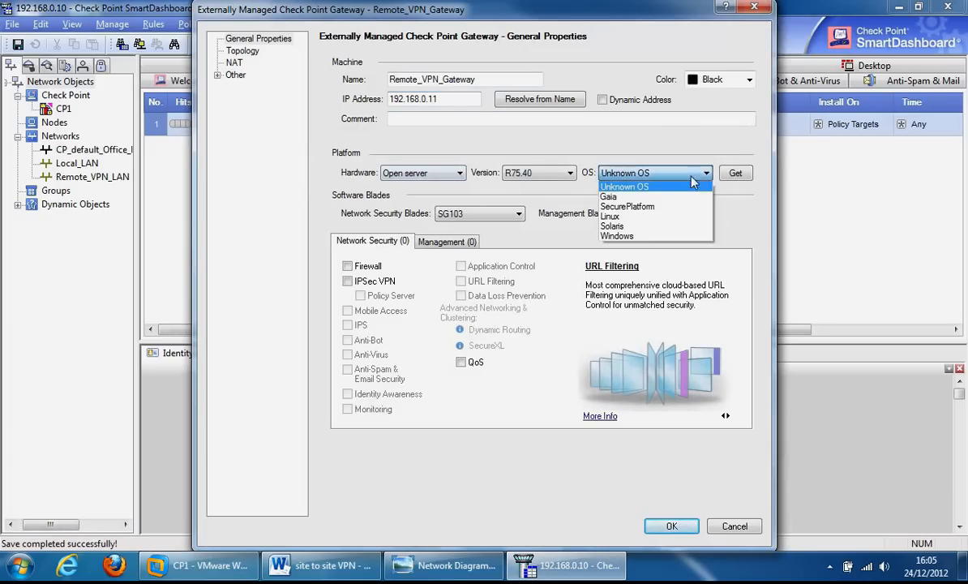
left_click(610, 196)
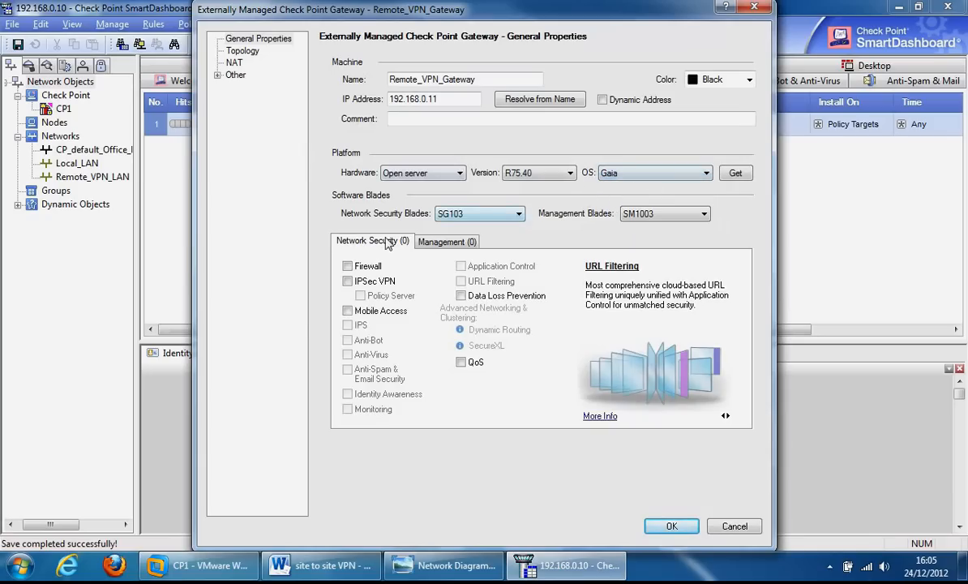
Enable the IPsec VPN blade, attempt to save and dismiss the topology warning to keep editing
left_click(347, 280)
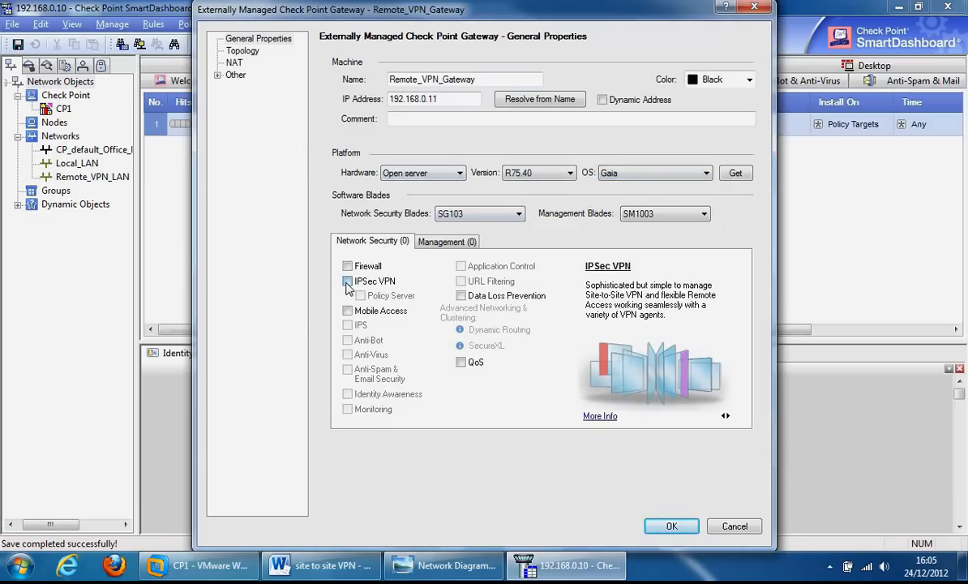
left_click(347, 282)
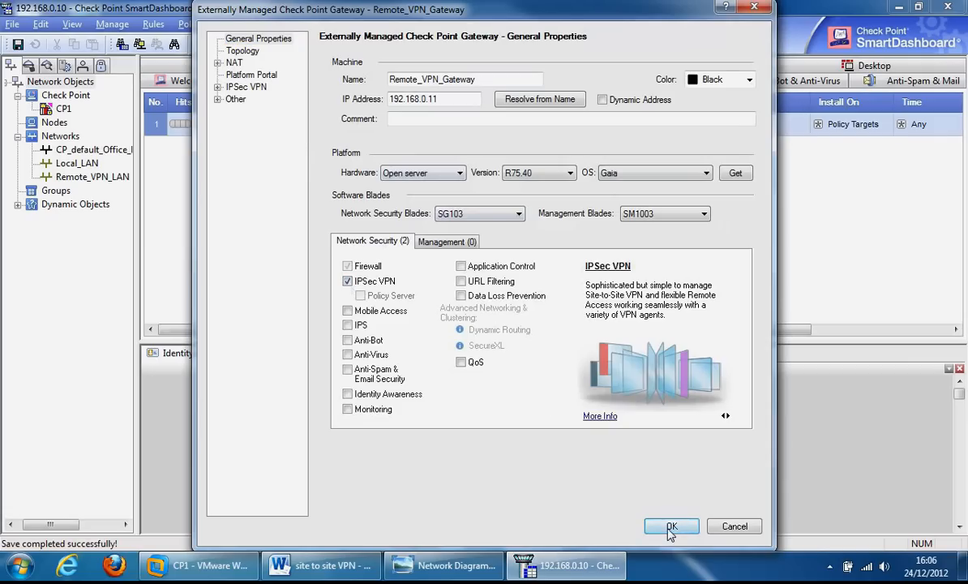
left_click(672, 526)
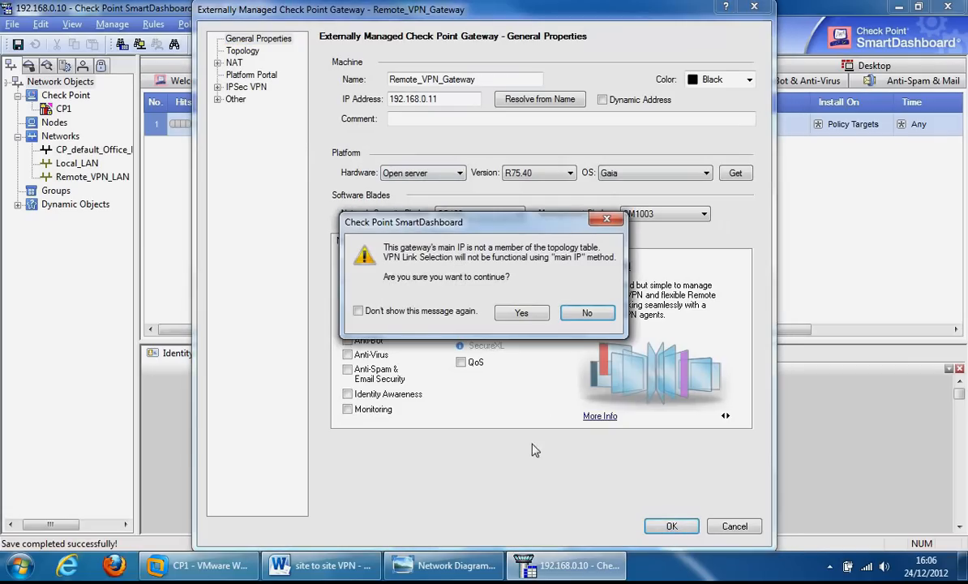
mouse_move(431, 256)
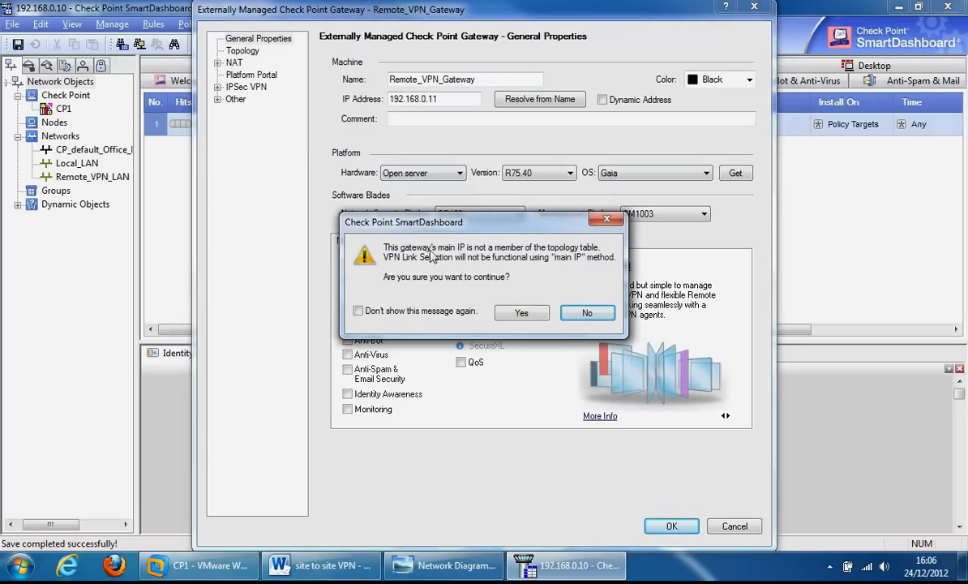
mouse_move(564, 259)
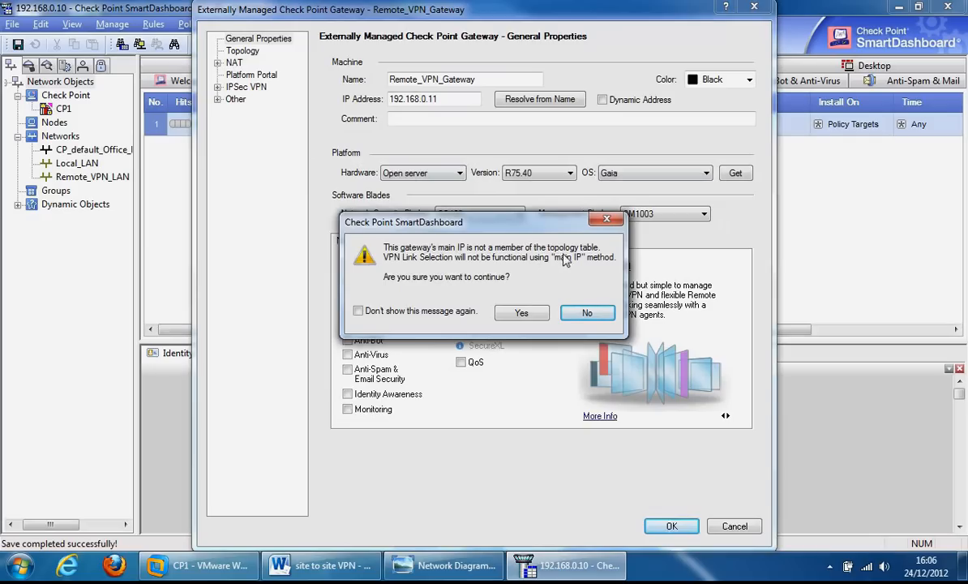
mouse_move(446, 266)
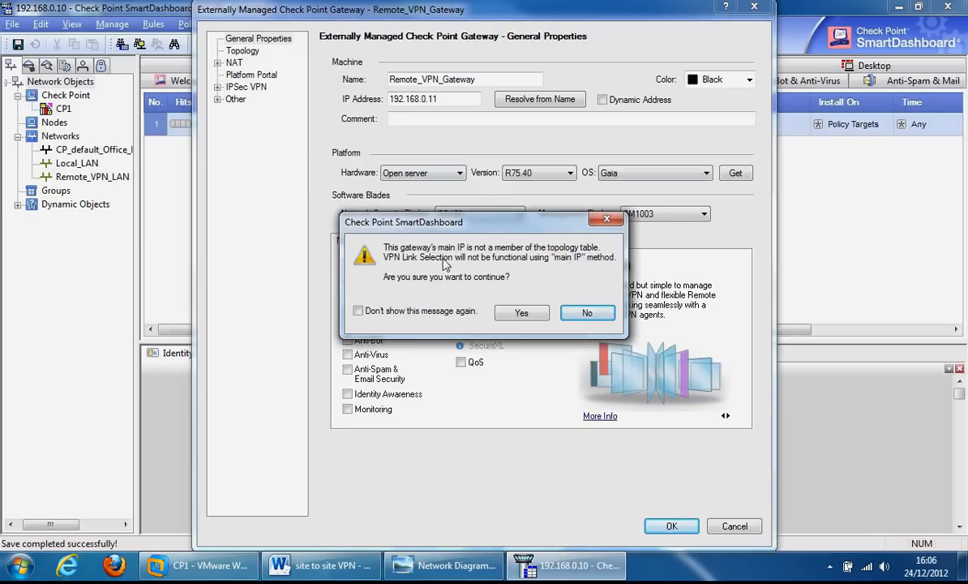
left_click(522, 312)
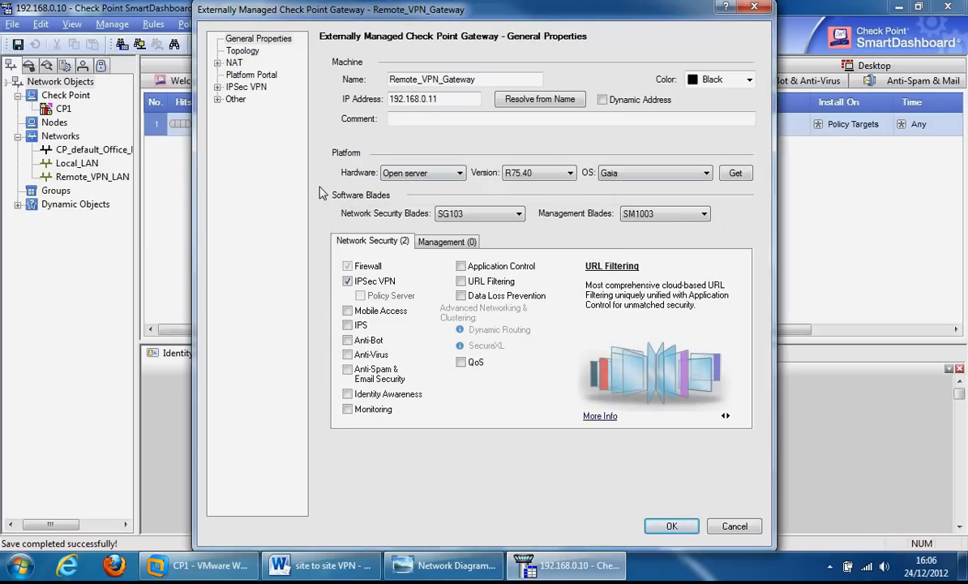
left_click(255, 50)
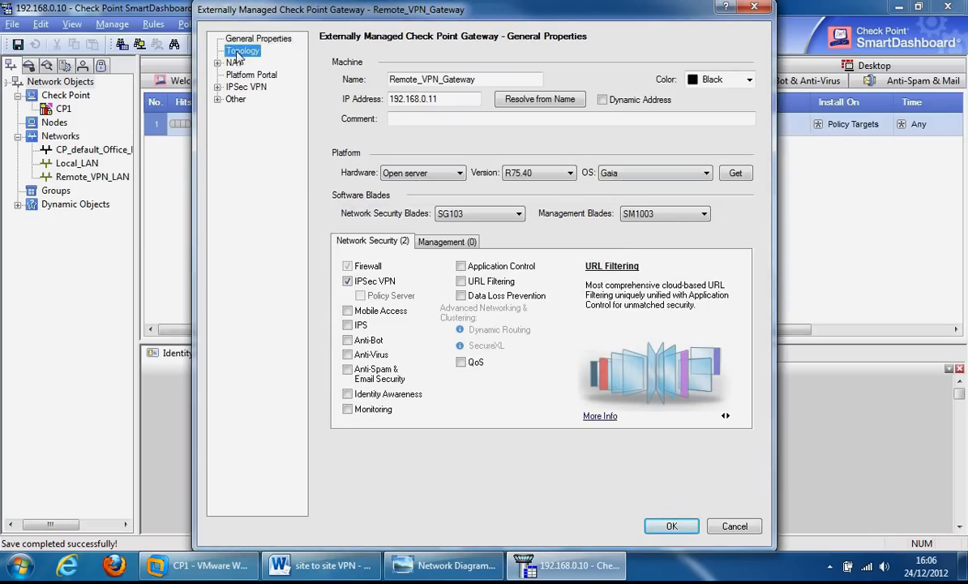
Add a topology interface named External at 192.168.0.11, mask 255.255.255.0
left_click(256, 51)
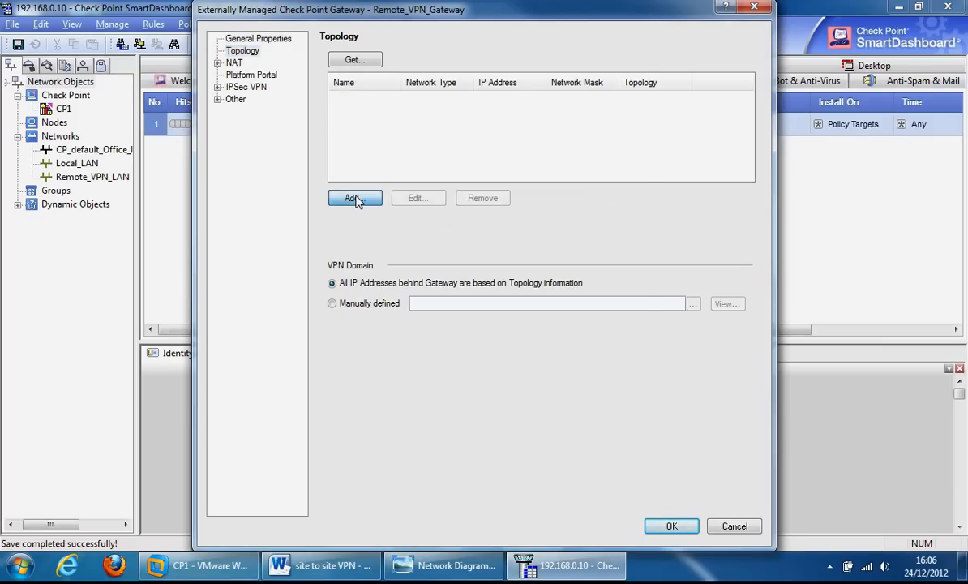
left_click(353, 198)
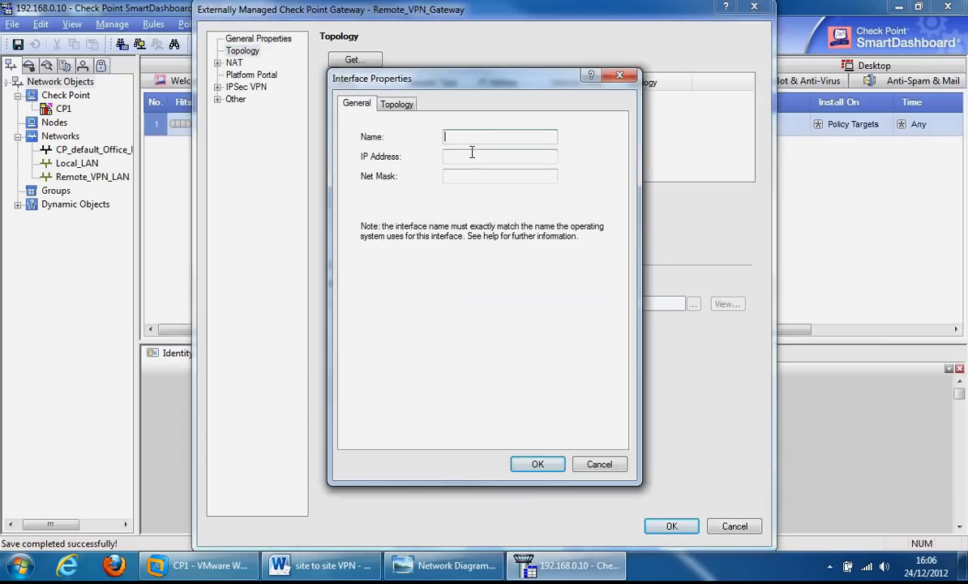
type("exteranl")
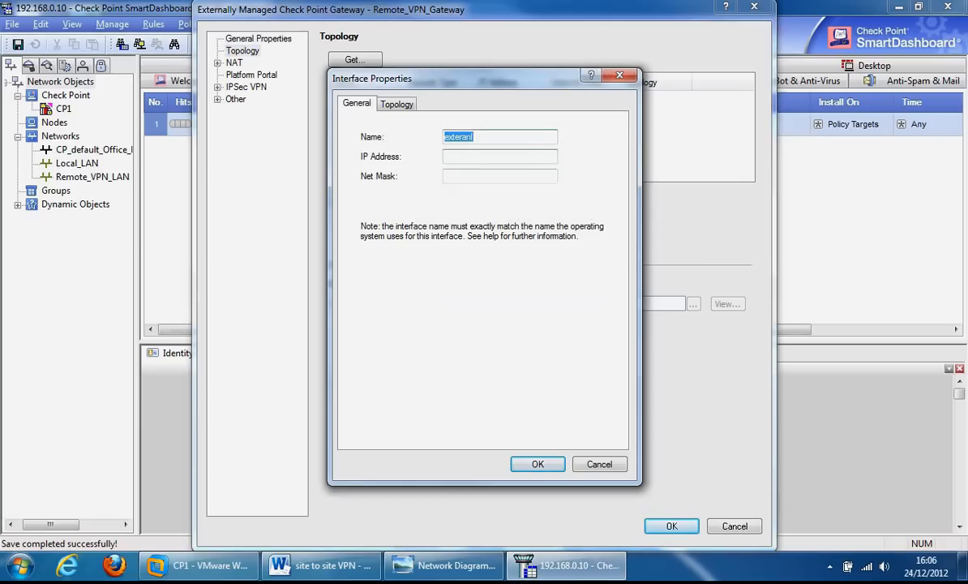
type("Ext")
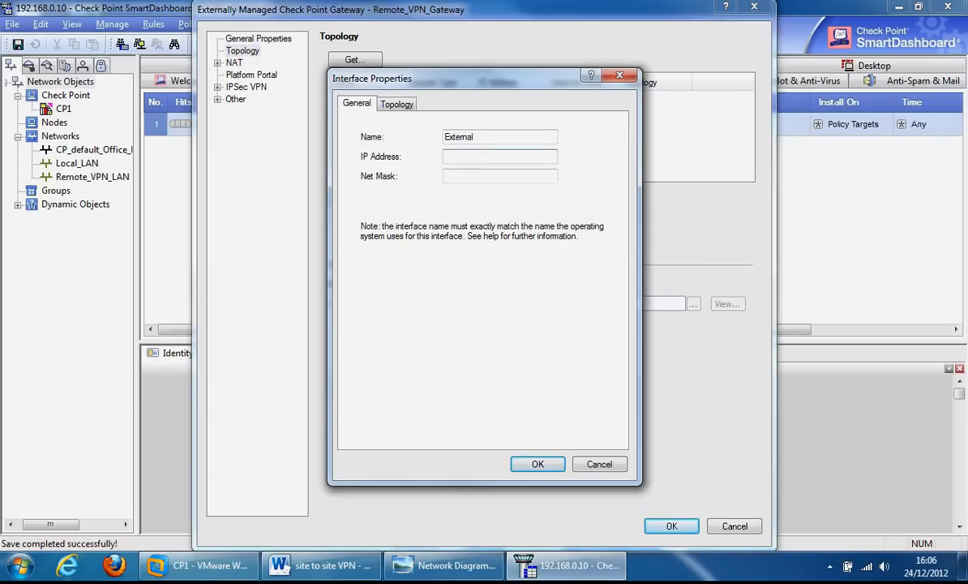
type("192.168.0.11")
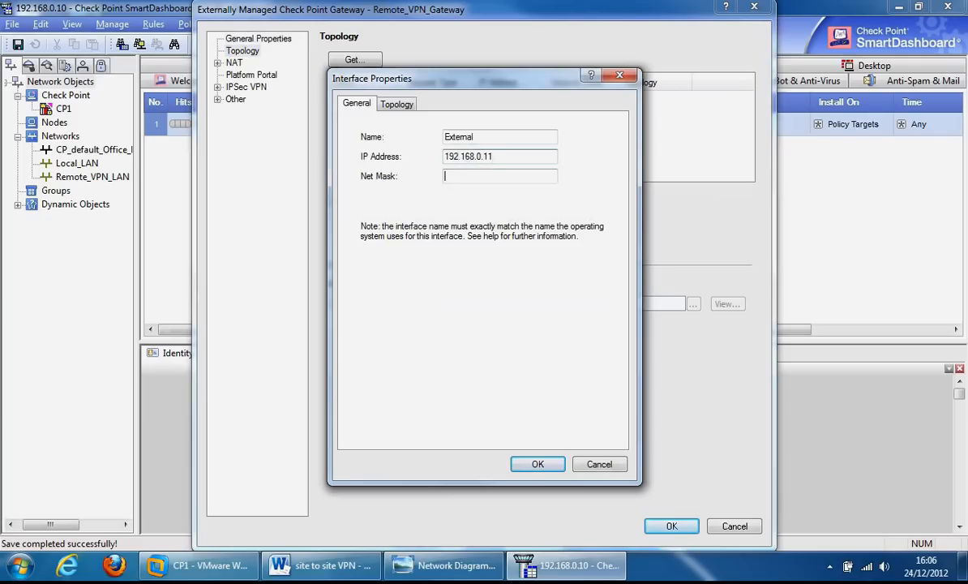
type("255.255.255.0")
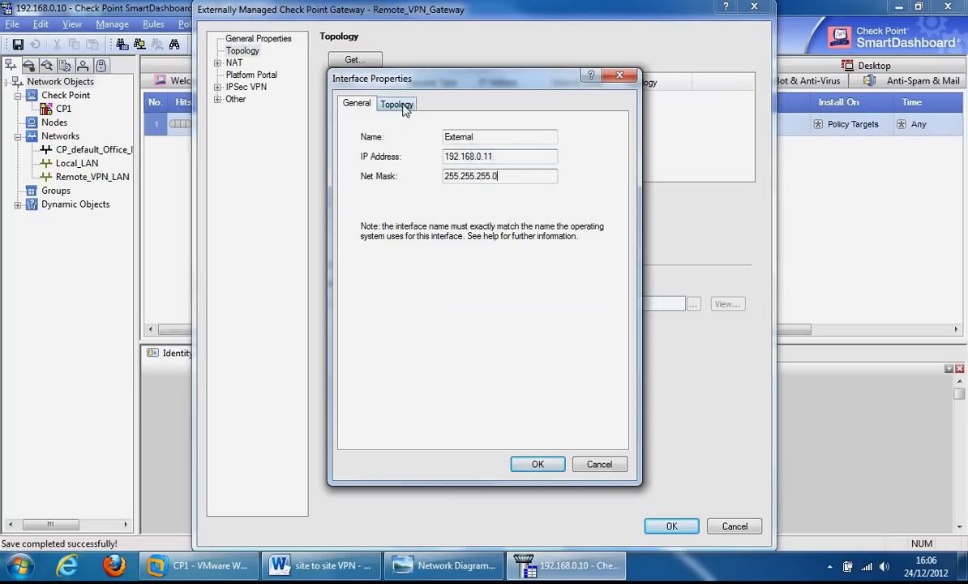
Mark the interface as External (leading to the internet) and confirm it
left_click(396, 104)
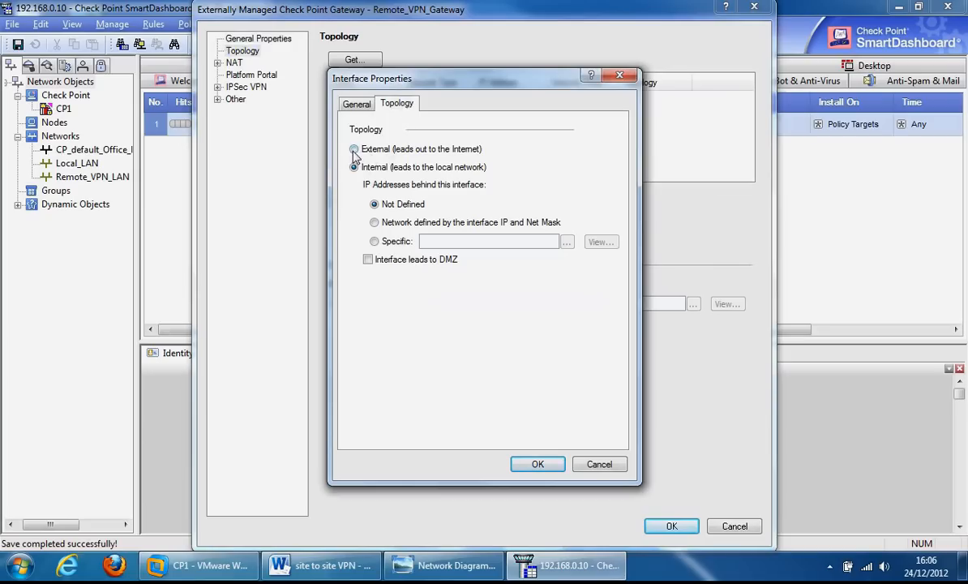
left_click(354, 150)
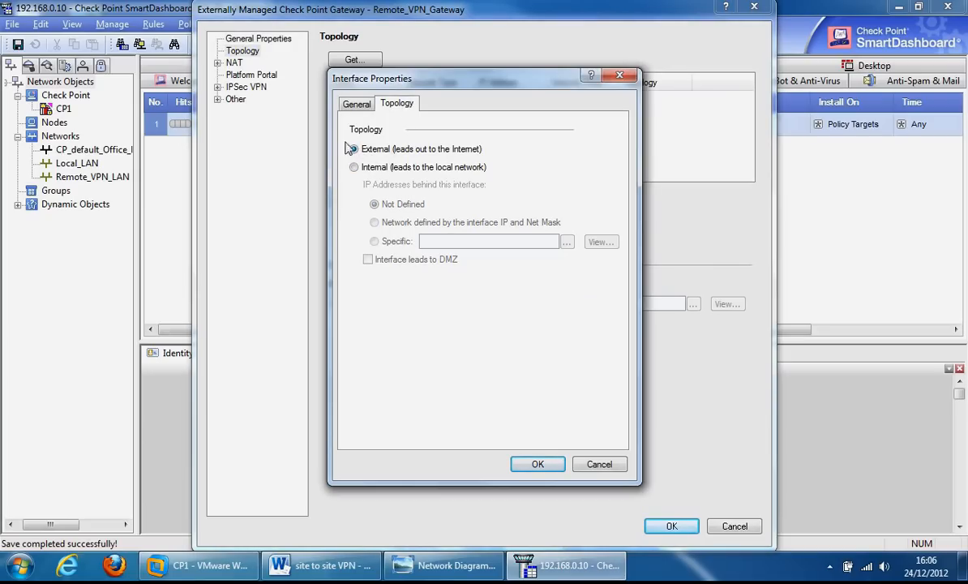
left_click(538, 464)
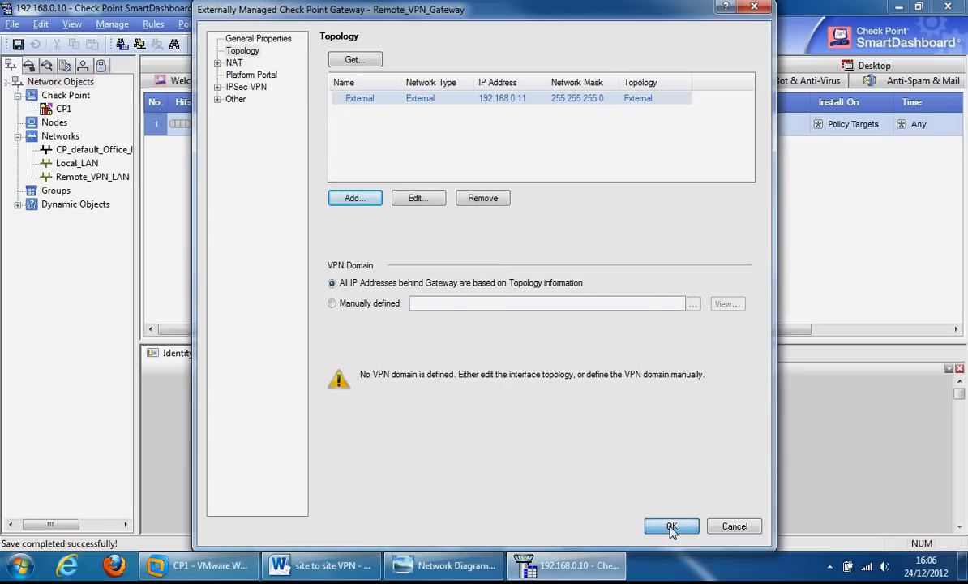
left_click(668, 525)
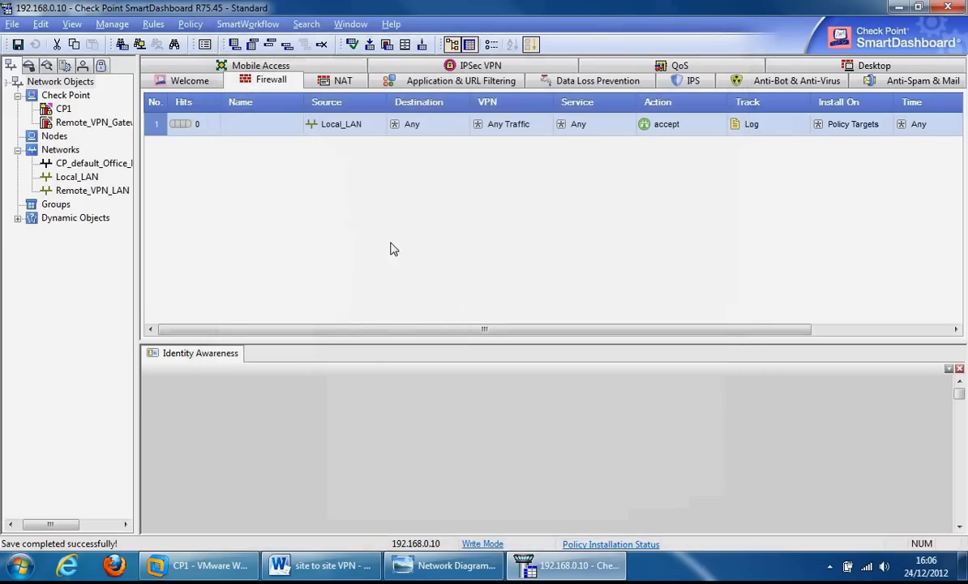
mouse_move(91, 154)
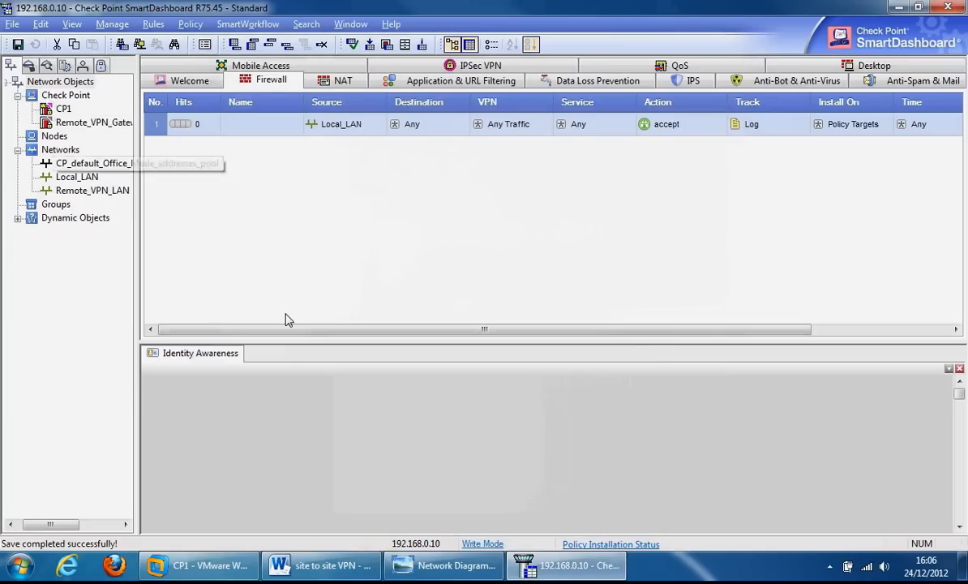
mouse_move(845, 207)
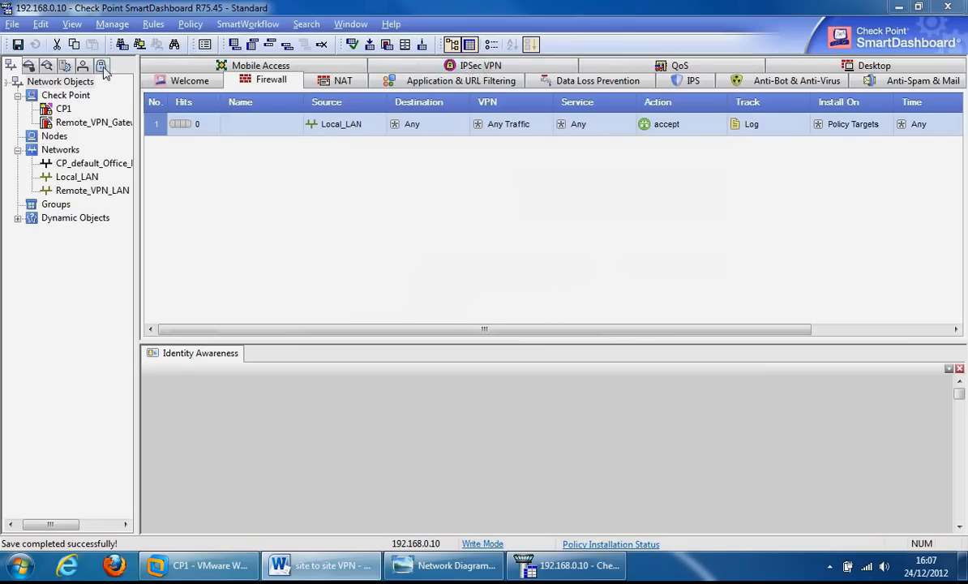
From the IPsec VPN view, start a new meshed VPN community
left_click(478, 65)
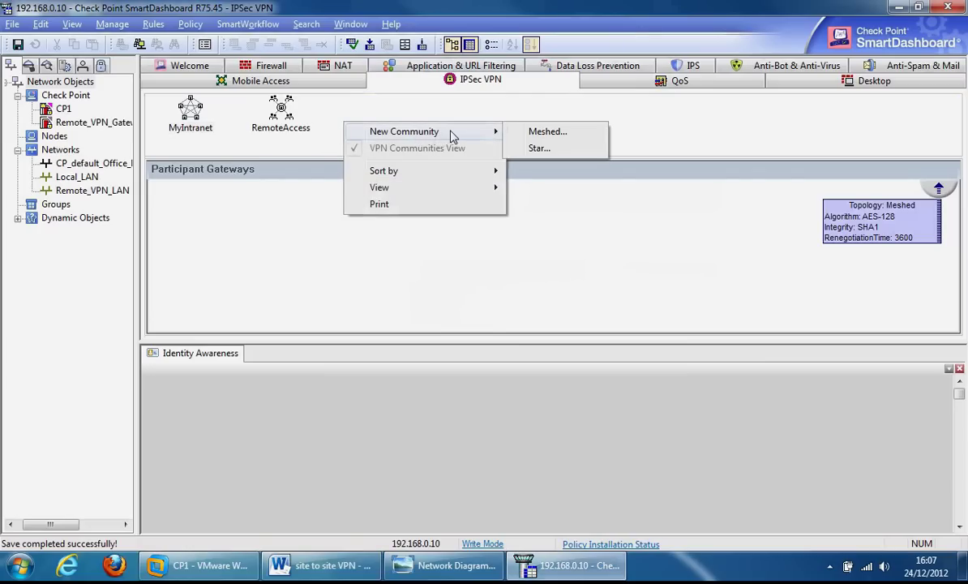
mouse_move(547, 131)
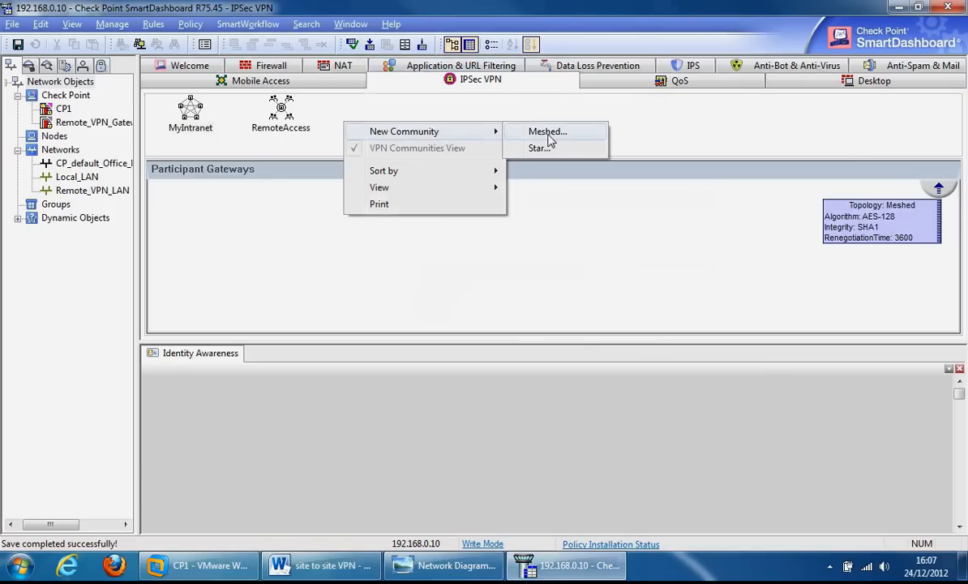
mouse_move(547, 153)
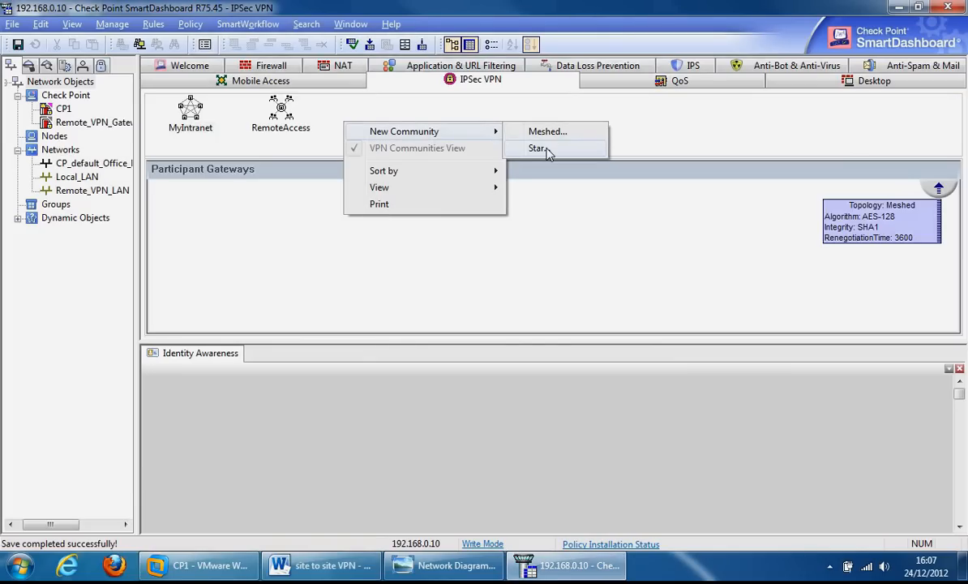
mouse_move(569, 133)
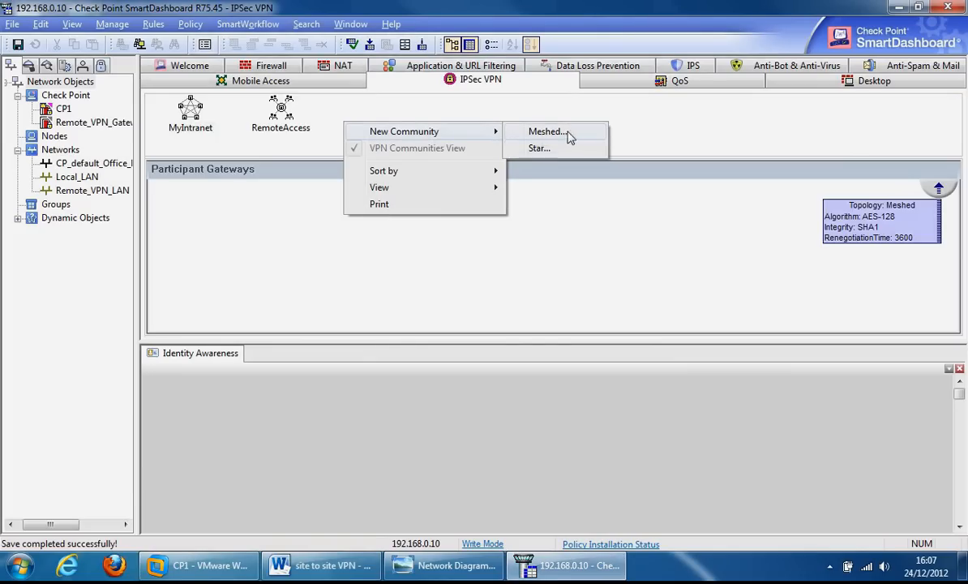
mouse_move(541, 137)
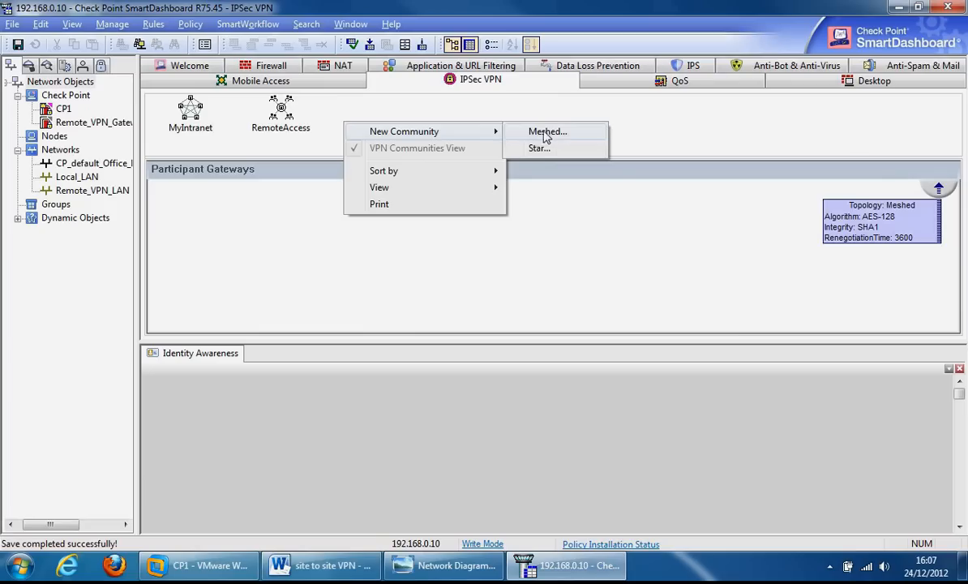
left_click(554, 132)
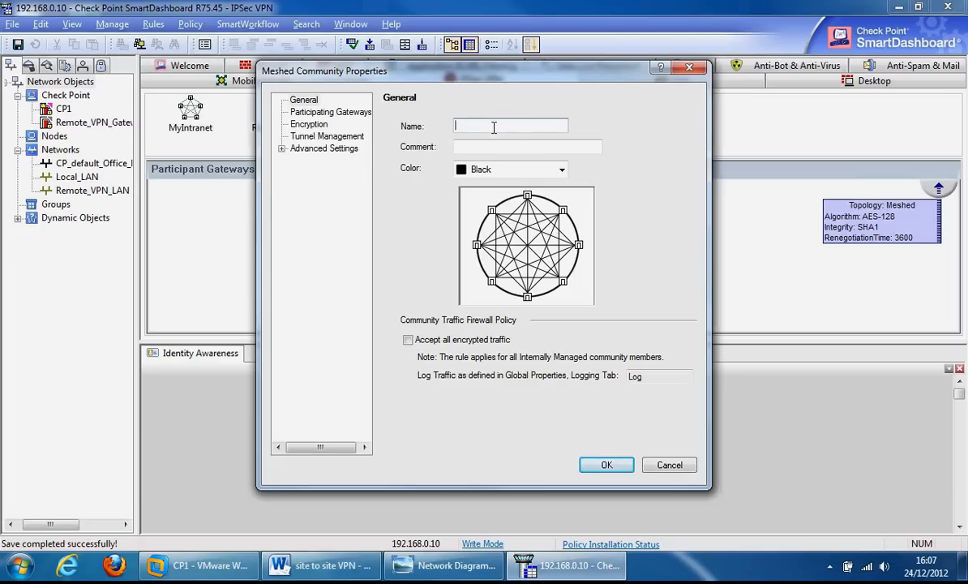
Name the community Site_Site_VPN and add CP1 and Remote_VPN_Gateway as participating gateways
type("Site_Site_VPN")
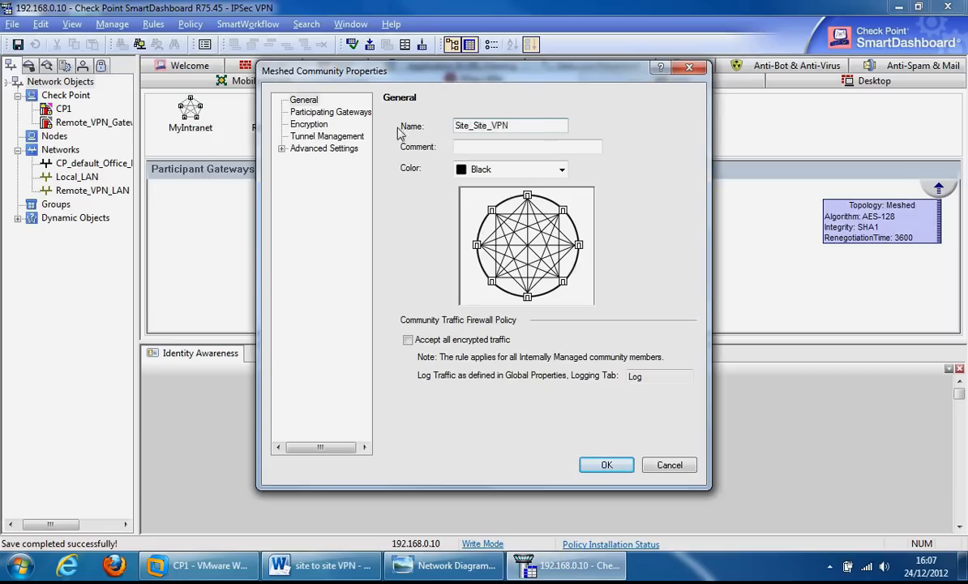
left_click(333, 112)
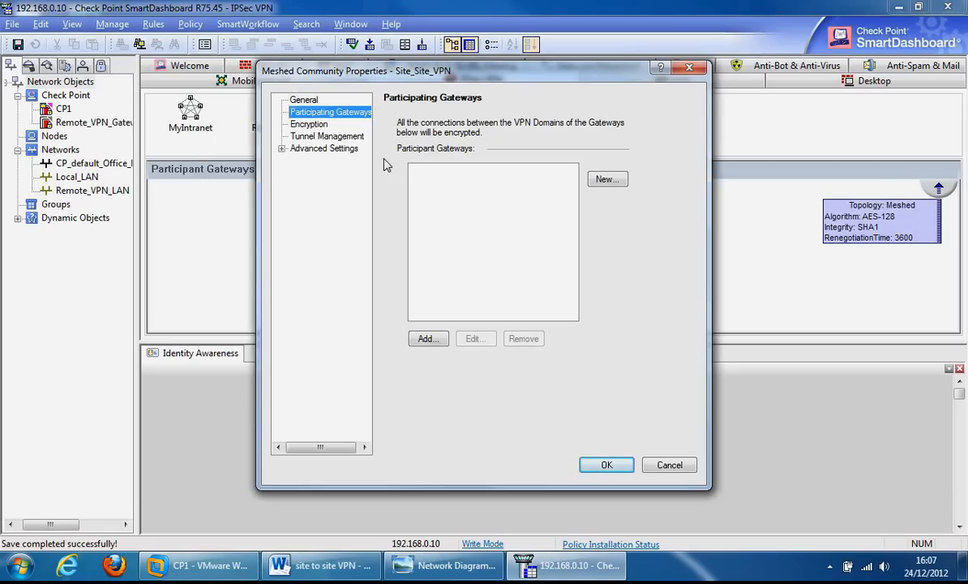
mouse_move(457, 222)
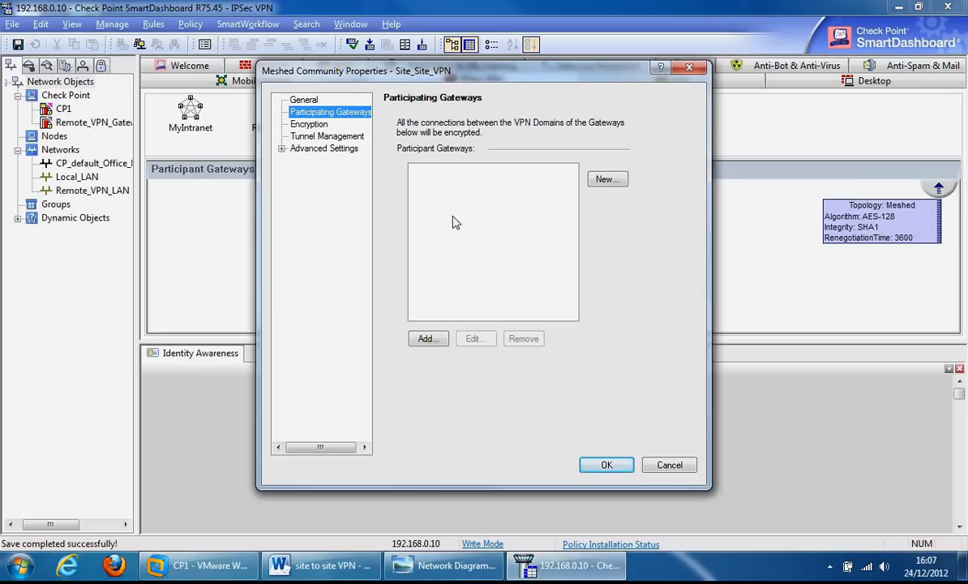
mouse_move(491, 222)
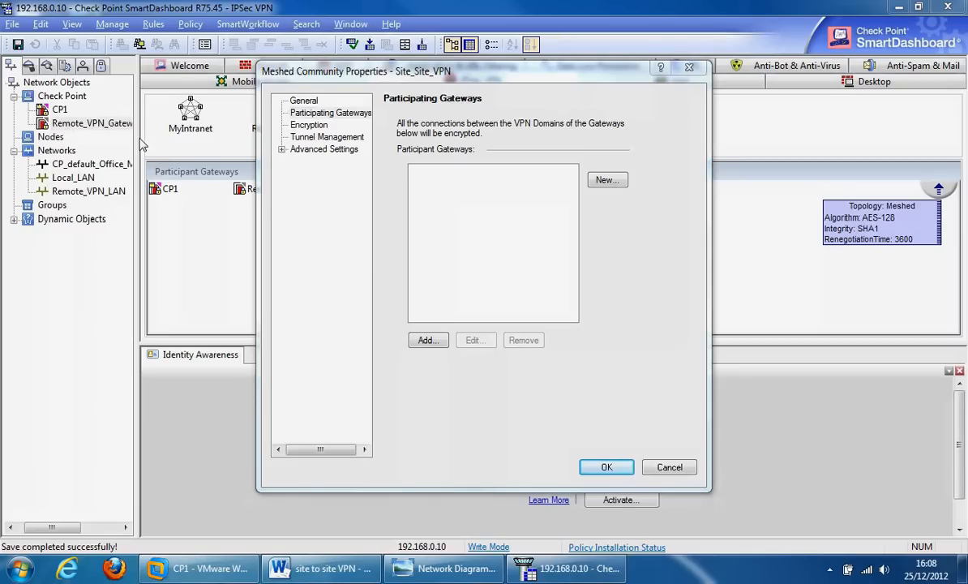
mouse_move(486, 218)
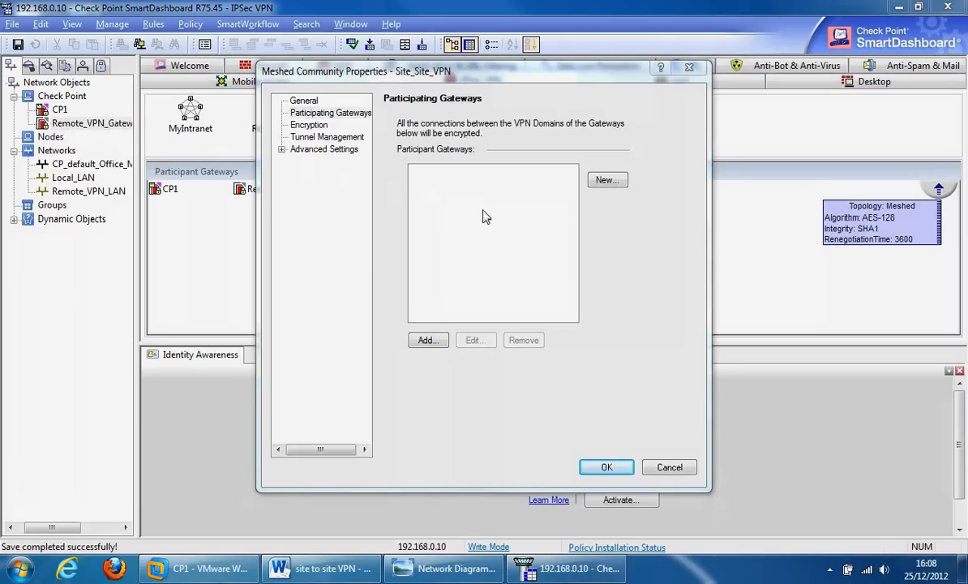
left_click(282, 149)
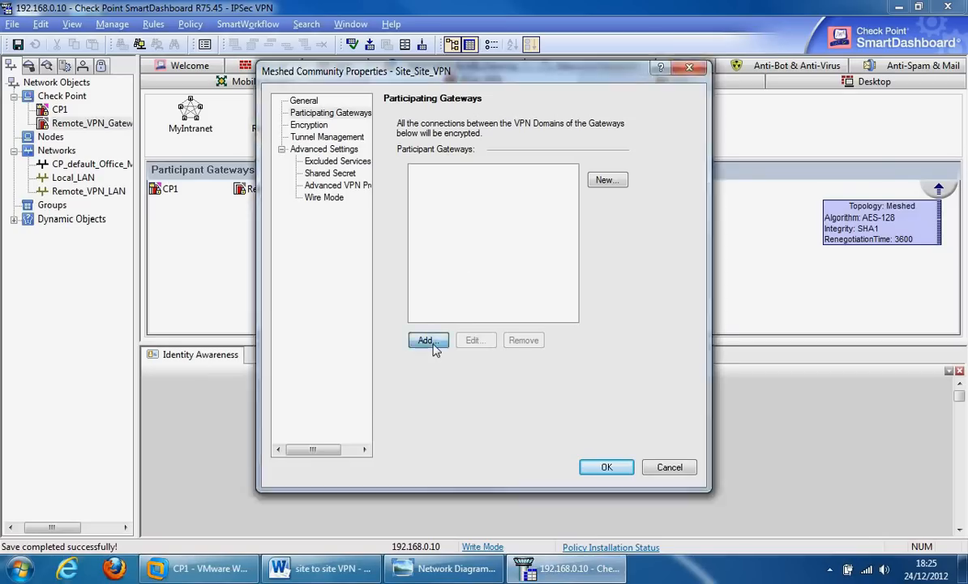
left_click(427, 341)
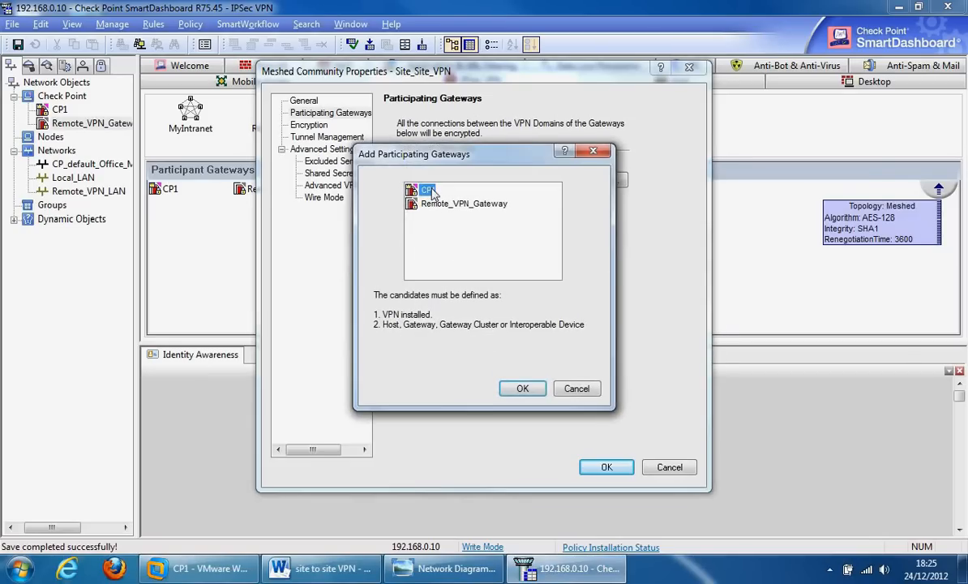
left_click(460, 205)
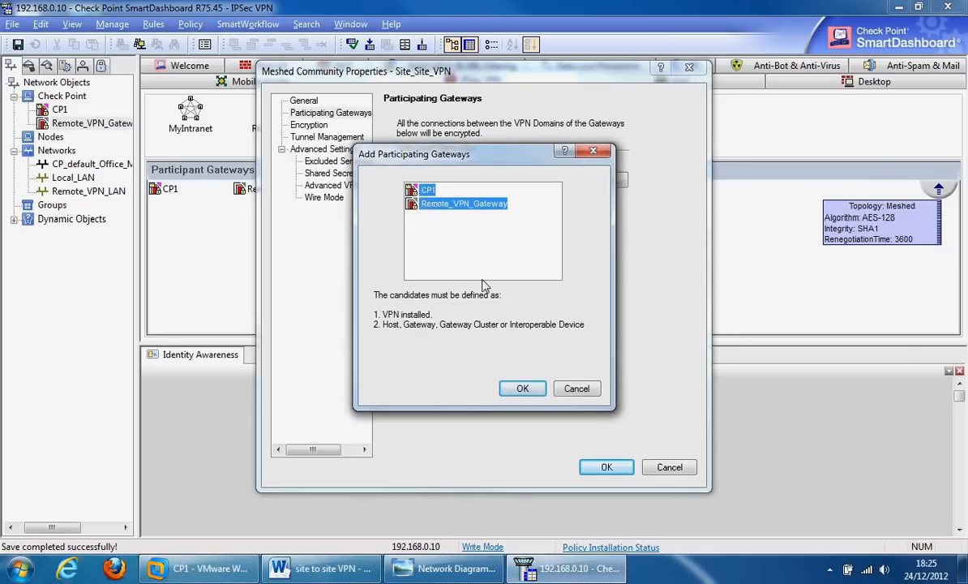
left_click(522, 390)
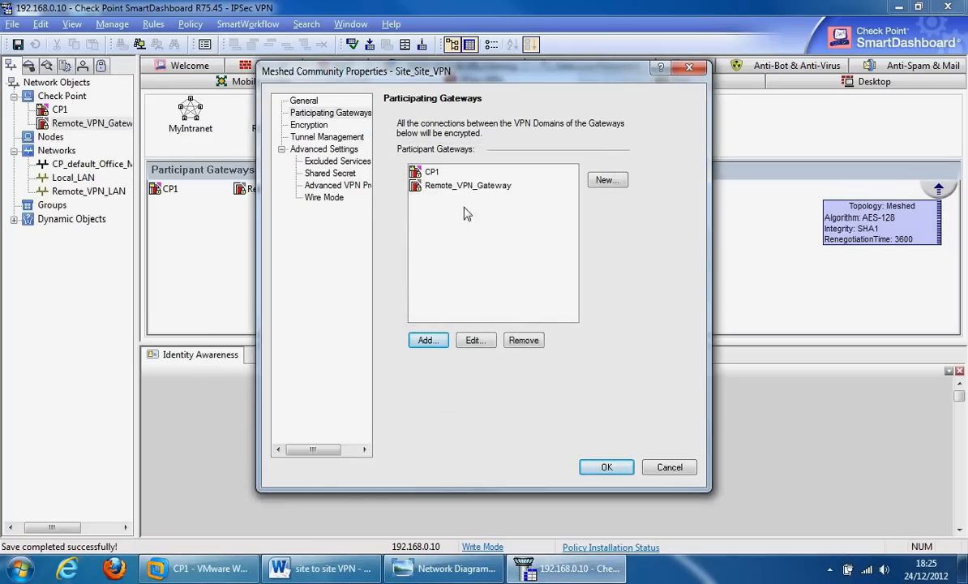
mouse_move(325, 136)
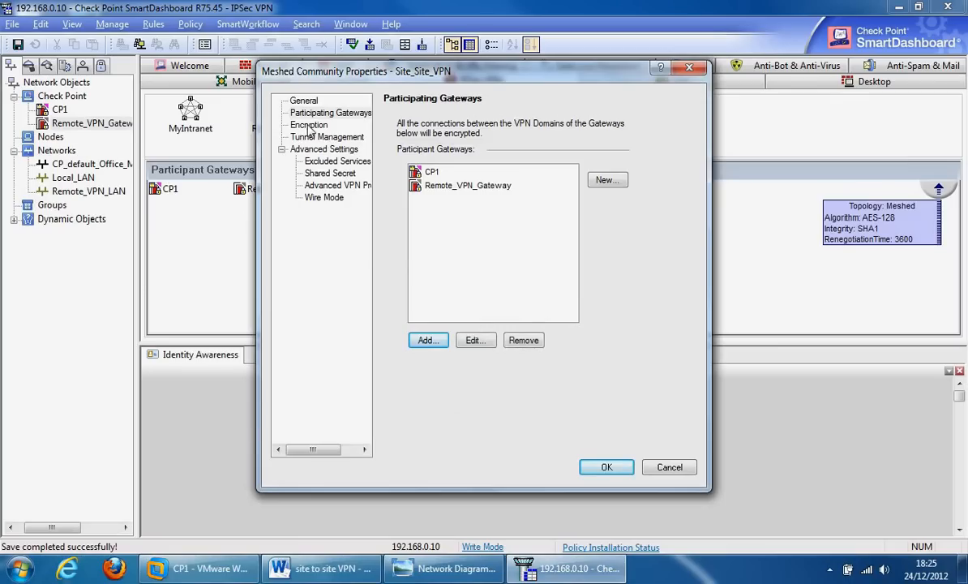
Show the Encryption page of the Site_Site_VPN community properties
left_click(308, 125)
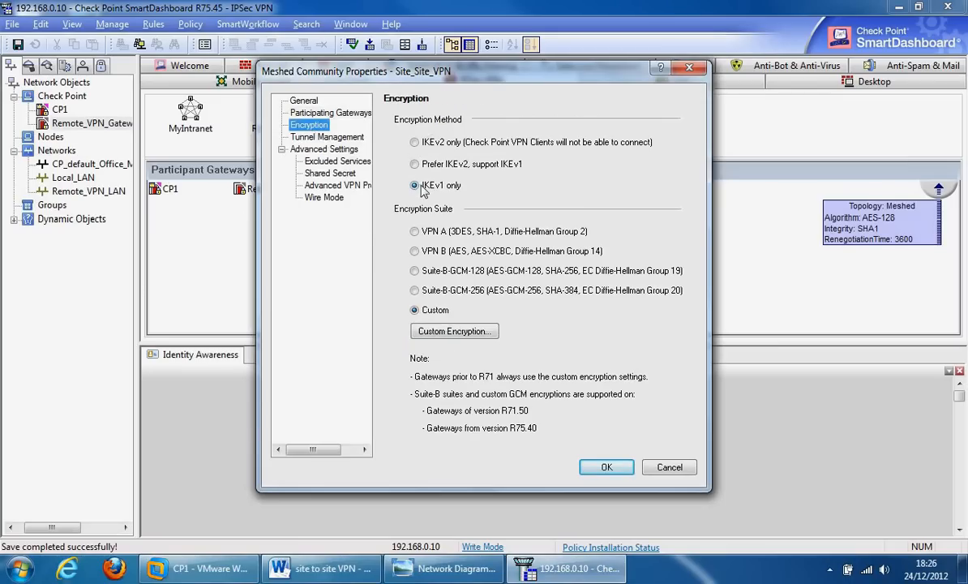
mouse_move(431, 194)
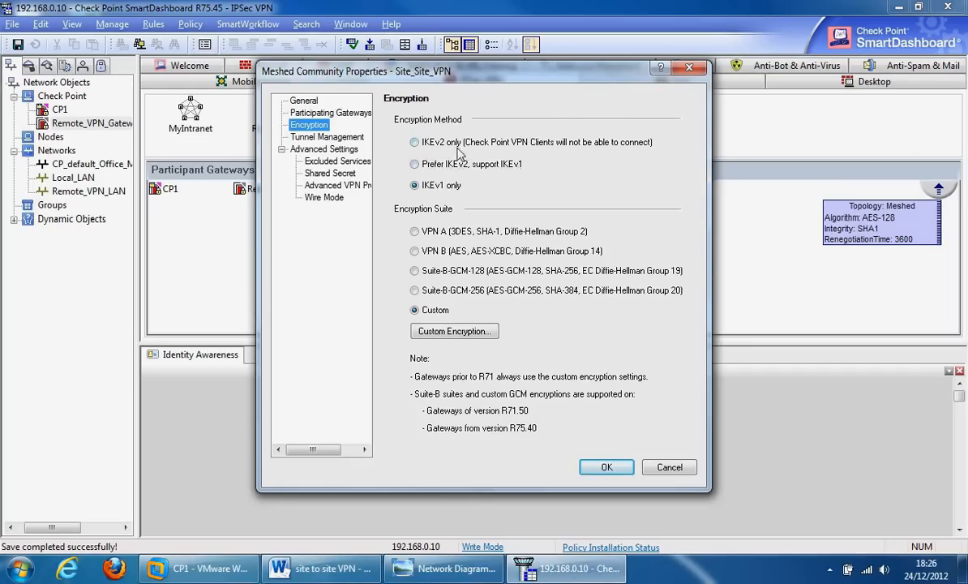
mouse_move(571, 156)
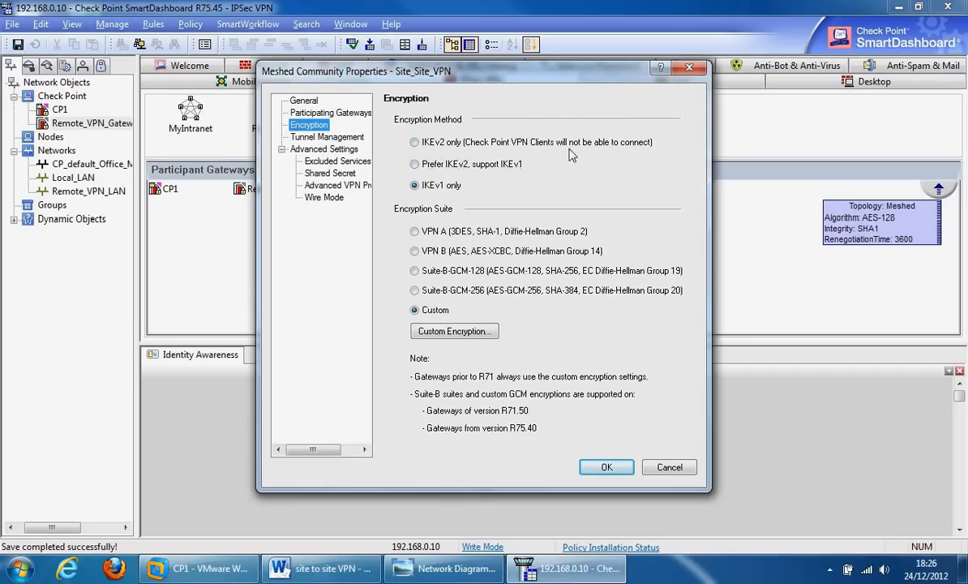
mouse_move(480, 201)
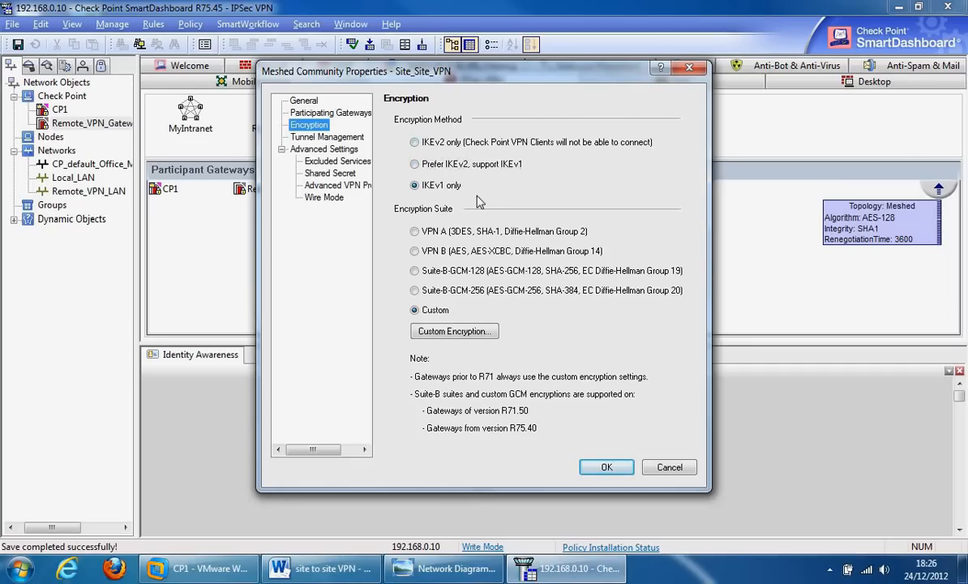
mouse_move(400, 153)
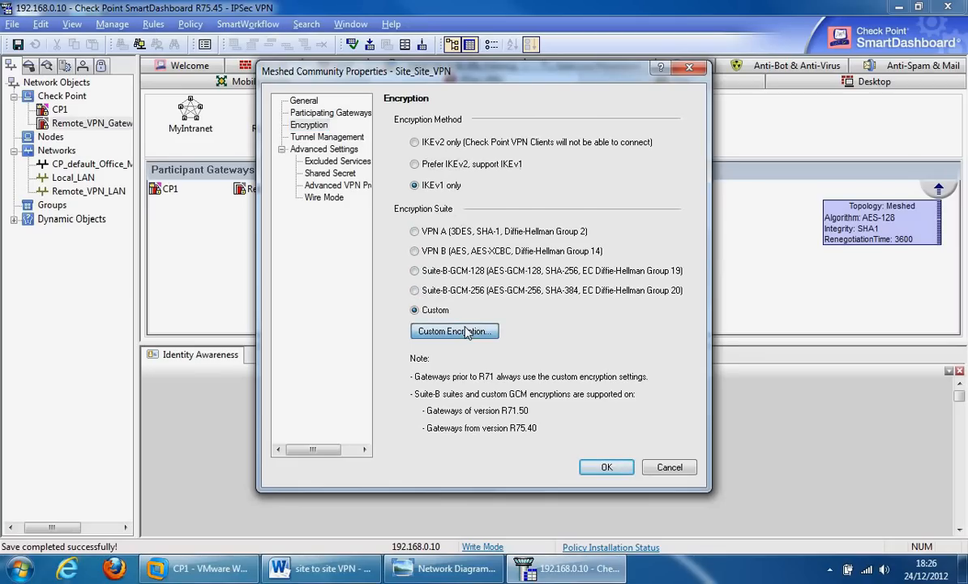
Keep AES-256 for phase 1 in the custom suite properties and select the Custom encryption suite
left_click(454, 331)
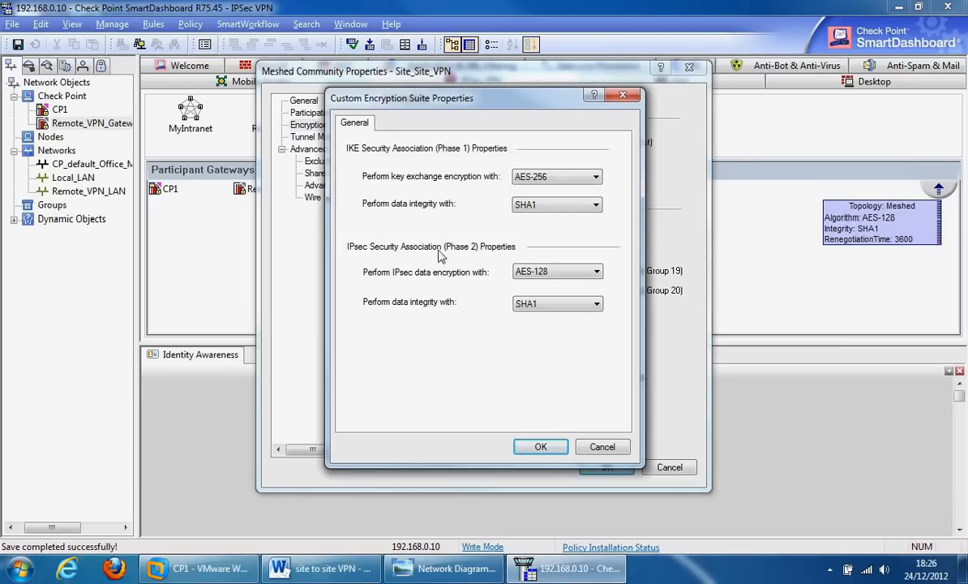
mouse_move(478, 276)
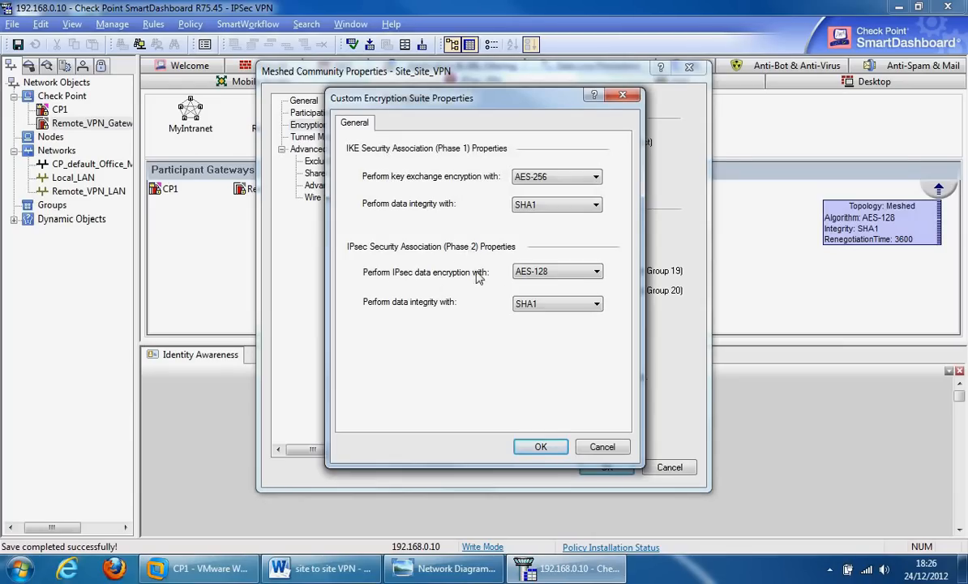
left_click(593, 175)
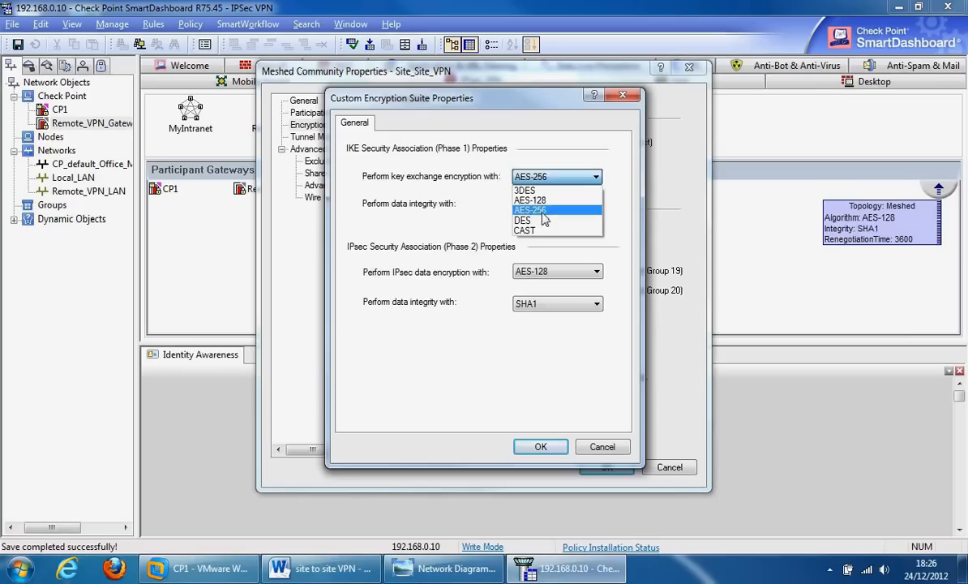
mouse_move(540, 219)
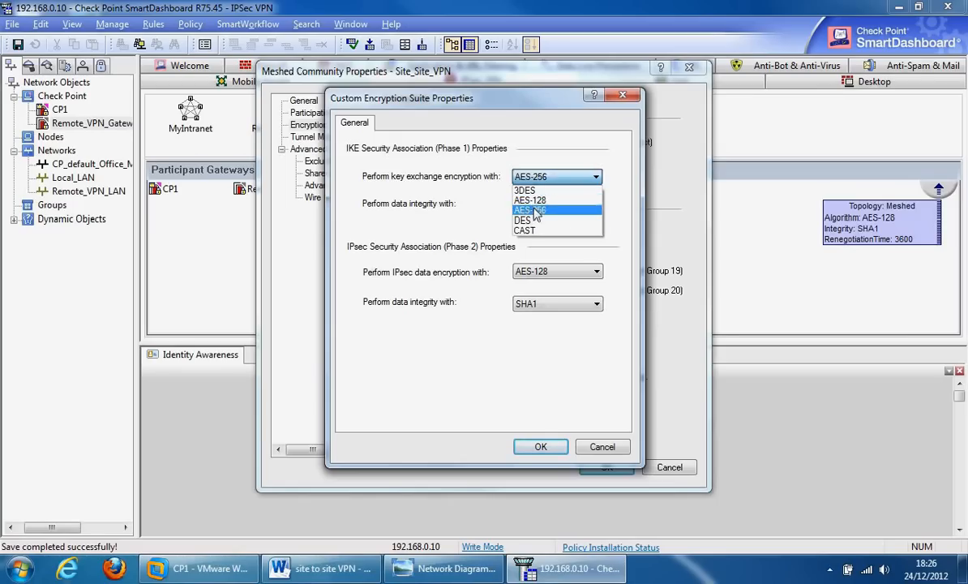
left_click(535, 209)
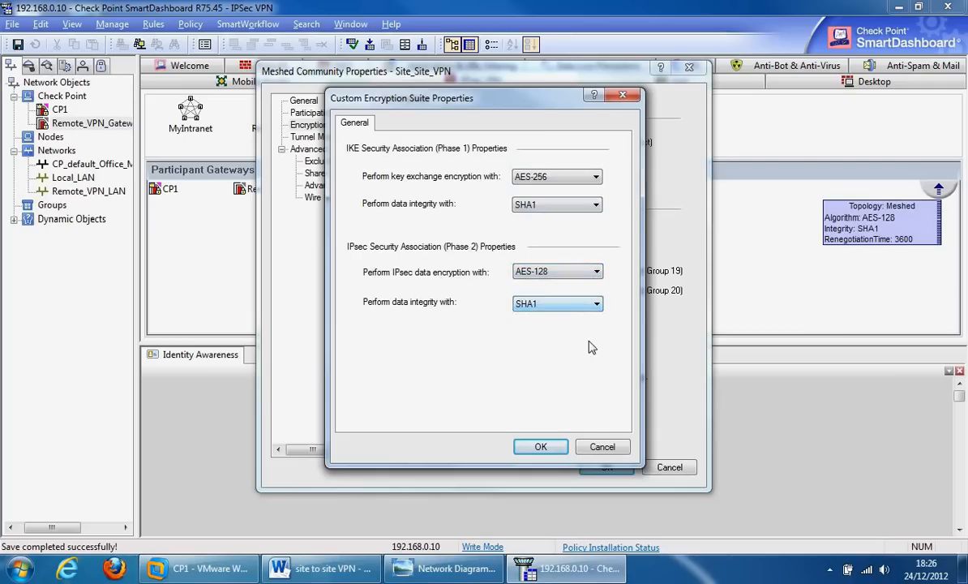
left_click(542, 446)
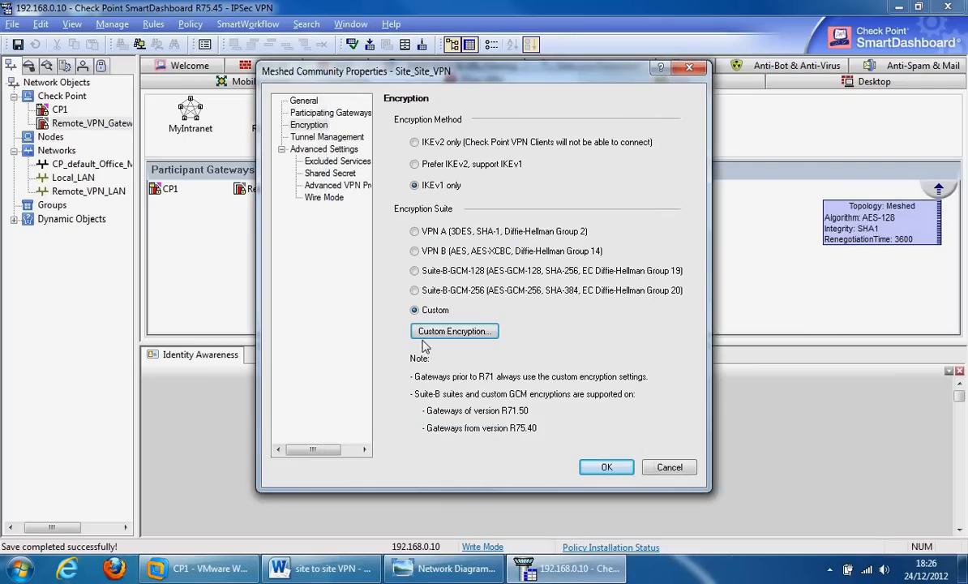
left_click(327, 137)
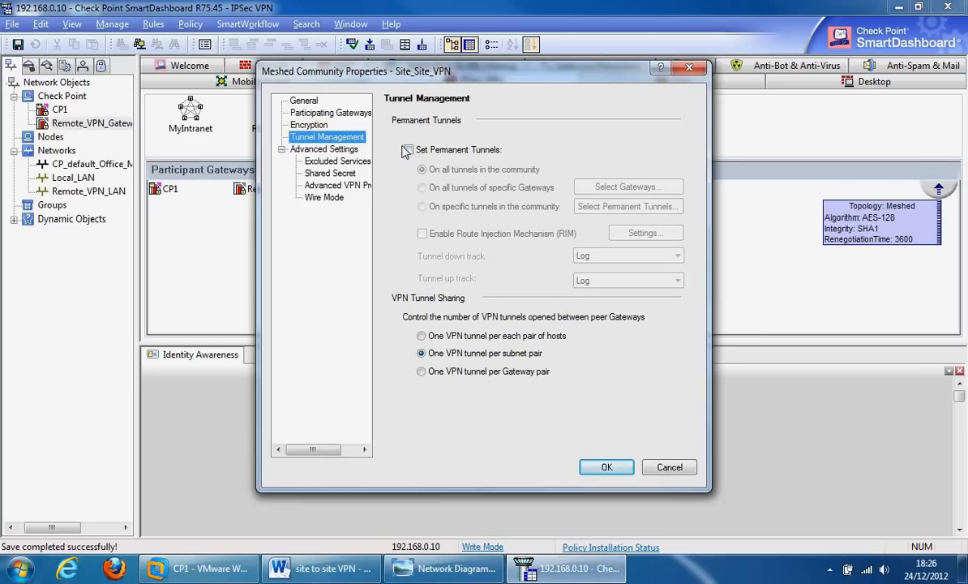
Turn on permanent tunnels for all tunnels in the community, keeping Log tracking and one tunnel per subnet pair
left_click(407, 149)
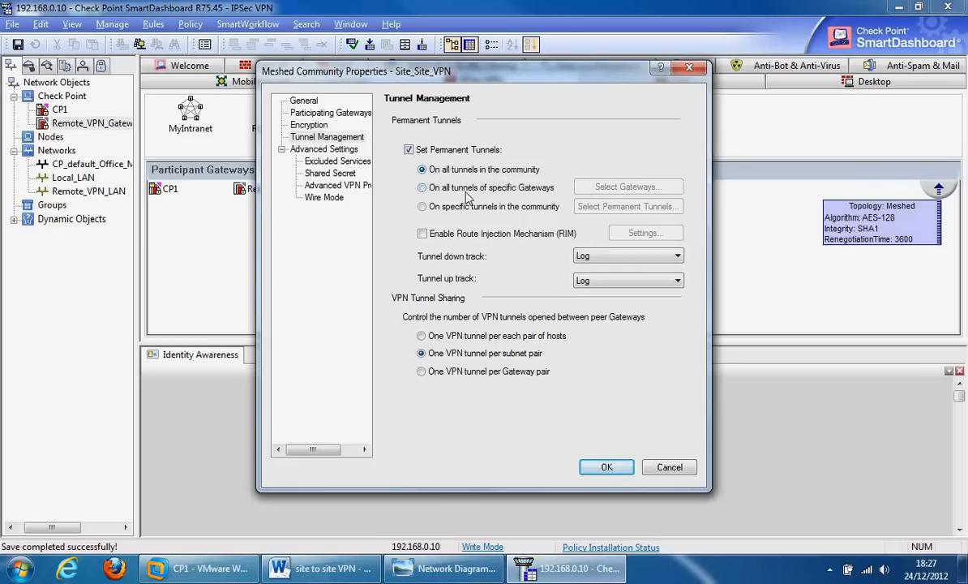
mouse_move(618, 195)
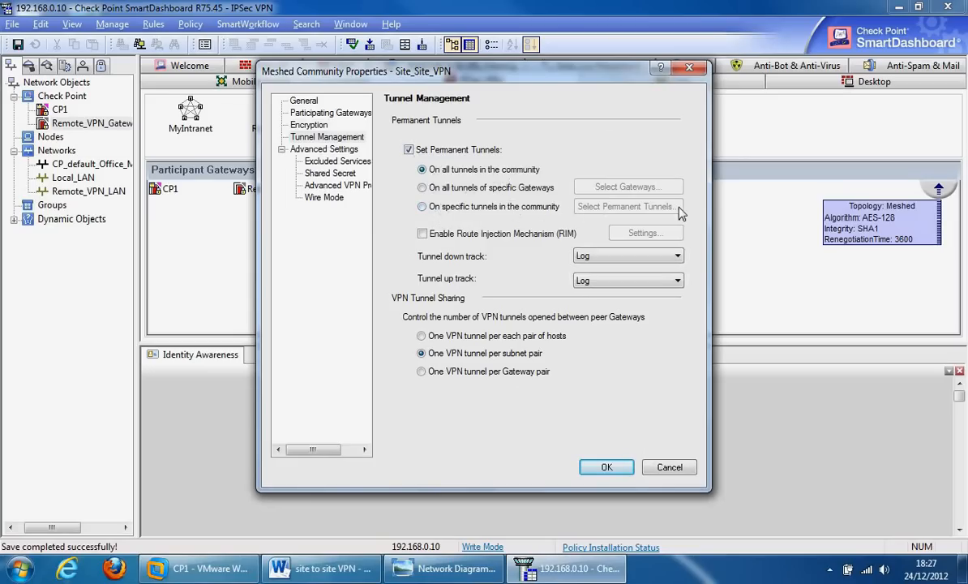
mouse_move(619, 214)
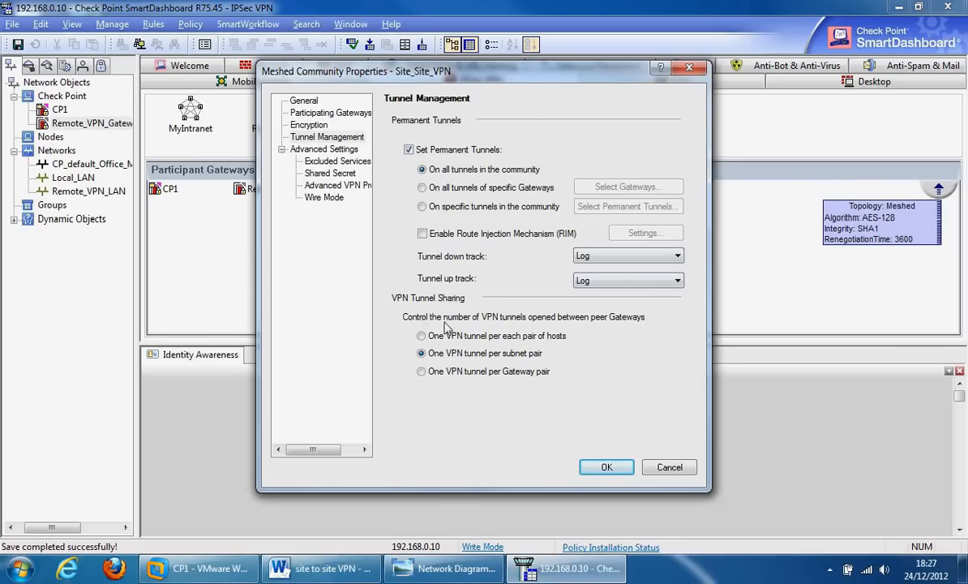
mouse_move(470, 321)
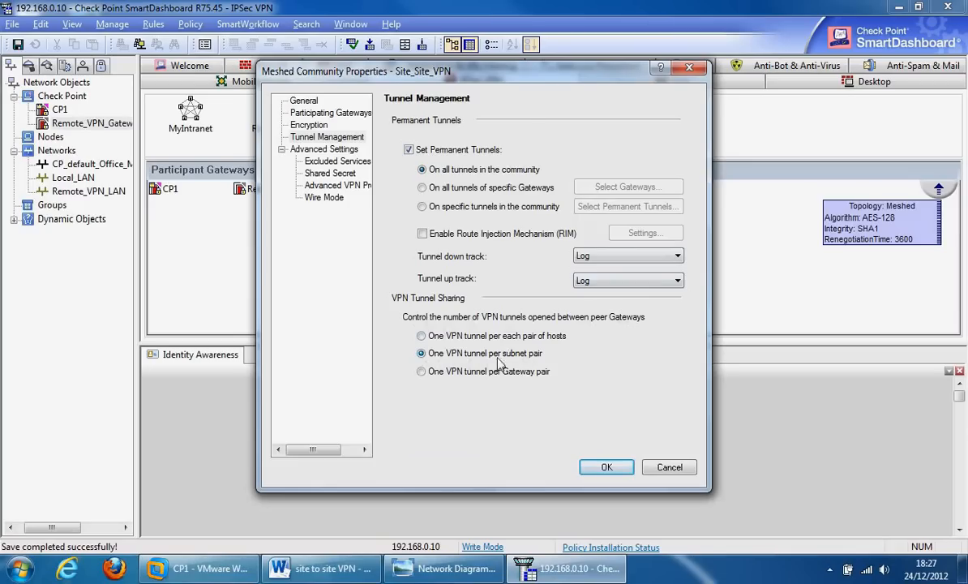
mouse_move(402, 360)
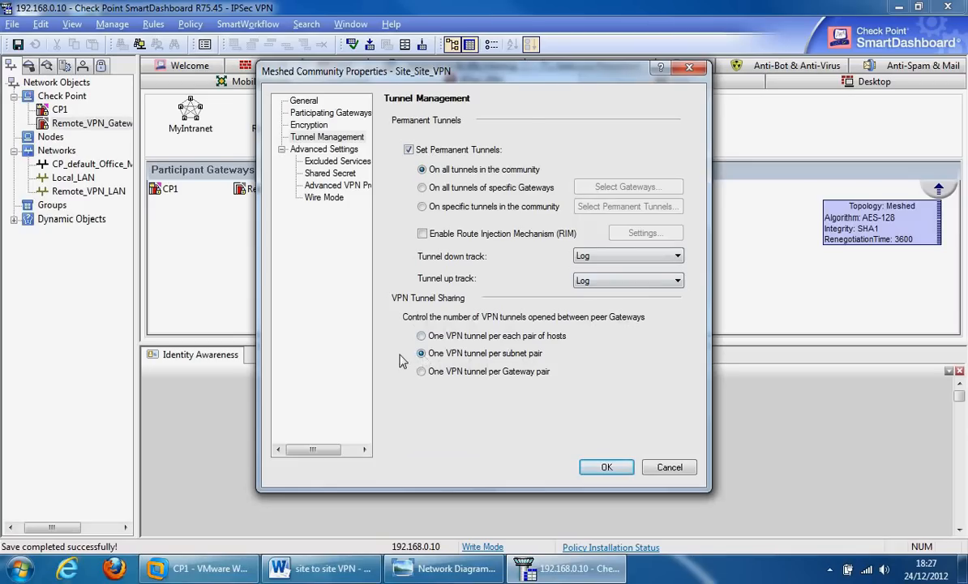
left_click(422, 334)
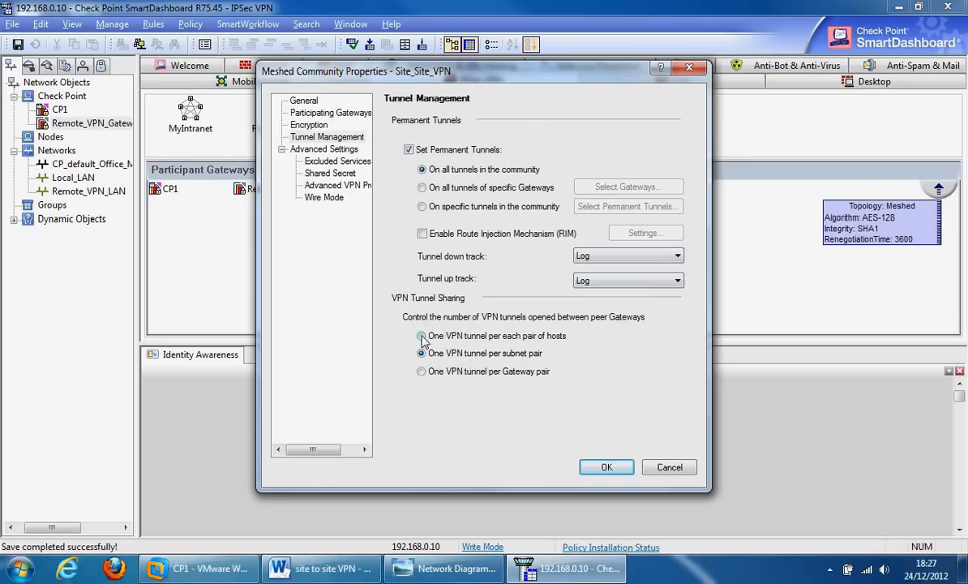
left_click(421, 354)
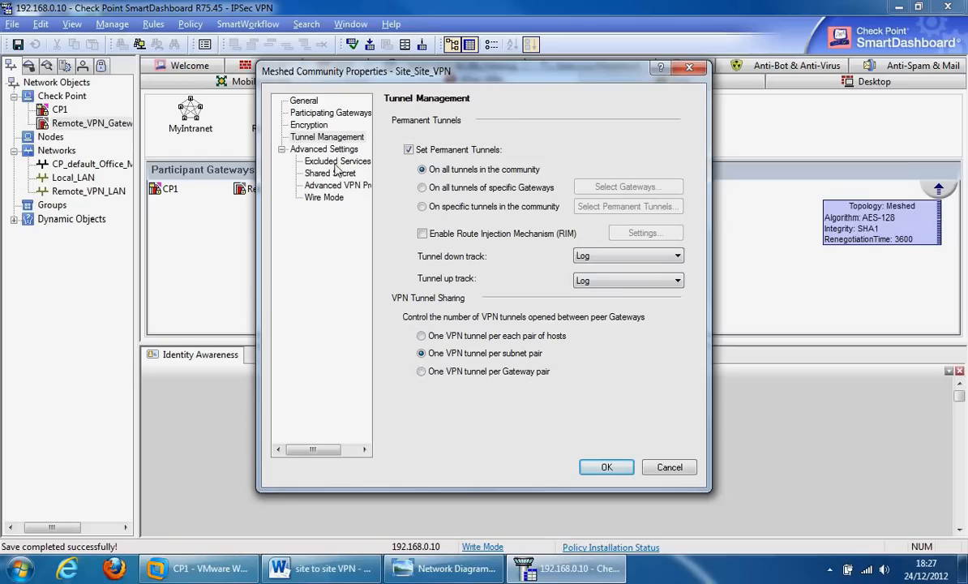
Leave Excluded Services empty and move on to the Shared Secret settings
left_click(337, 160)
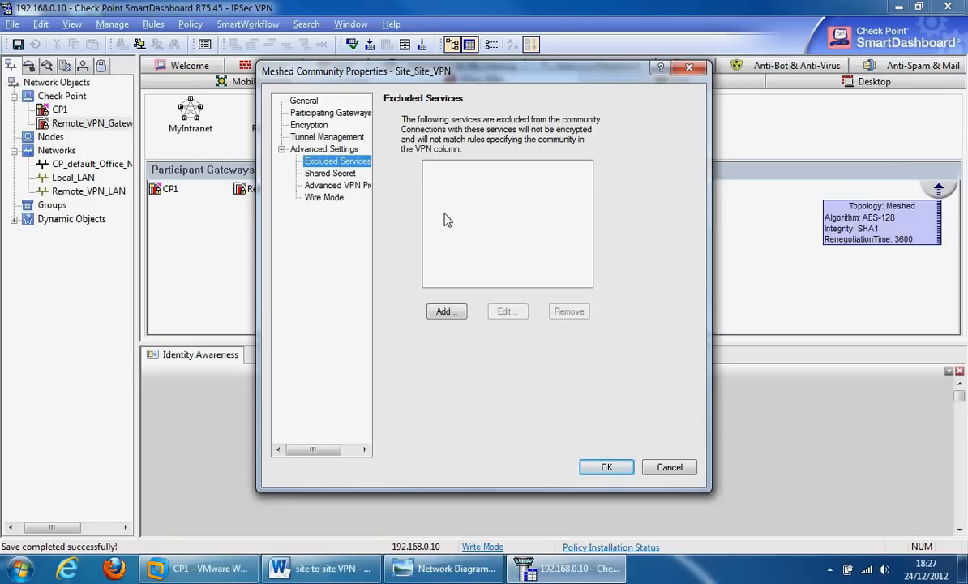
mouse_move(475, 263)
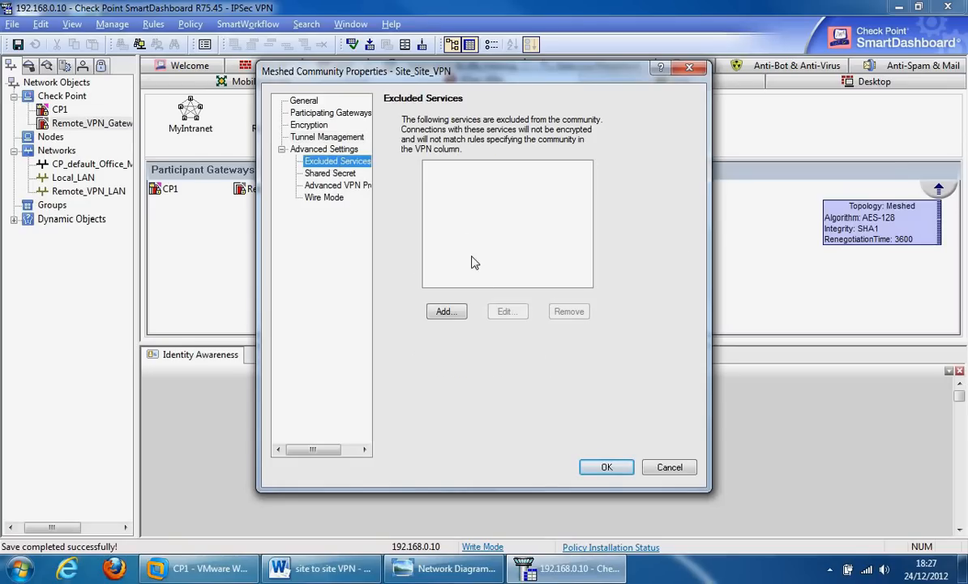
mouse_move(462, 192)
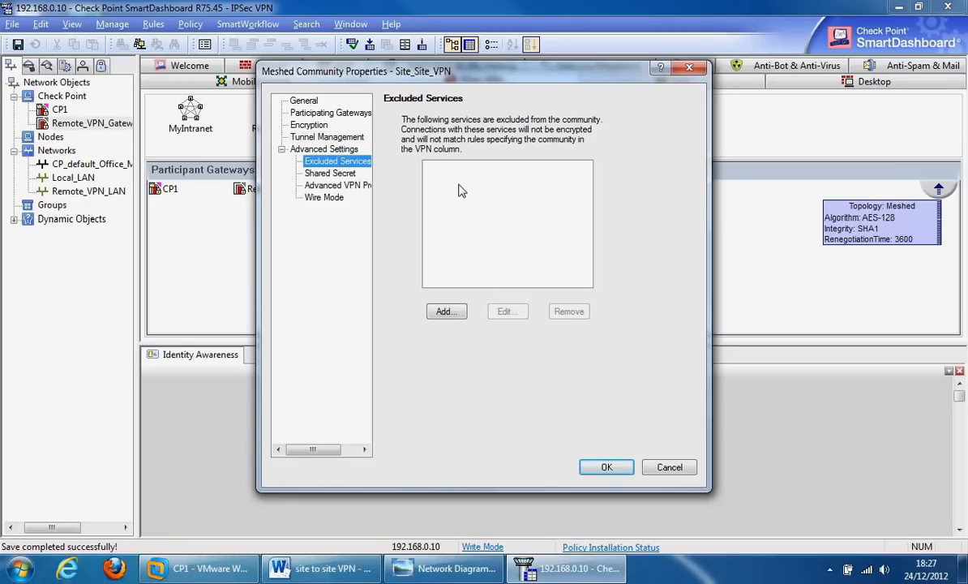
mouse_move(470, 259)
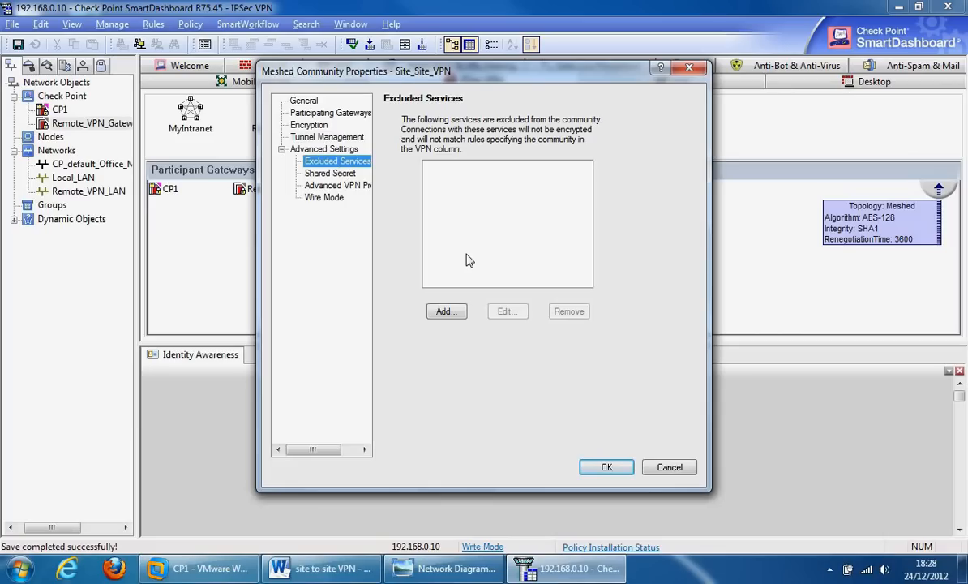
mouse_move(457, 195)
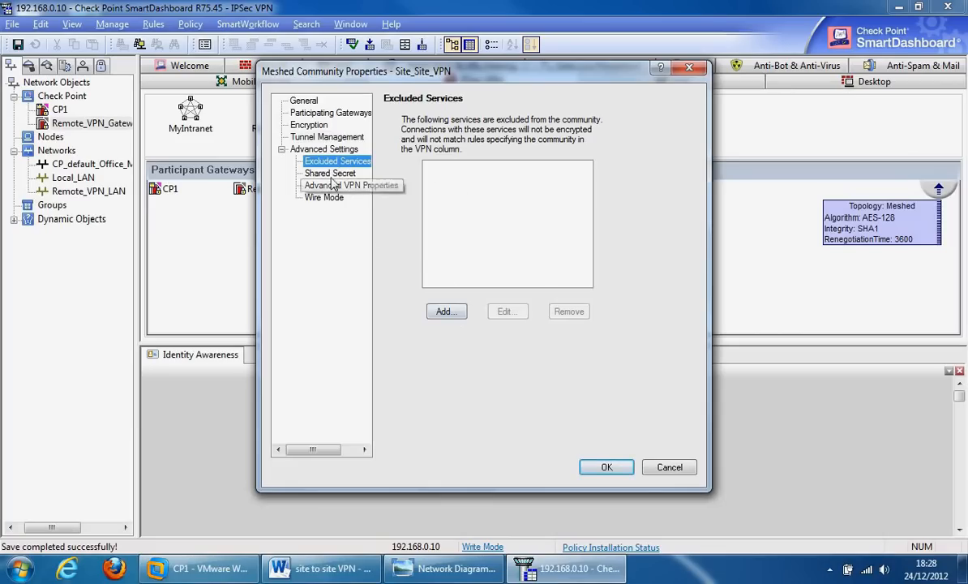
left_click(331, 172)
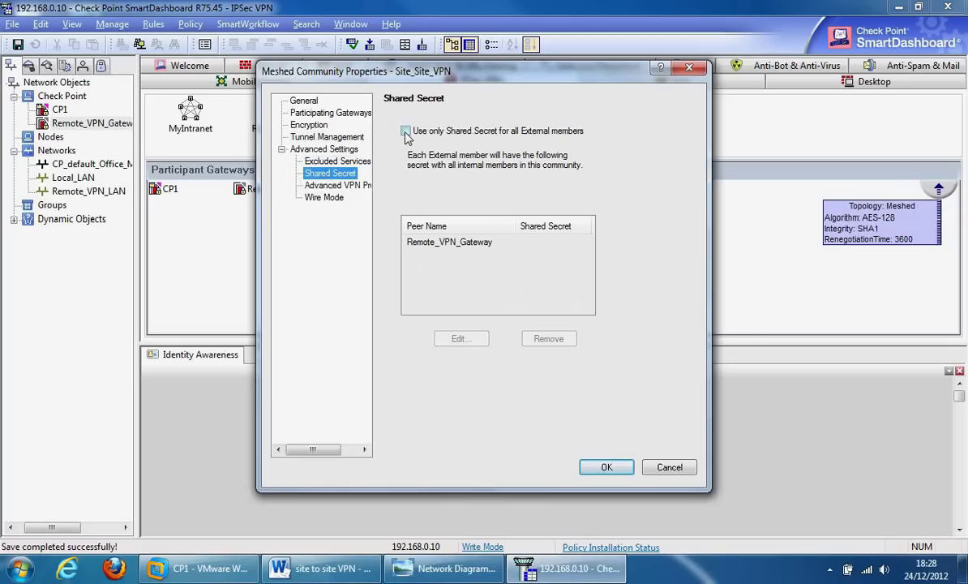
Use only shared secrets for external members and set Remote_VPN_Gateway's secret
left_click(405, 130)
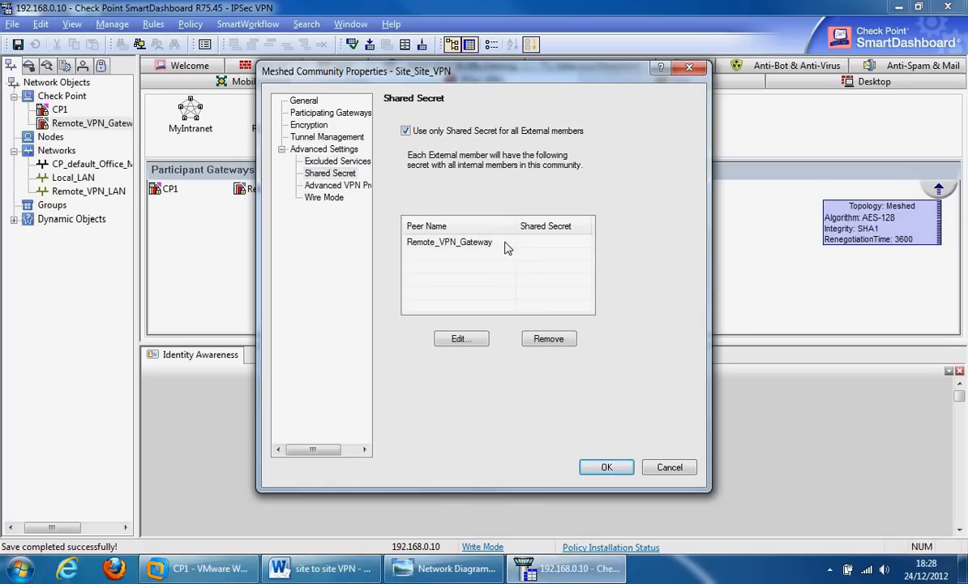
left_click(461, 339)
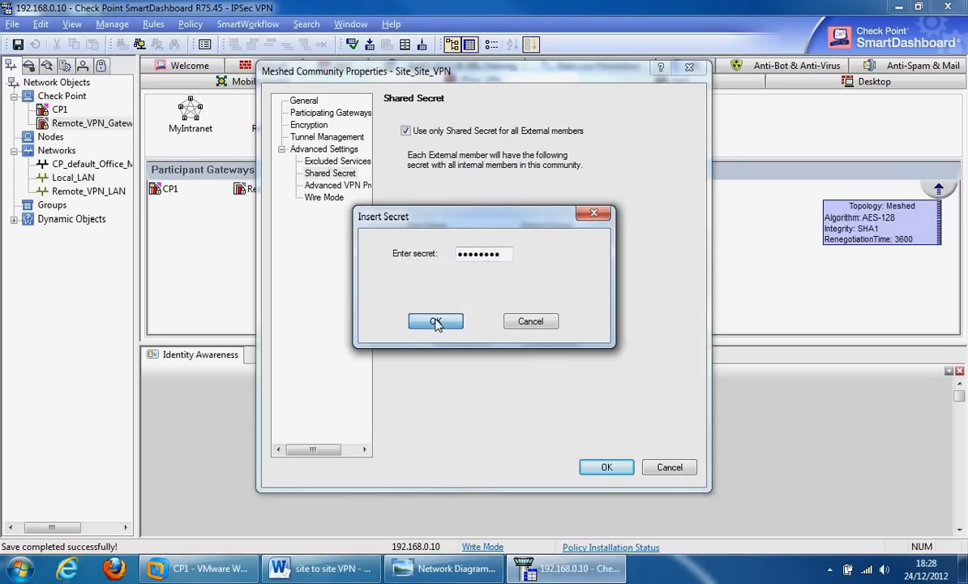
left_click(434, 321)
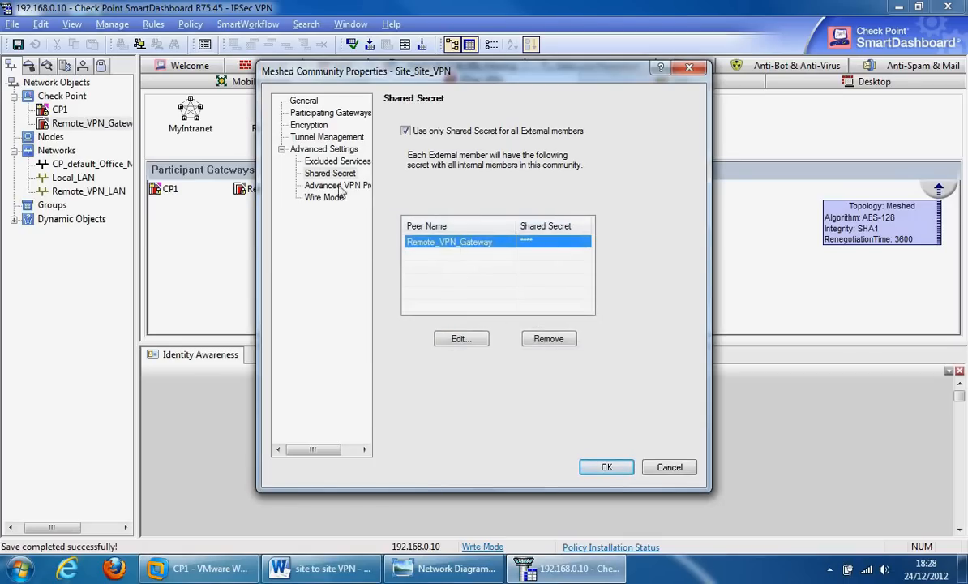
left_click(330, 185)
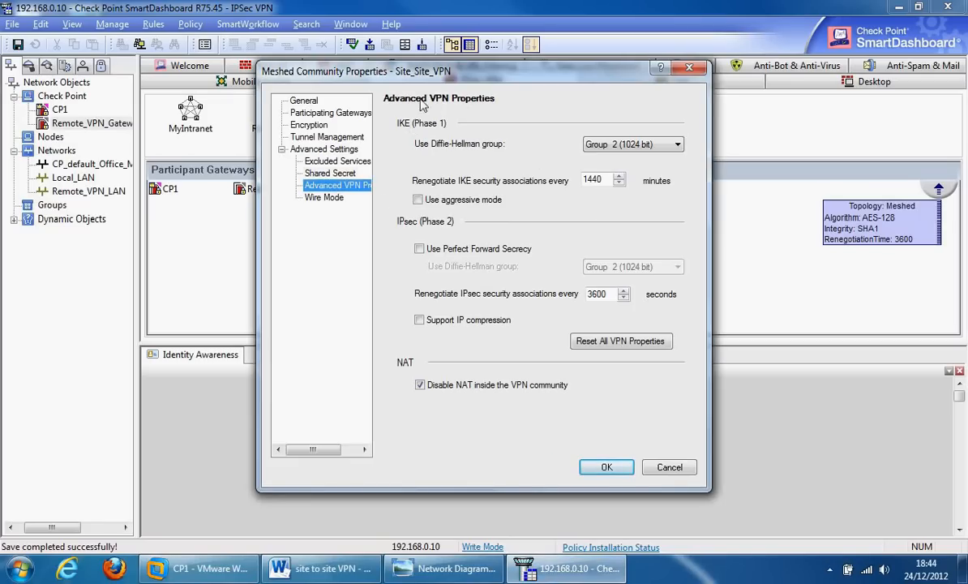
mouse_move(449, 223)
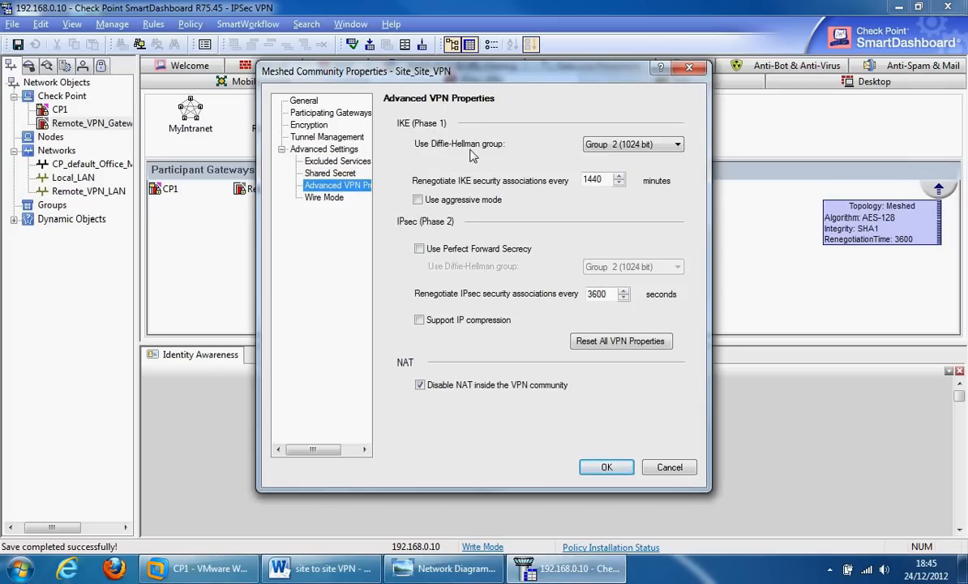
mouse_move(665, 154)
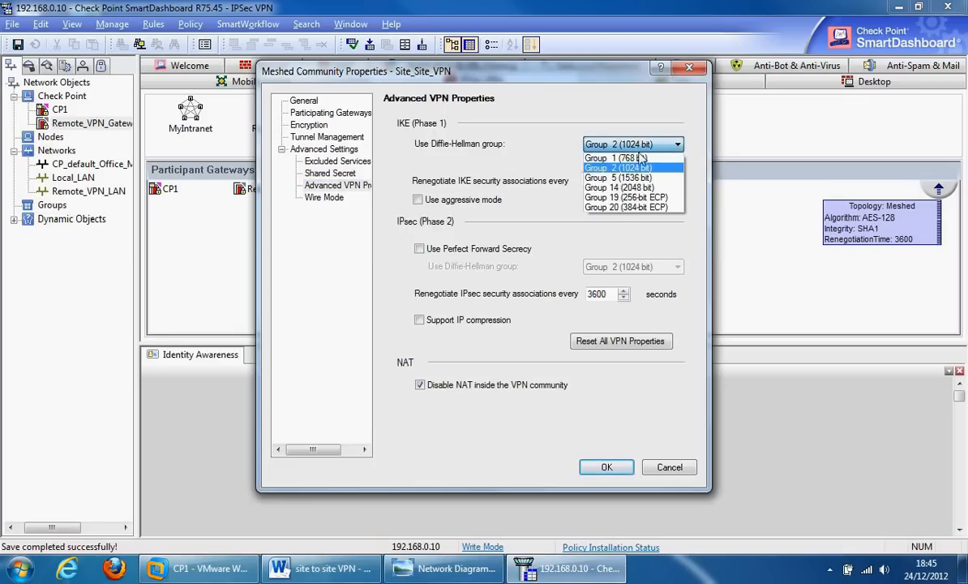
mouse_move(619, 176)
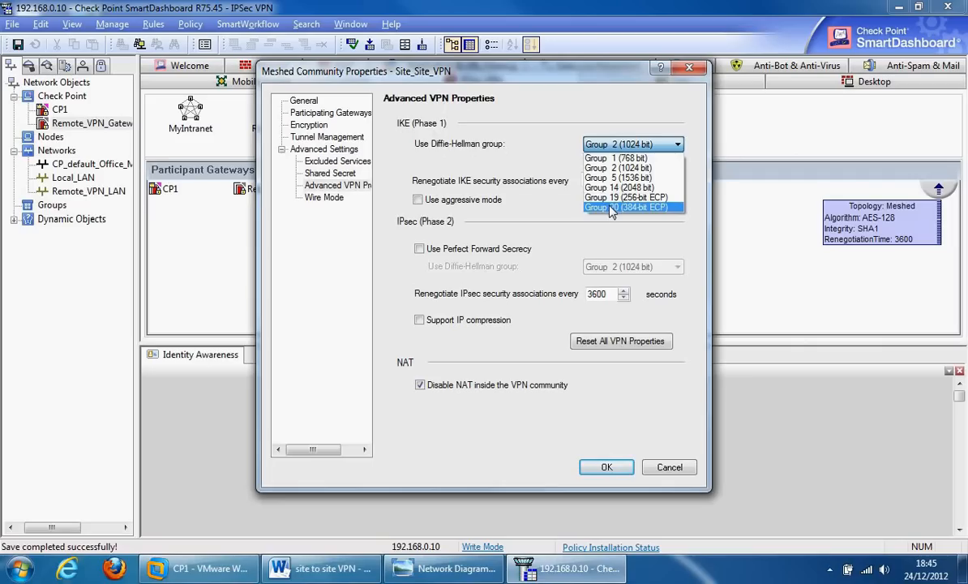
mouse_move(647, 214)
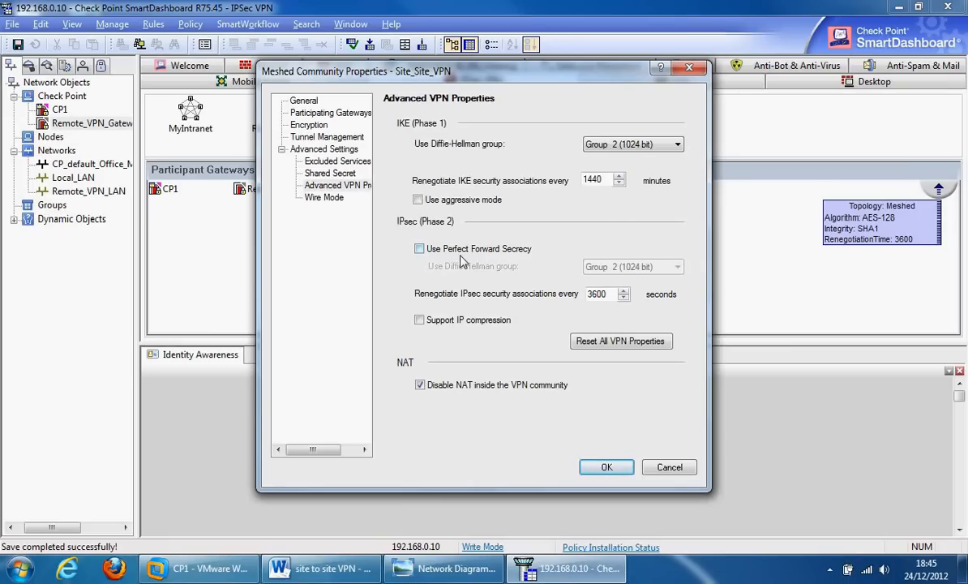
mouse_move(445, 249)
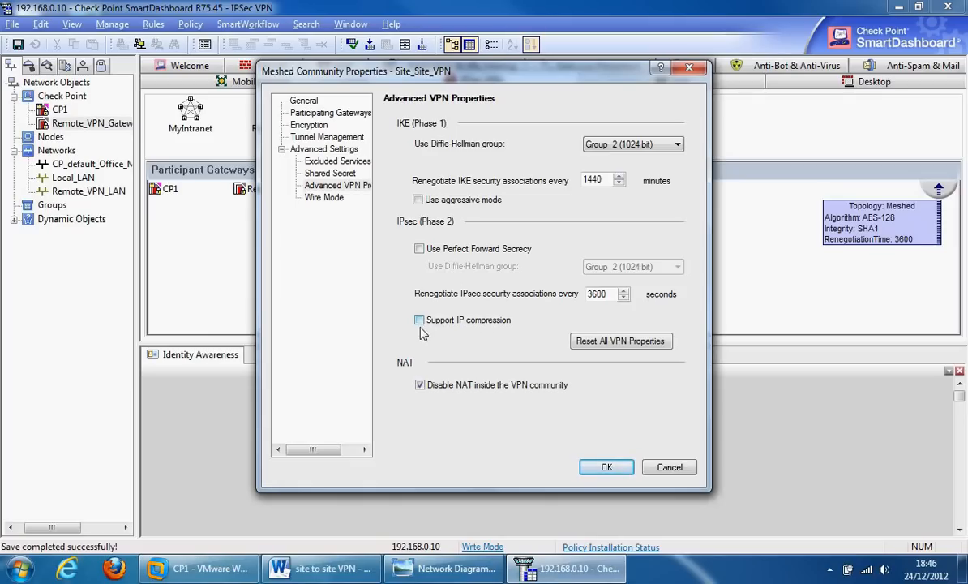
mouse_move(414, 344)
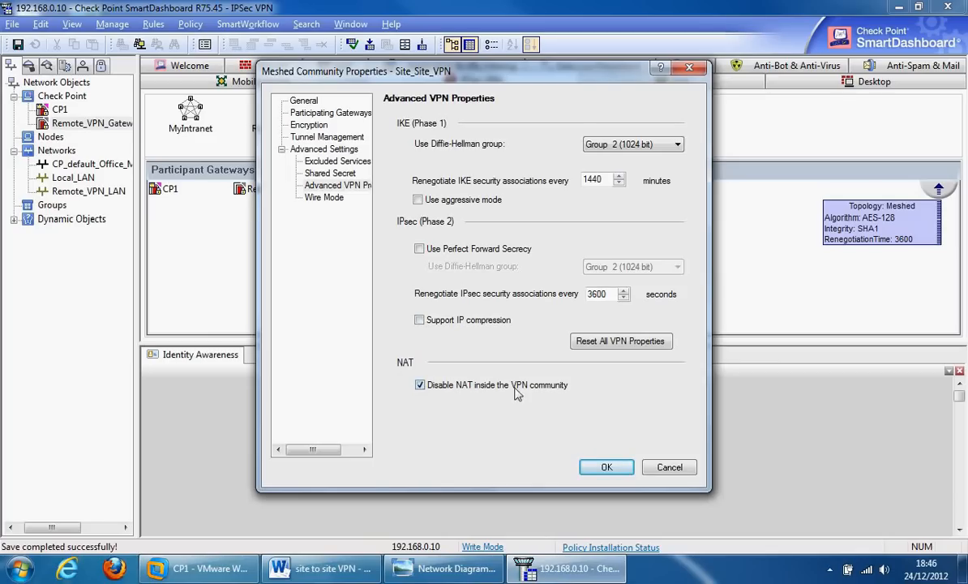
mouse_move(474, 396)
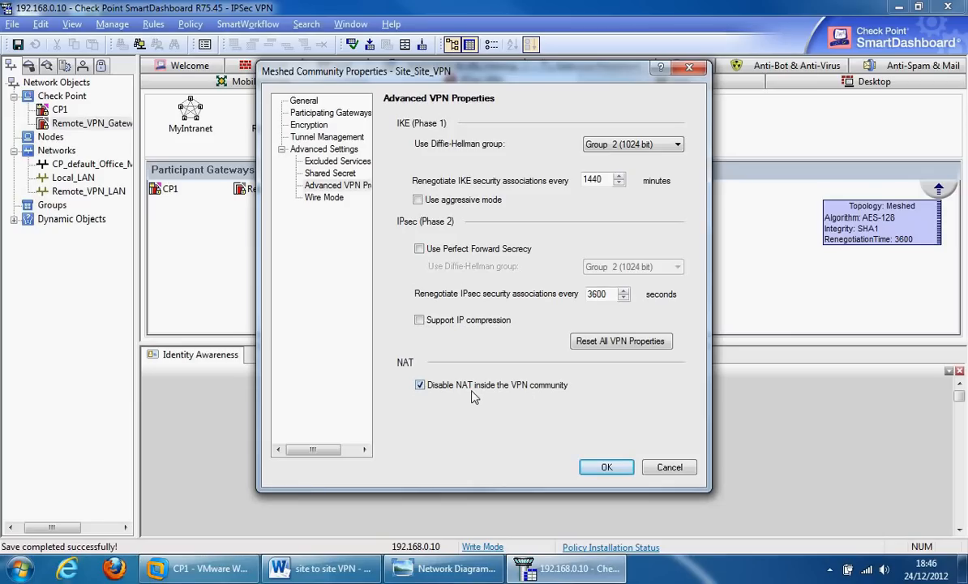
mouse_move(437, 397)
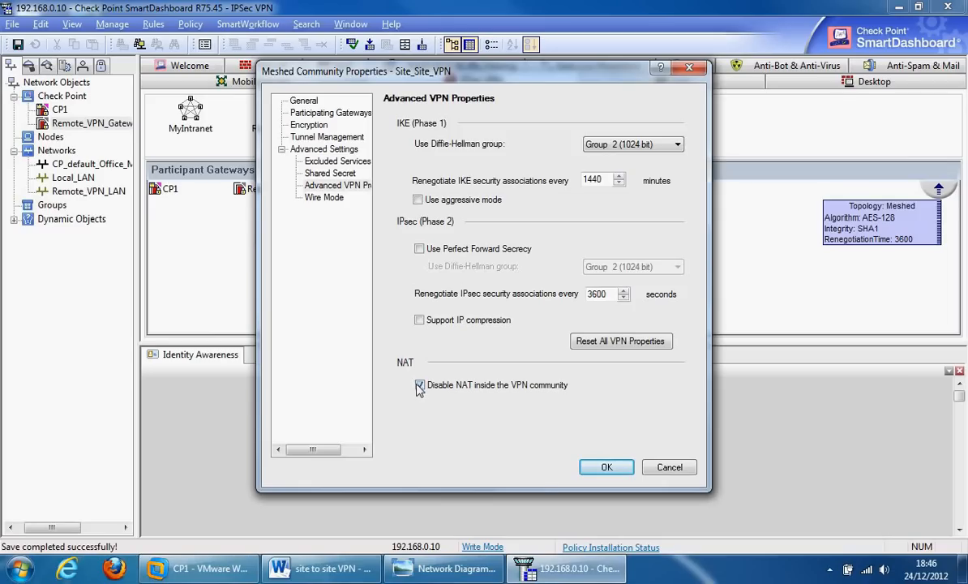
Keep 'Disable NAT inside the VPN community' checked and move to Wire Mode
left_click(418, 386)
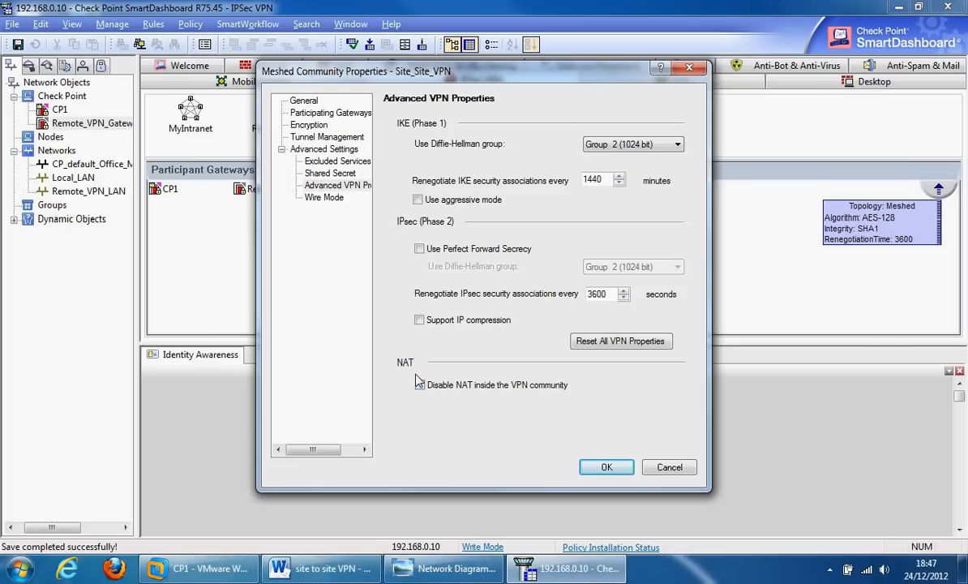
left_click(418, 386)
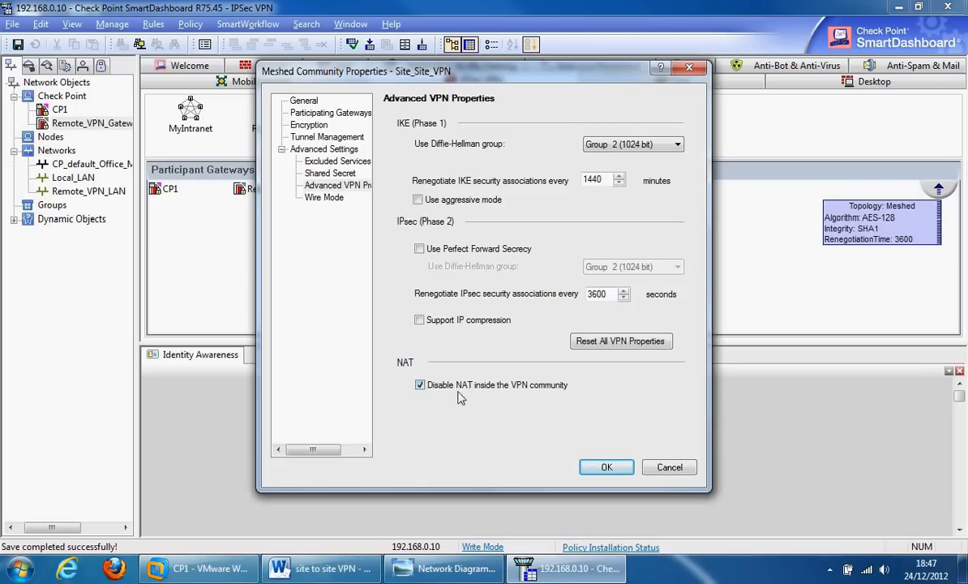
mouse_move(321, 197)
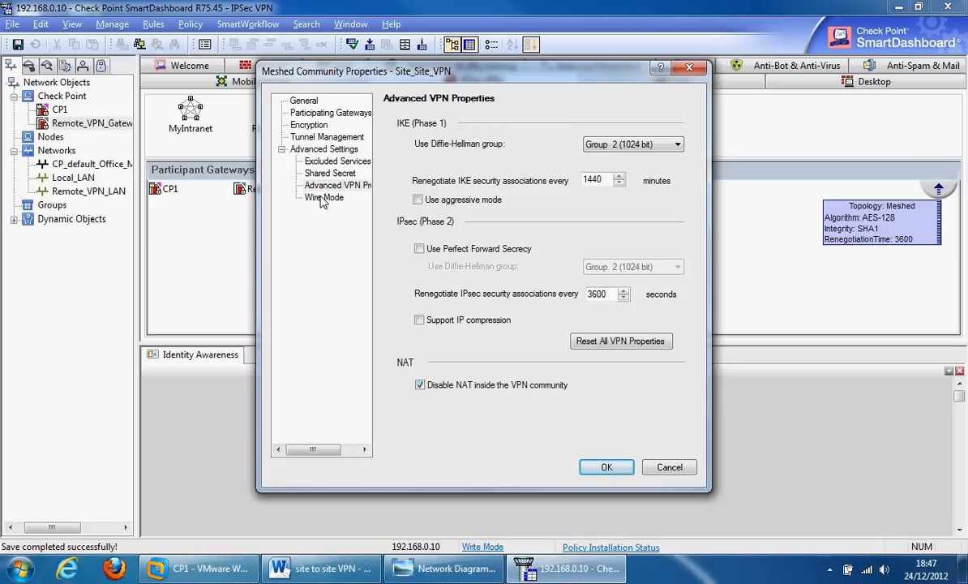
left_click(321, 198)
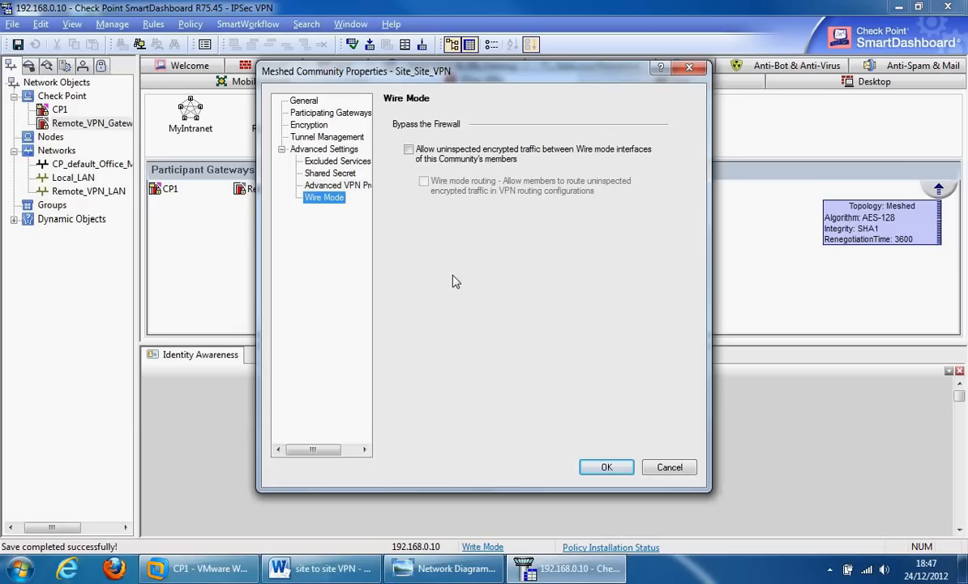
mouse_move(379, 142)
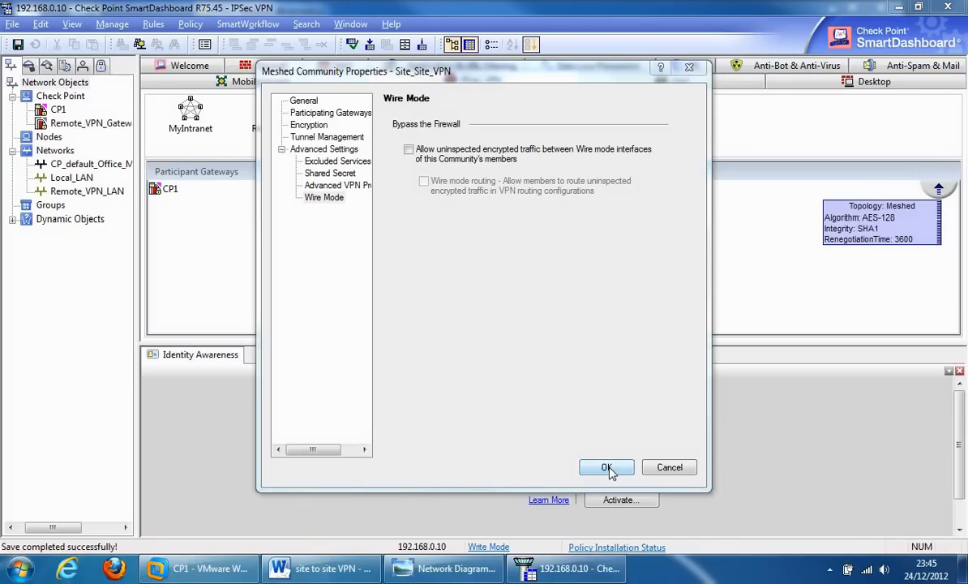
Leave Wire Mode bypass off and confirm the Site_Site_VPN community properties with OK
left_click(607, 467)
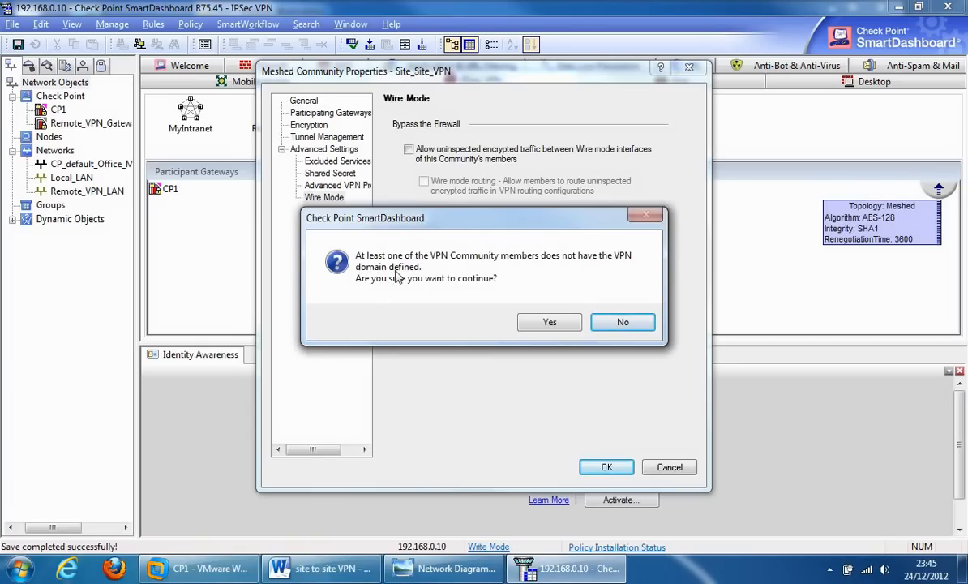
mouse_move(486, 295)
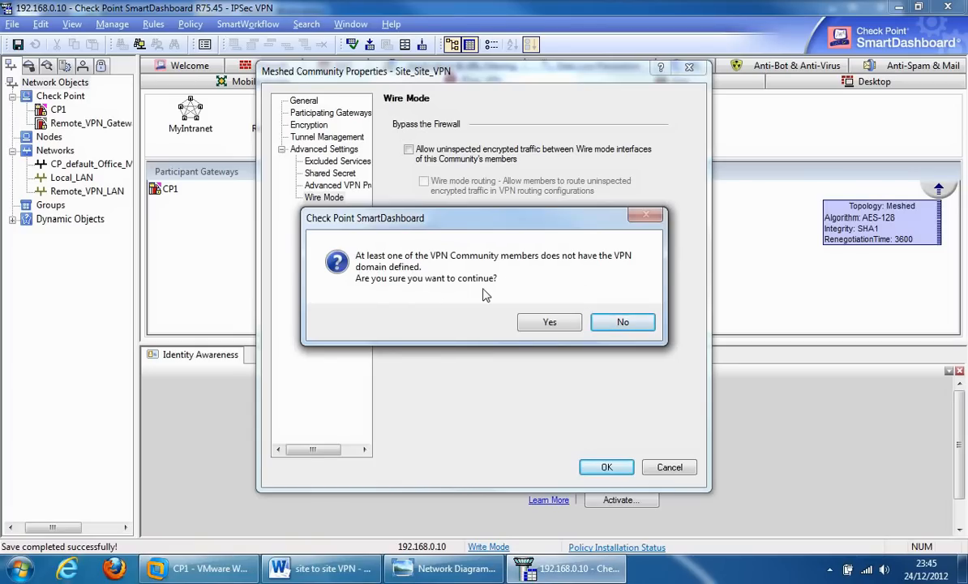
mouse_move(616, 272)
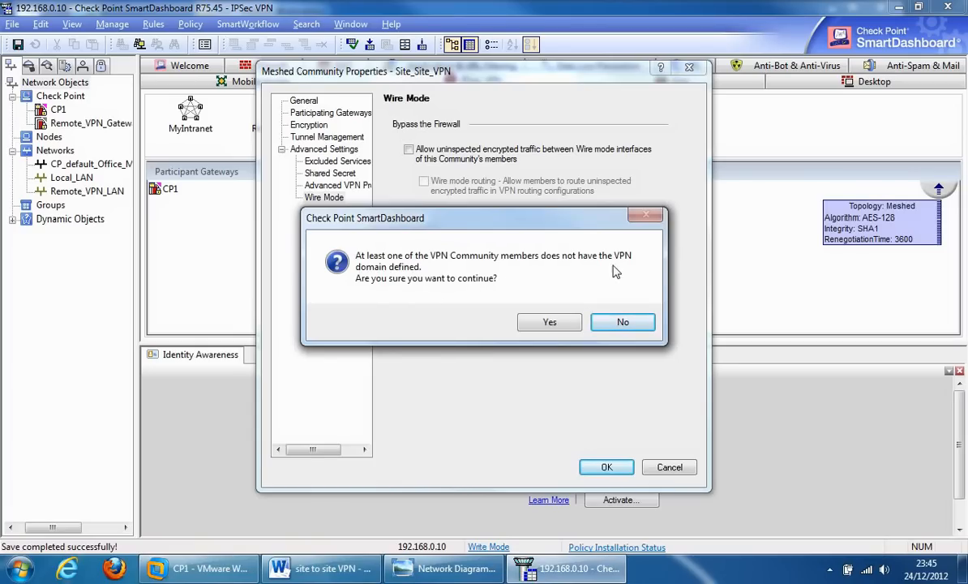
mouse_move(516, 298)
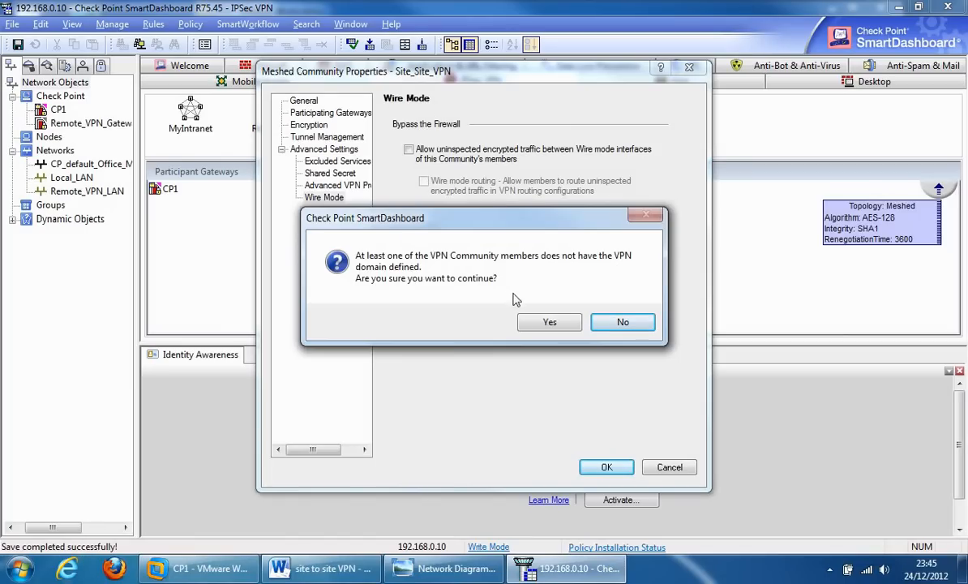
Accept the missing VPN domain warning to save Site_Site_VPN, then bring up CP1's properties
left_click(548, 321)
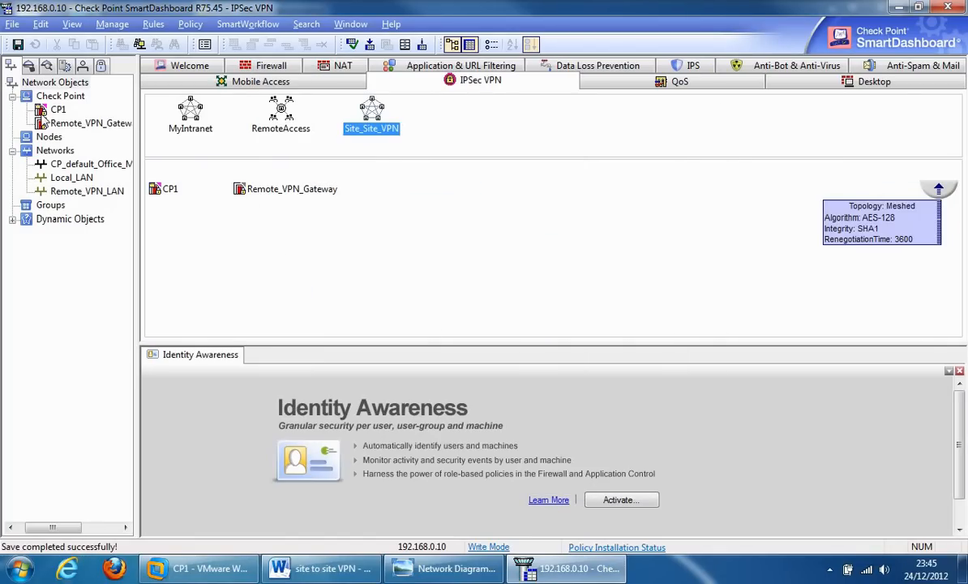
double_click(170, 188)
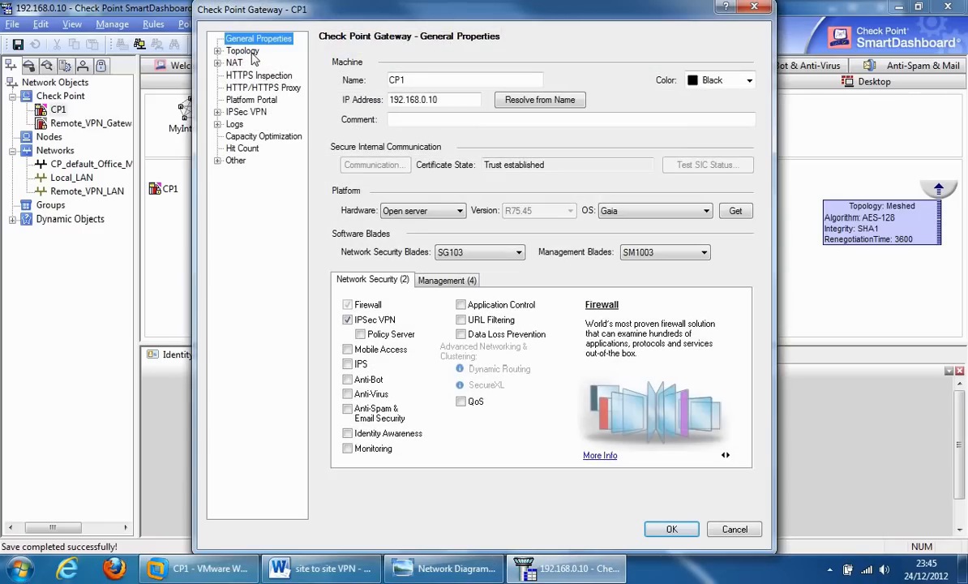
Verify CP1's Topology shows VPN domain Local_LAN, close it, and bring up Remote_VPN_Gateway's properties
left_click(243, 50)
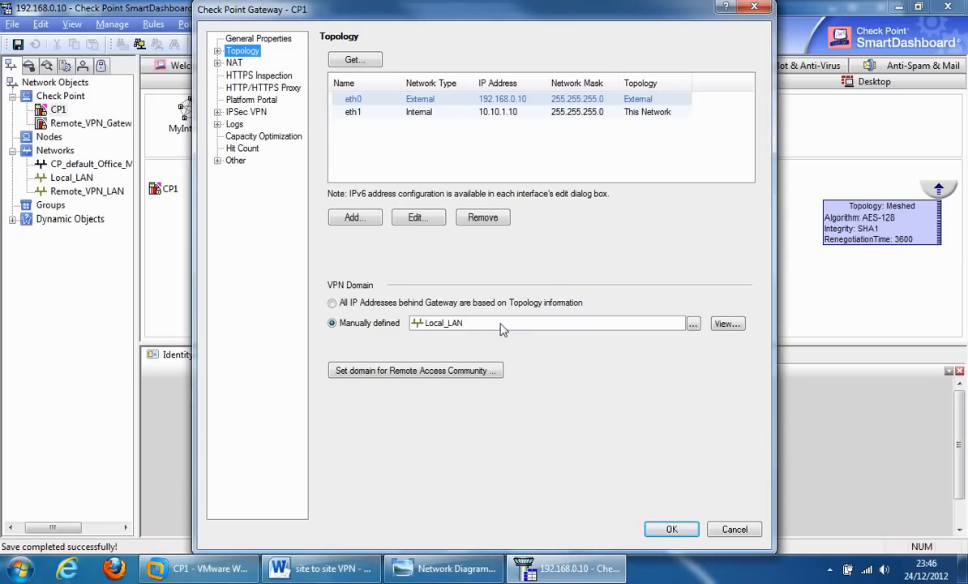
mouse_move(593, 422)
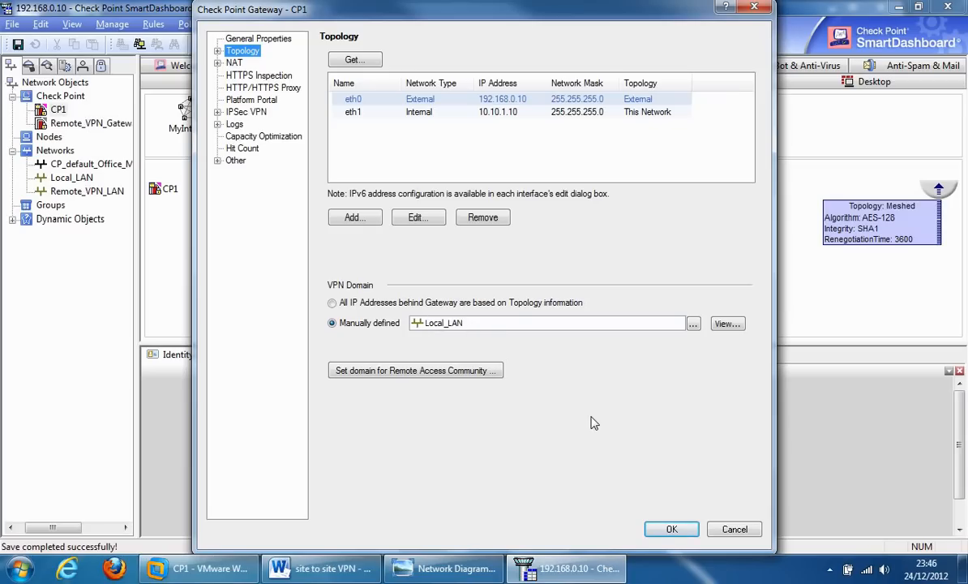
left_click(671, 529)
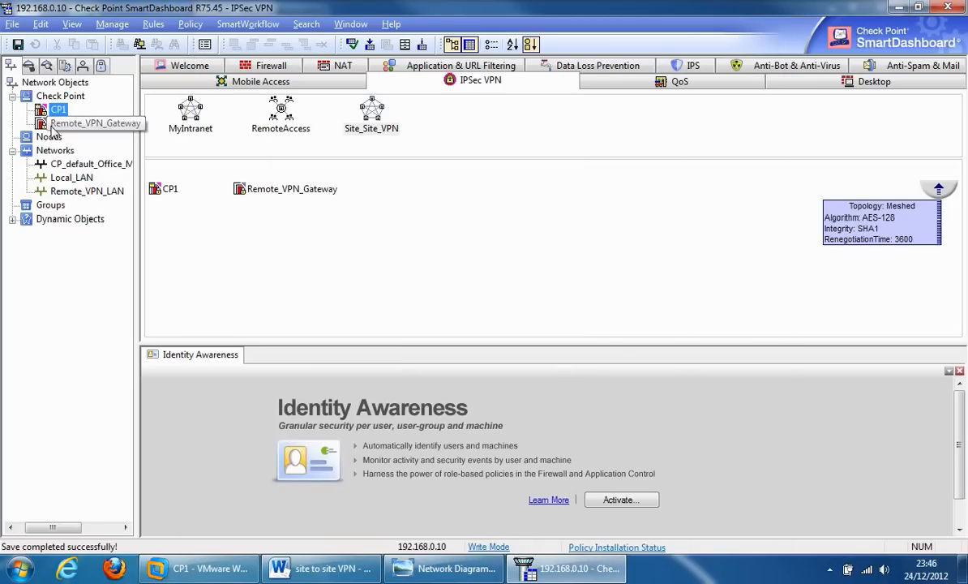
double_click(86, 123)
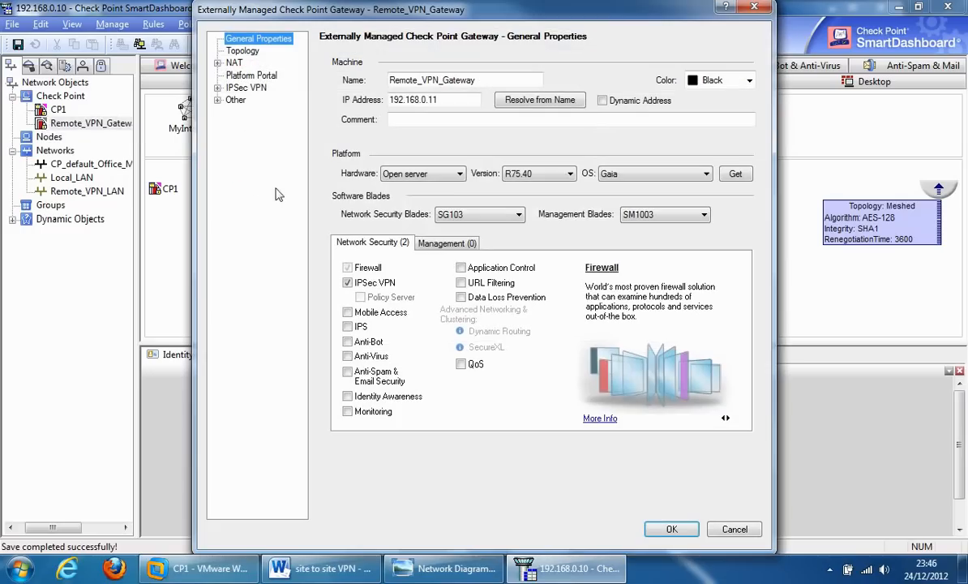
In Topology, set a manually defined VPN domain of Remote_VPN_LAN and save Remote_VPN_Gateway
left_click(243, 50)
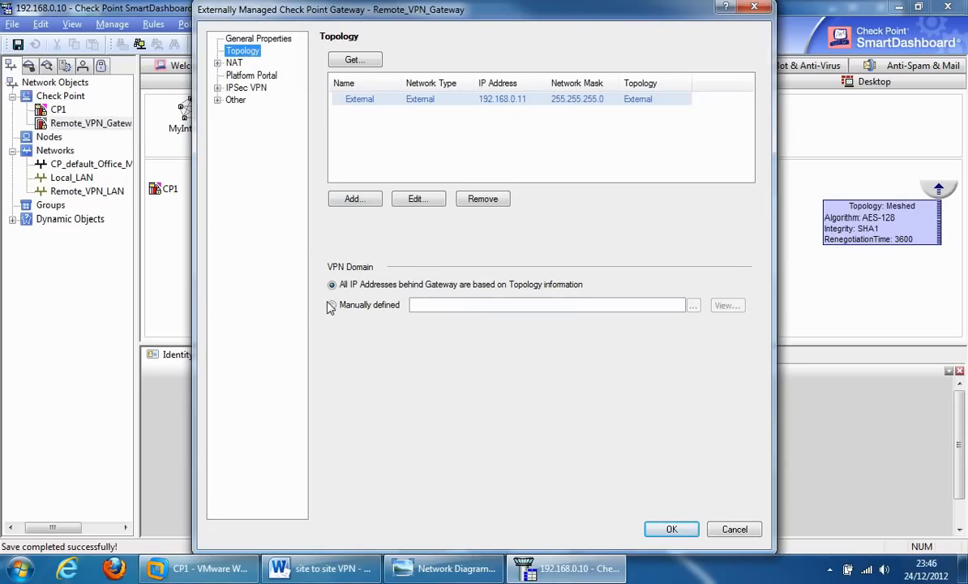
left_click(331, 305)
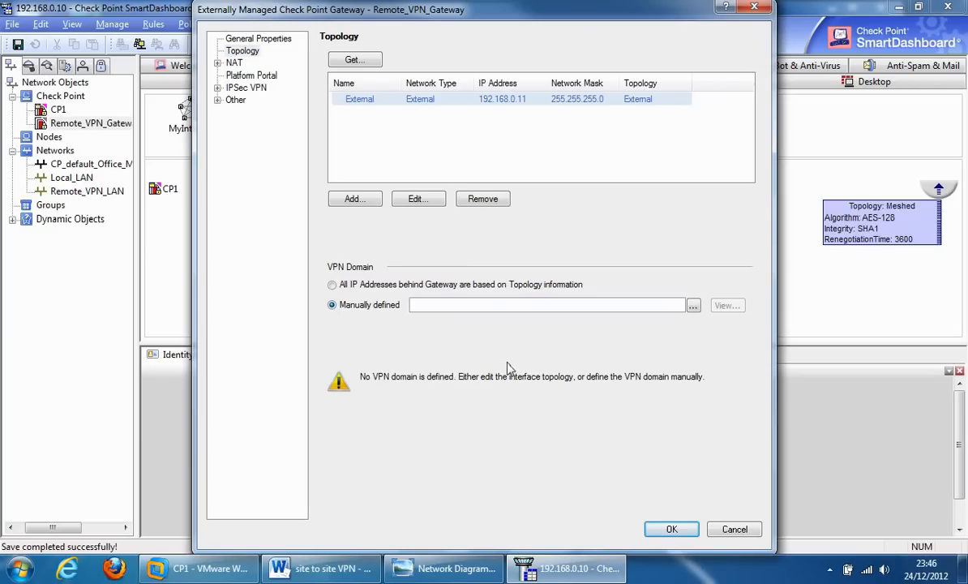
left_click(693, 305)
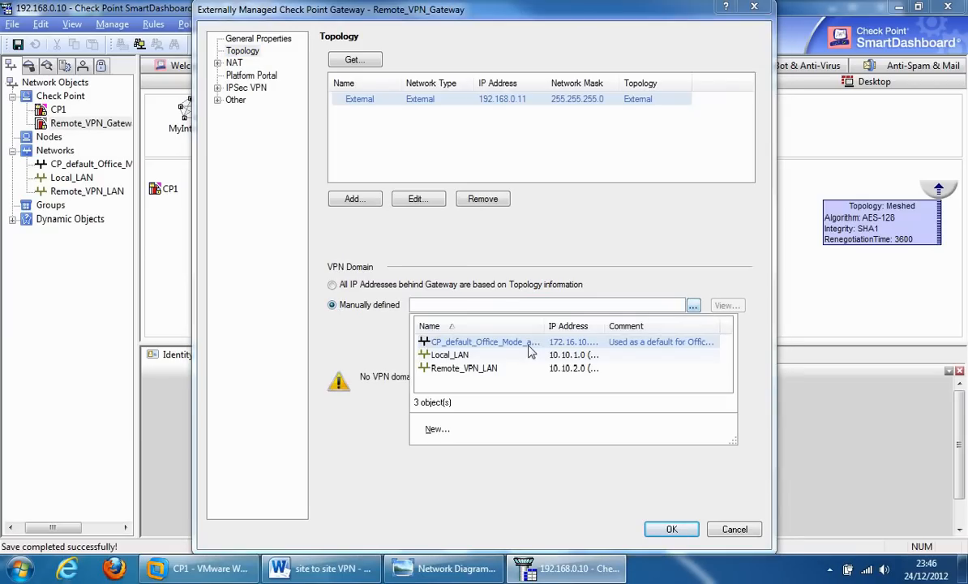
left_click(464, 368)
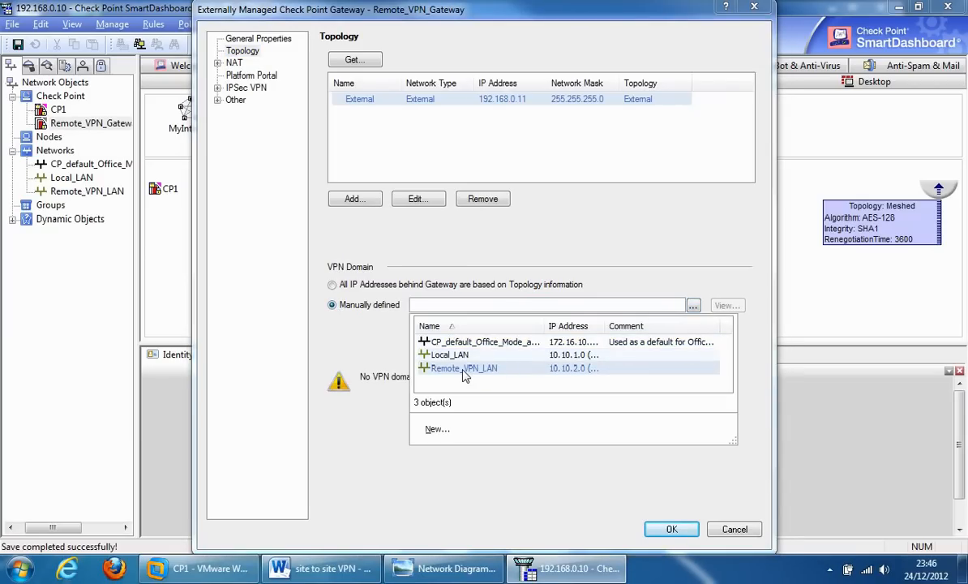
left_click(464, 368)
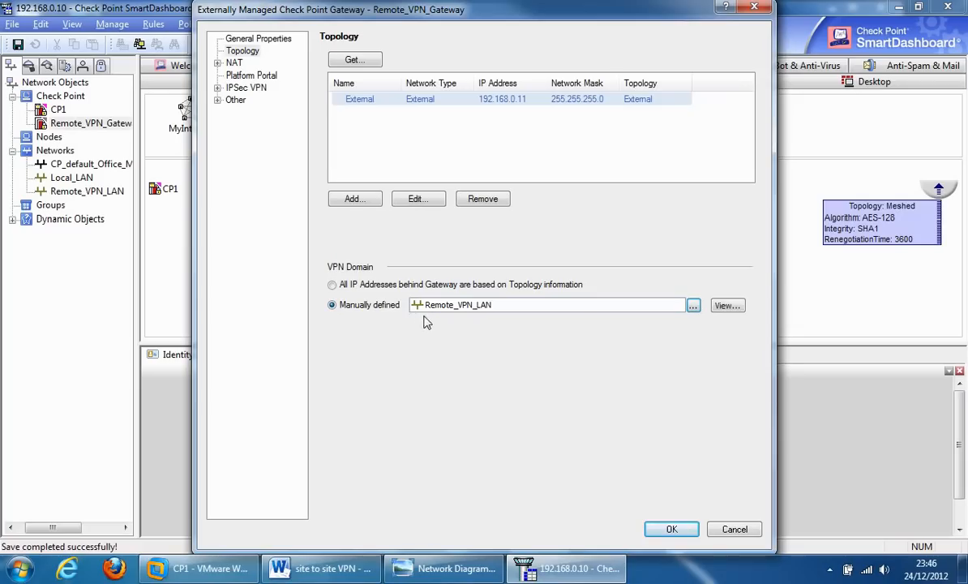
mouse_move(499, 316)
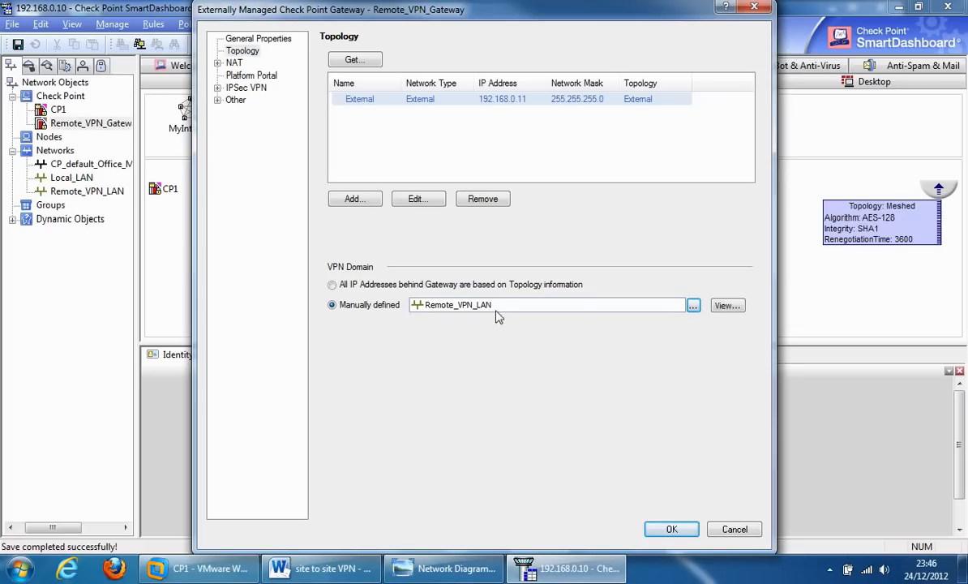
mouse_move(613, 451)
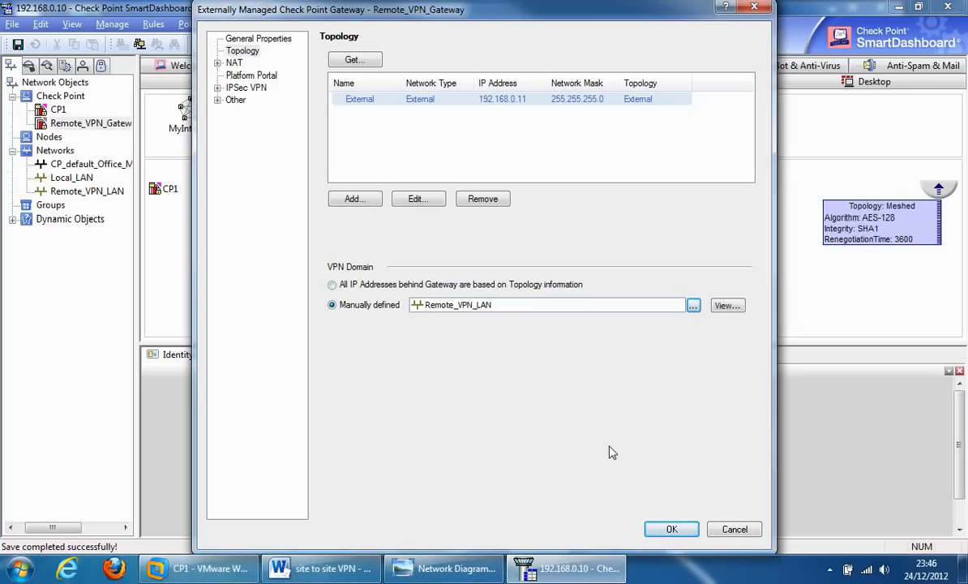
left_click(673, 528)
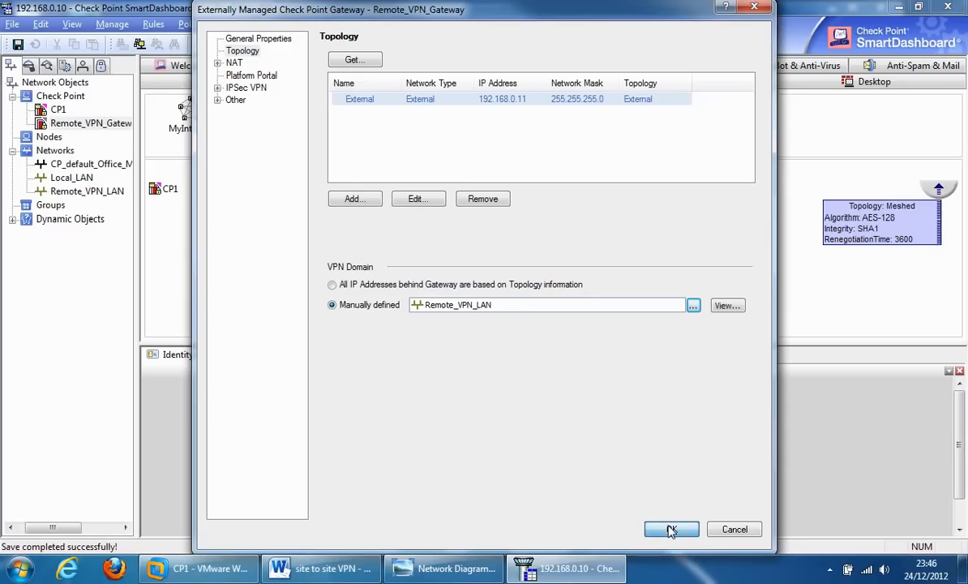
left_click(671, 528)
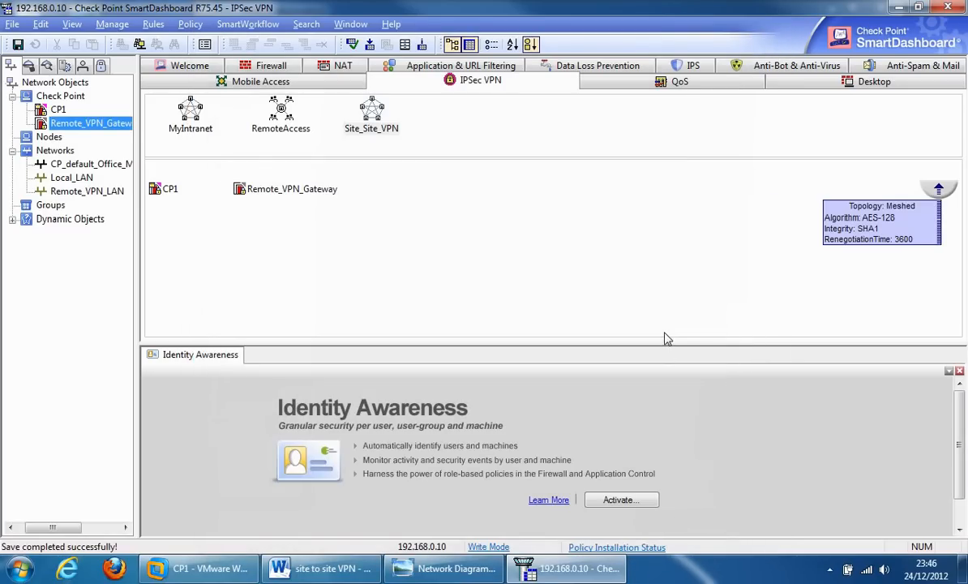
mouse_move(341, 305)
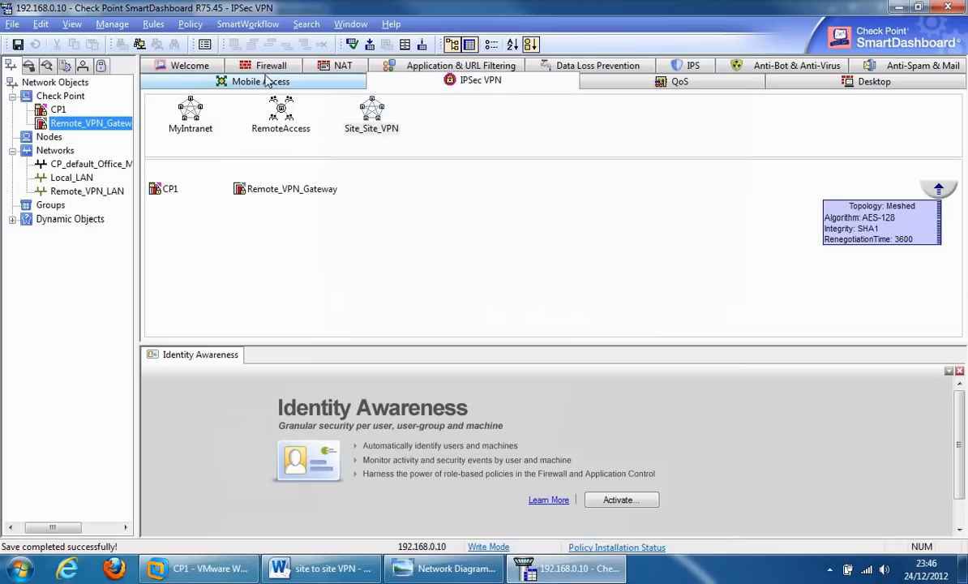
In the Firewall rule base, add a new top rule and name it VPN
left_click(271, 81)
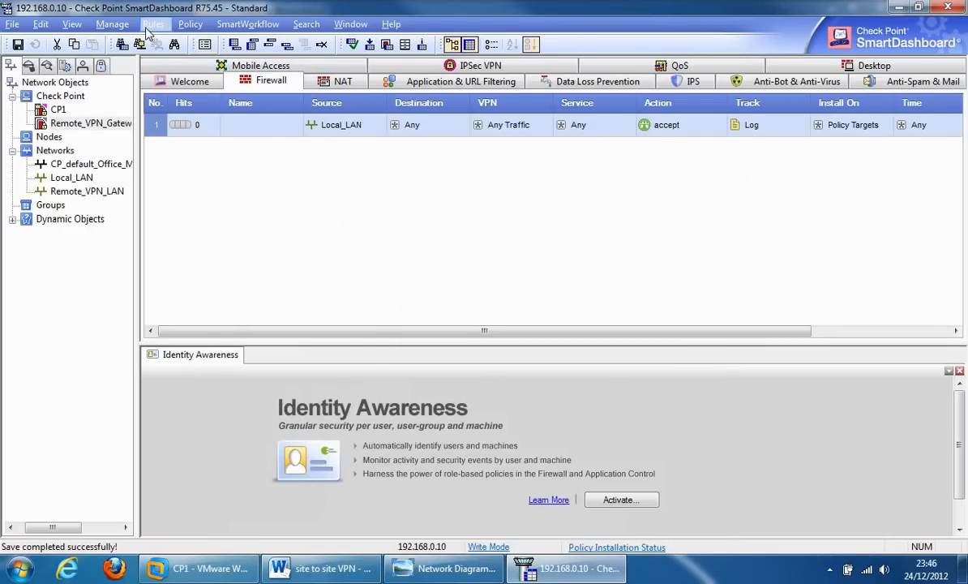
left_click(152, 24)
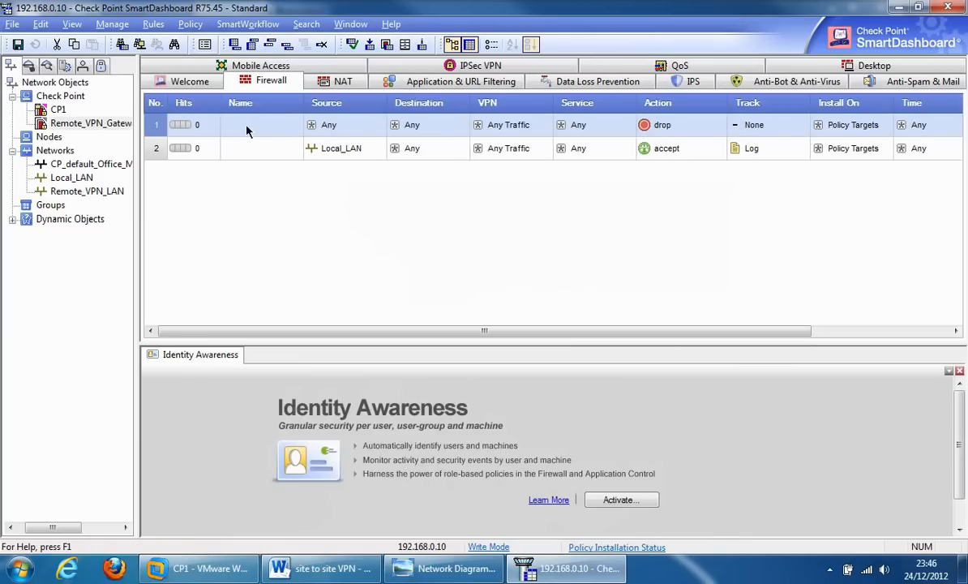
mouse_move(257, 128)
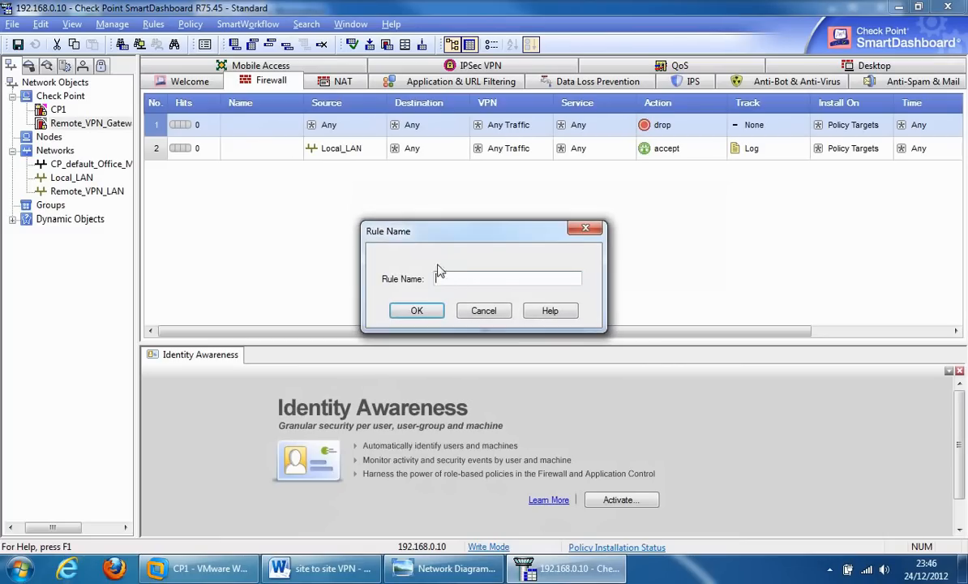
type("VPN")
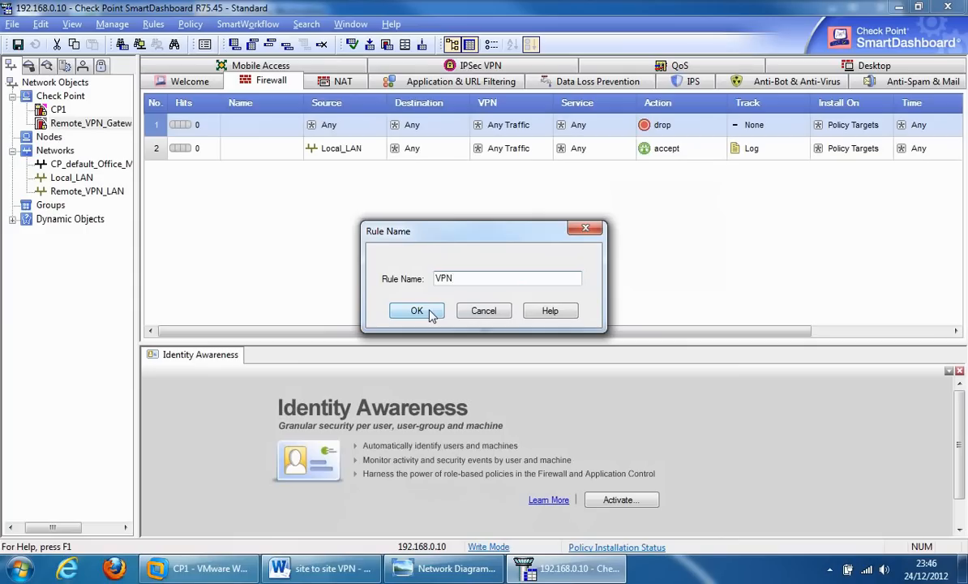
left_click(416, 312)
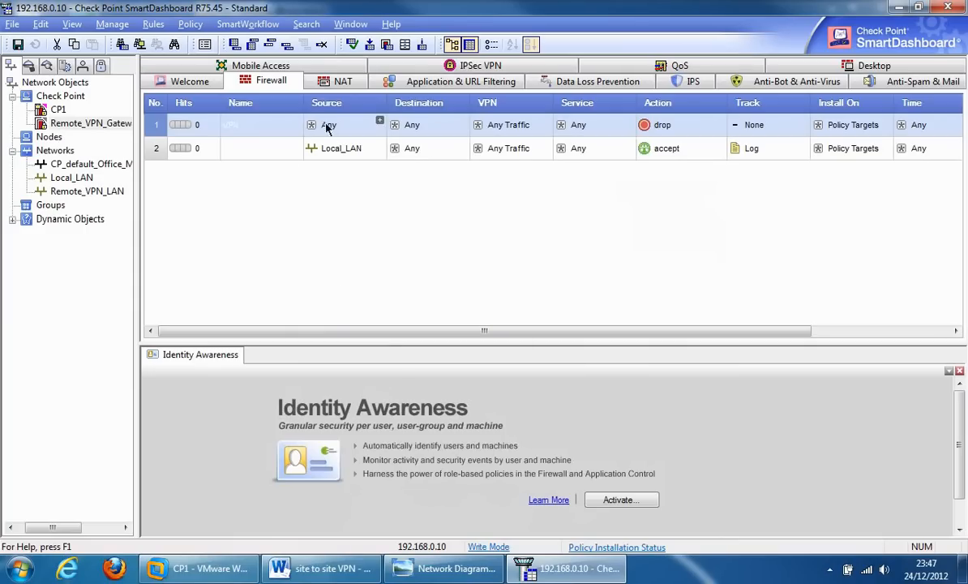
Give the VPN rule Local_LAN and Remote_VPN_LAN as source and destination, accept, with Track set to Log
left_click(72, 177)
type("VPN")
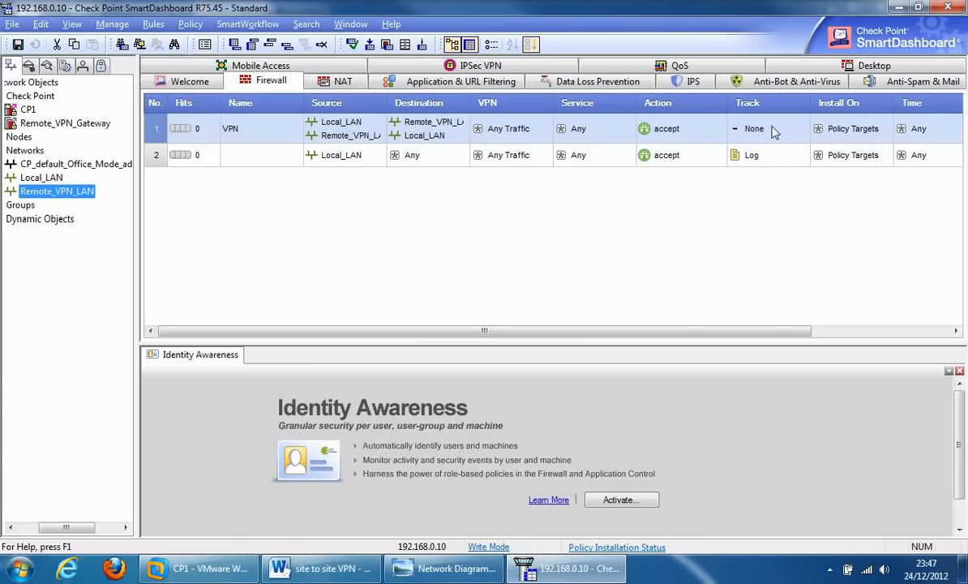
left_click(754, 128)
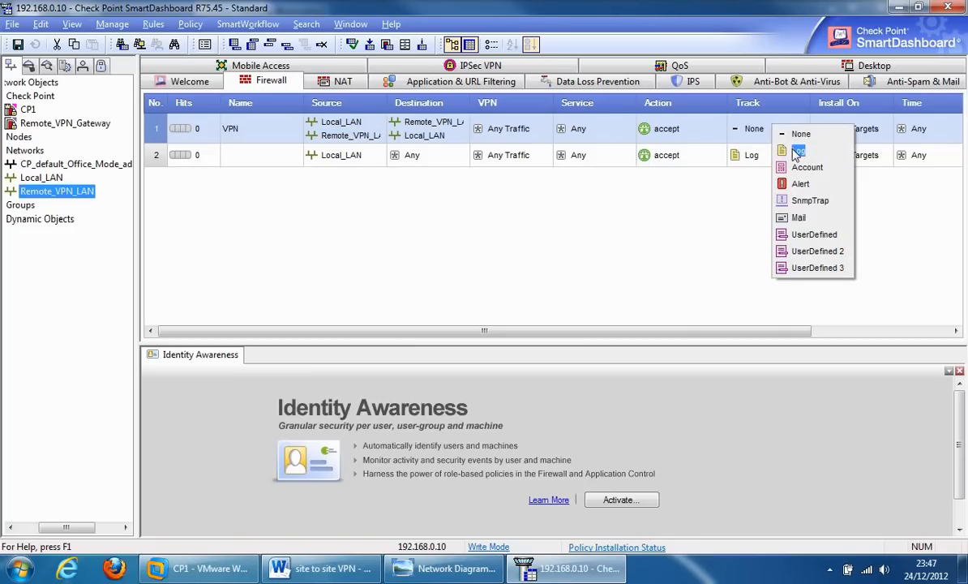
left_click(798, 149)
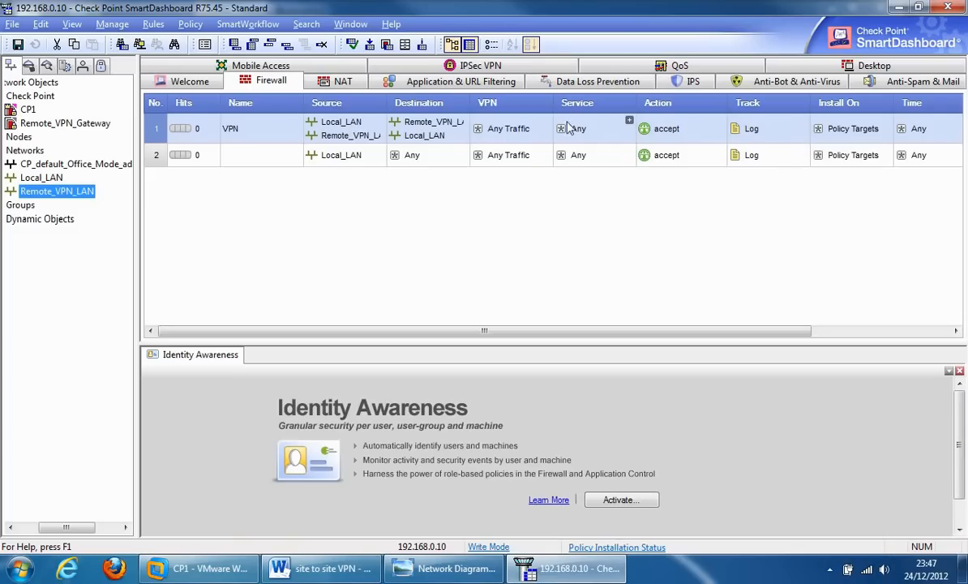
mouse_move(569, 130)
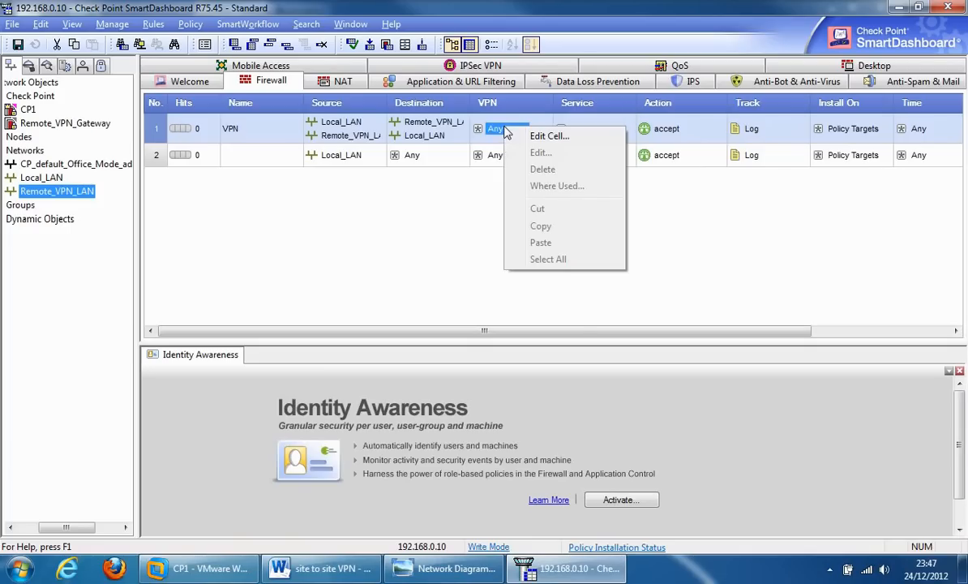
Set the rule's VPN cell to only connections encrypted in the Site_Site_VPN community
left_click(547, 136)
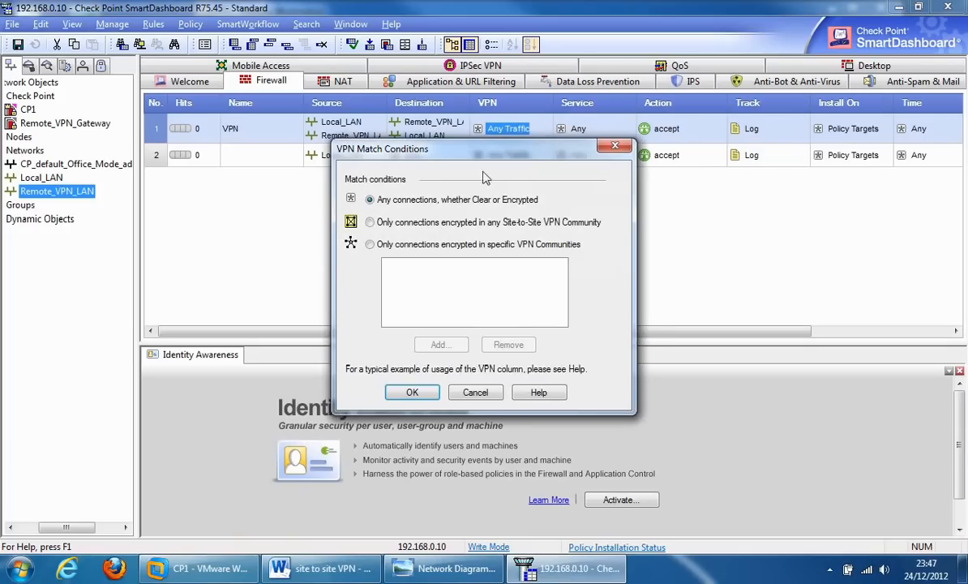
left_click(370, 243)
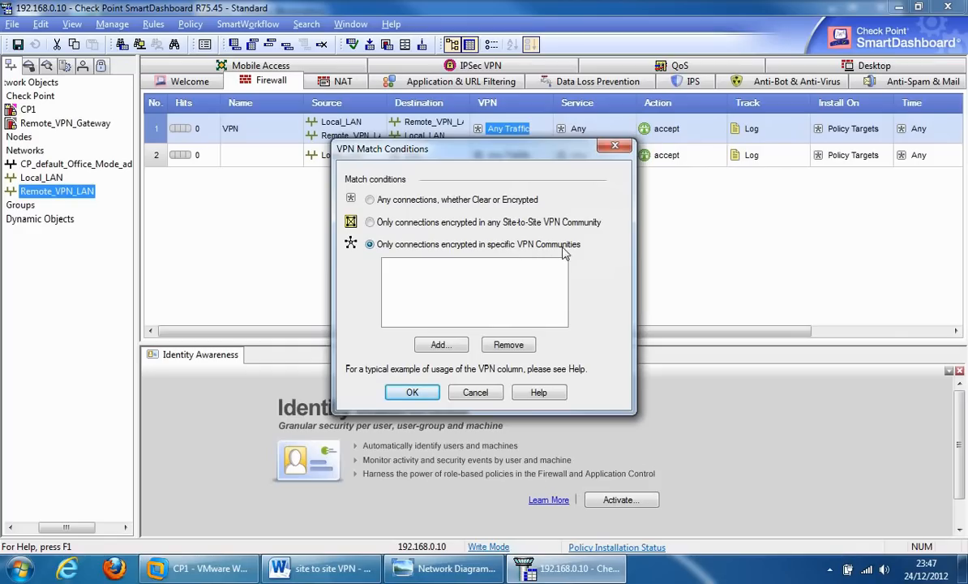
left_click(441, 344)
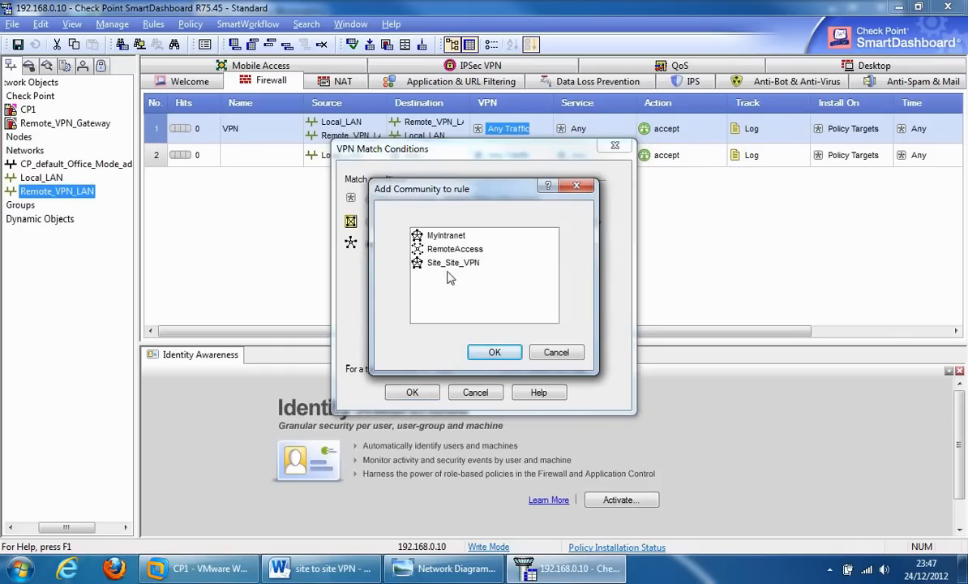
left_click(453, 263)
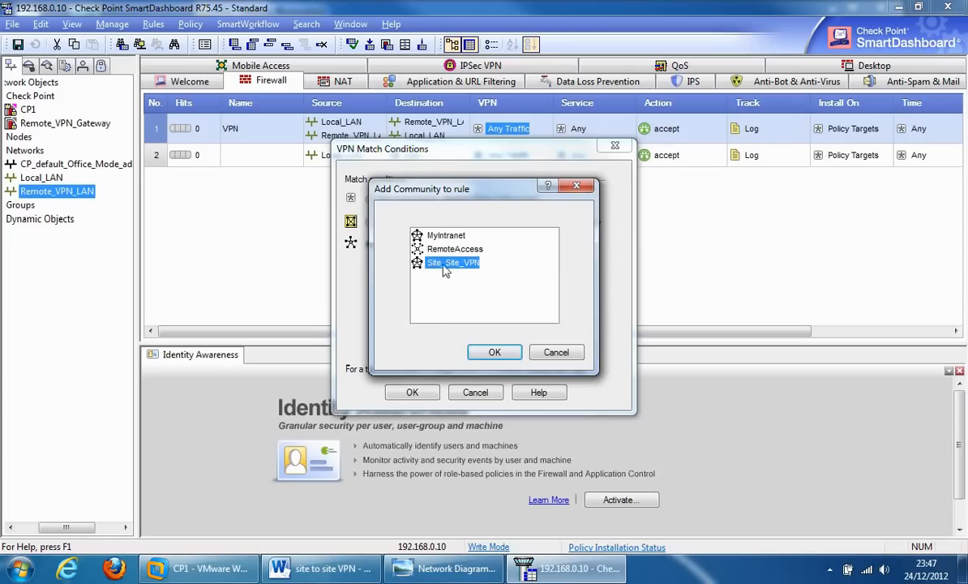
left_click(493, 352)
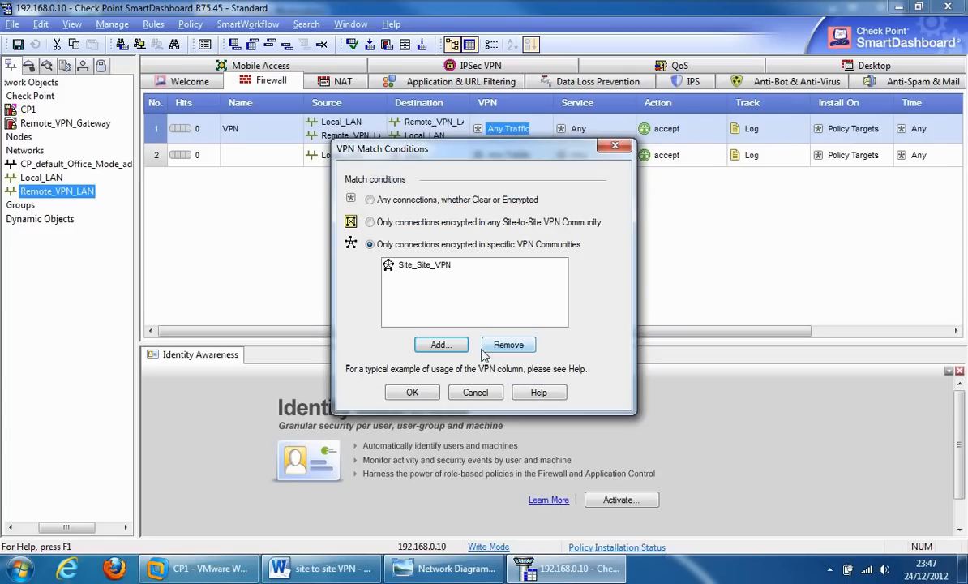
left_click(412, 390)
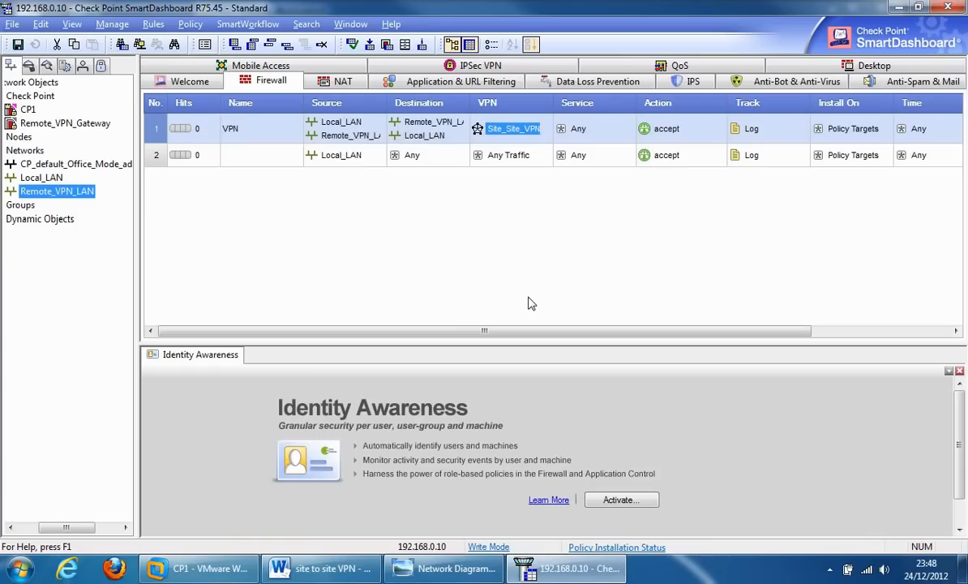
mouse_move(73, 544)
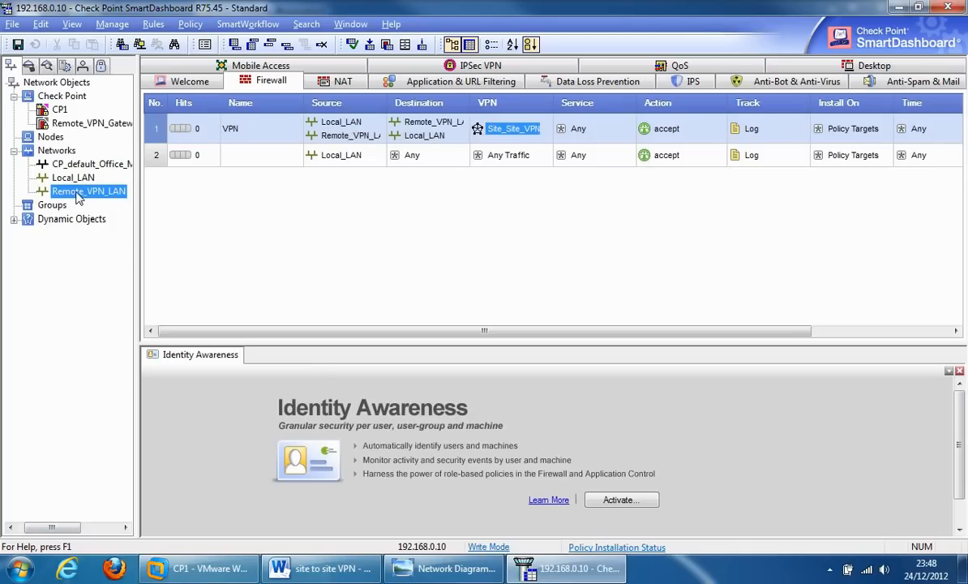
mouse_move(87, 198)
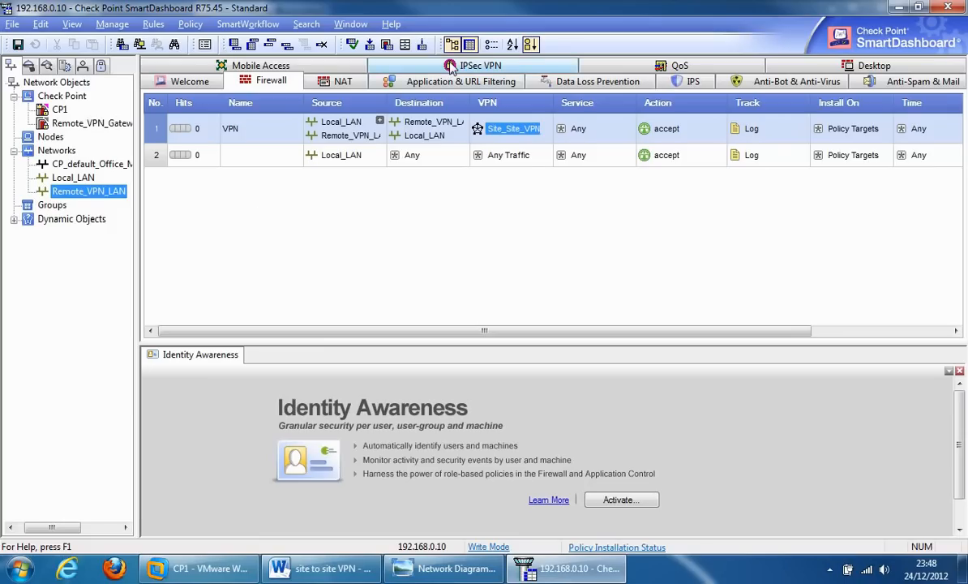
Show the IPsec VPN view listing the MyIntranet, RemoteAccess and Site_Site_VPN communities
left_click(470, 65)
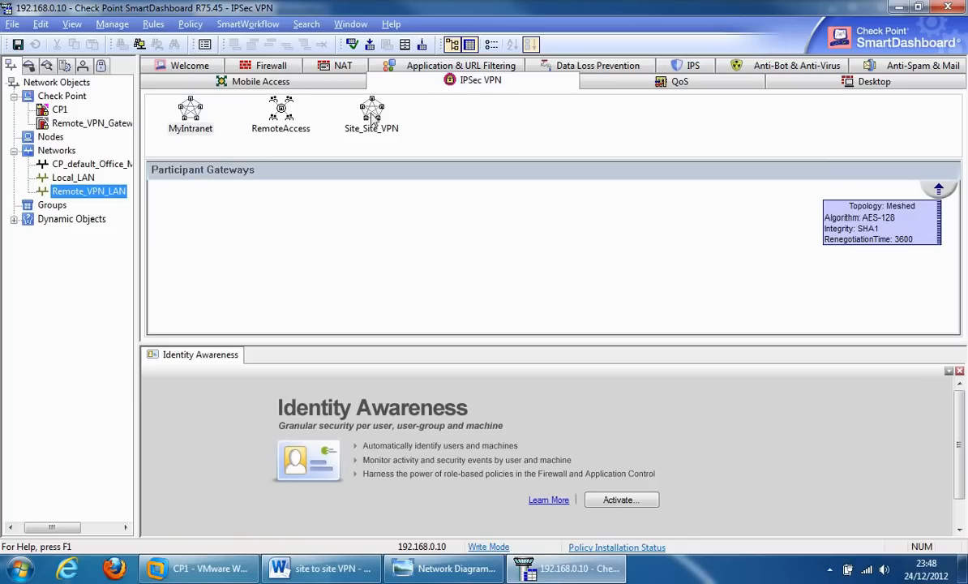
mouse_move(369, 110)
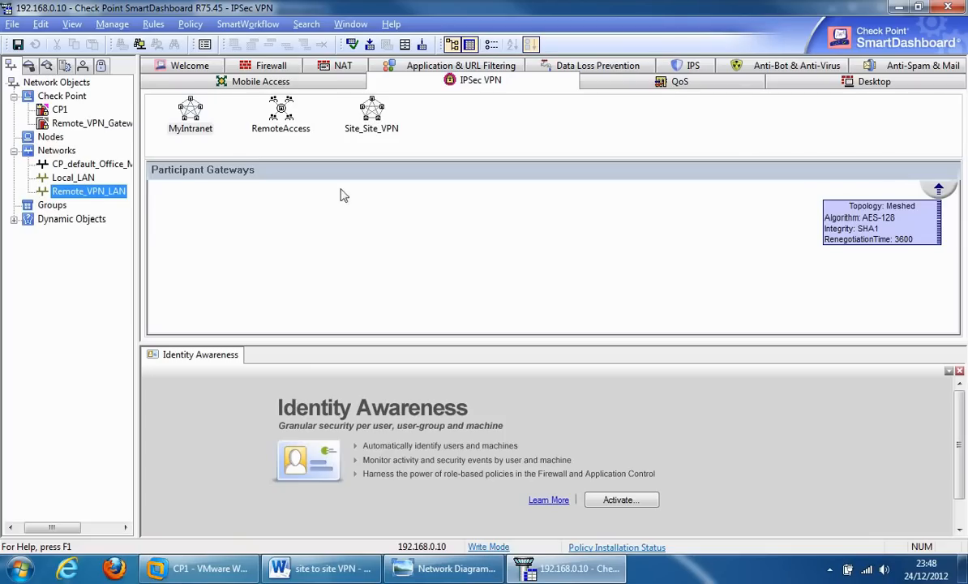
double_click(89, 123)
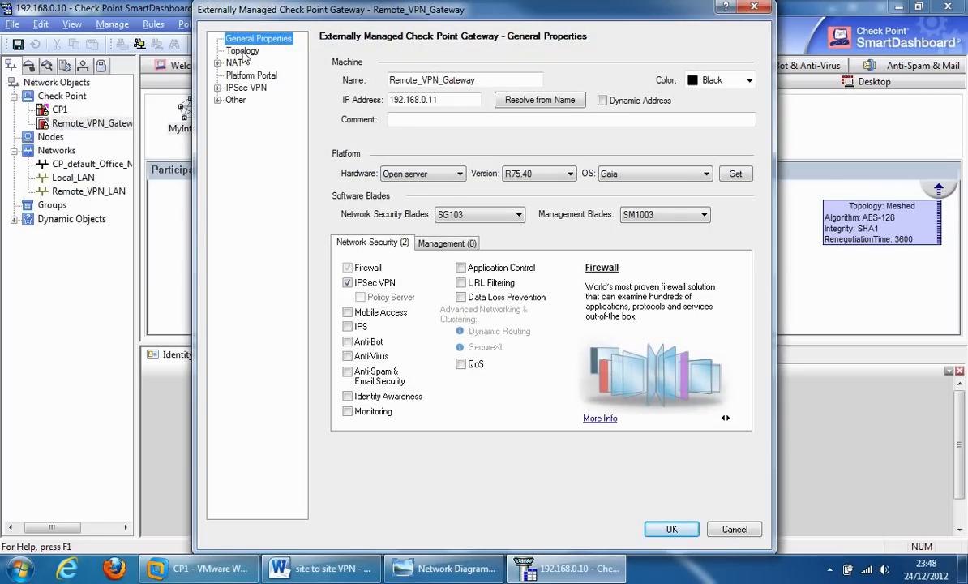
left_click(244, 50)
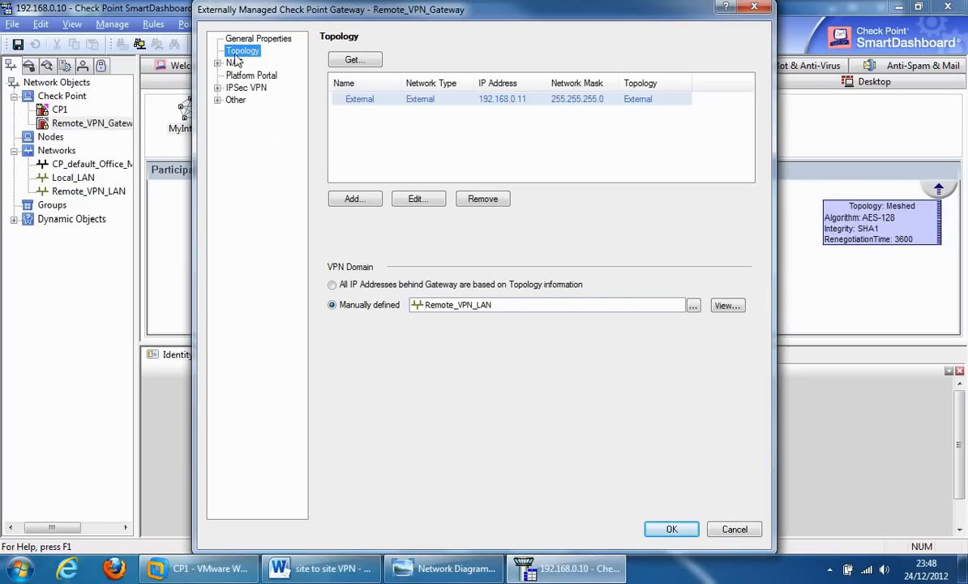
mouse_move(376, 273)
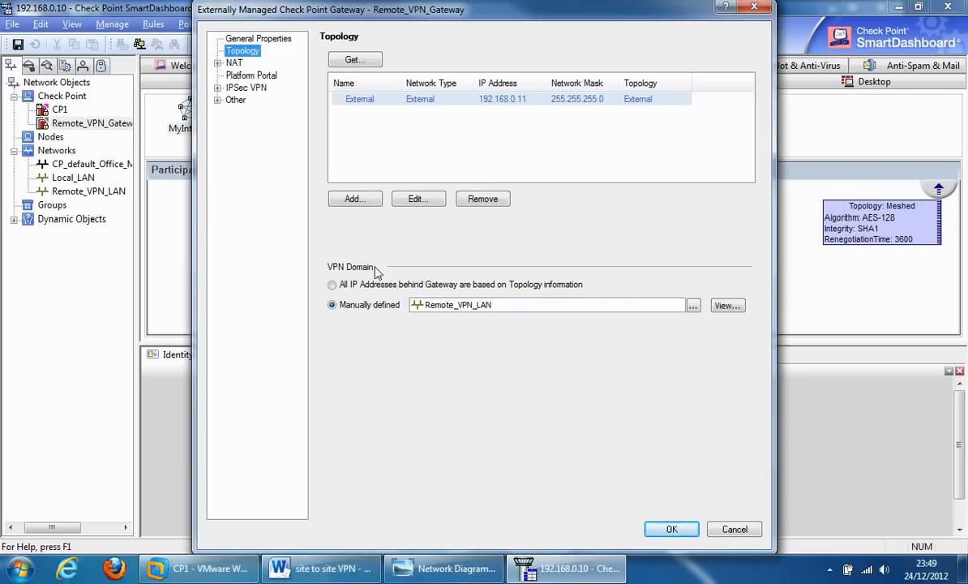
mouse_move(335, 278)
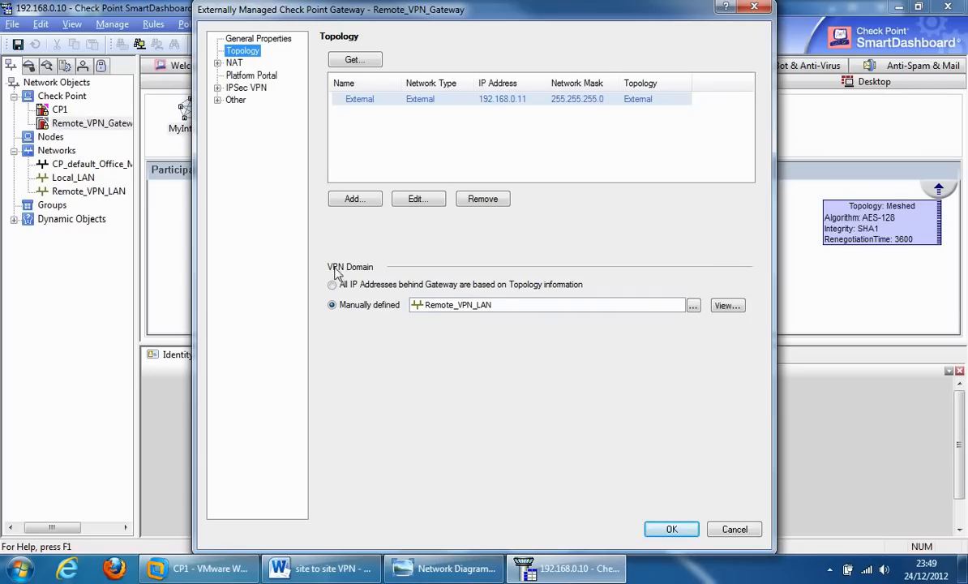
mouse_move(733, 528)
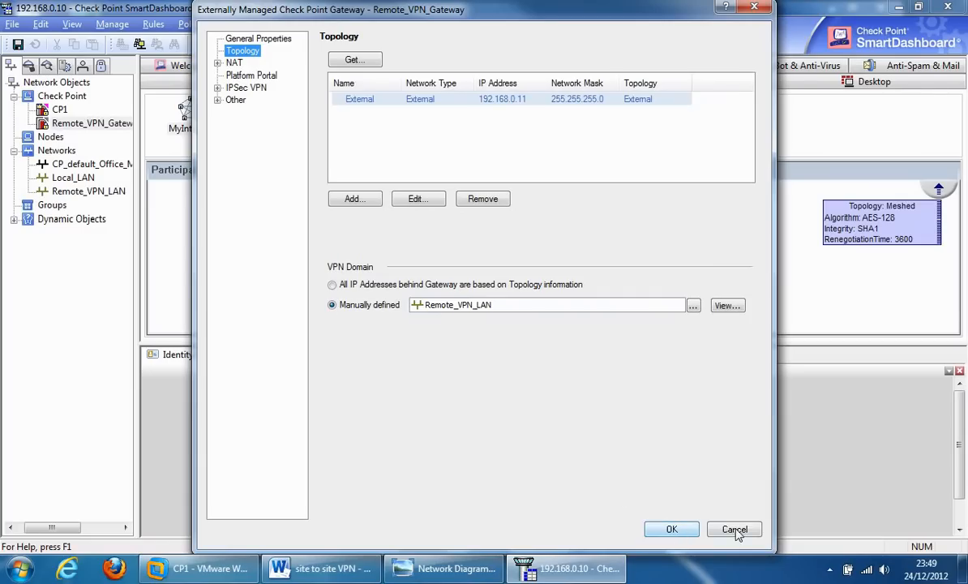
left_click(733, 529)
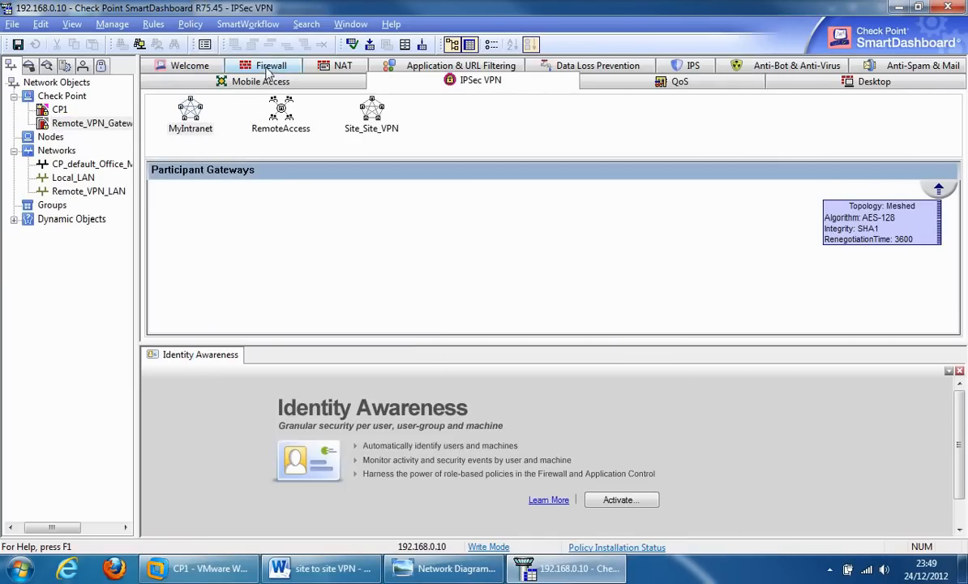
Return to the Firewall rule base with the top rule scoped to Site_Site_VPN
left_click(271, 64)
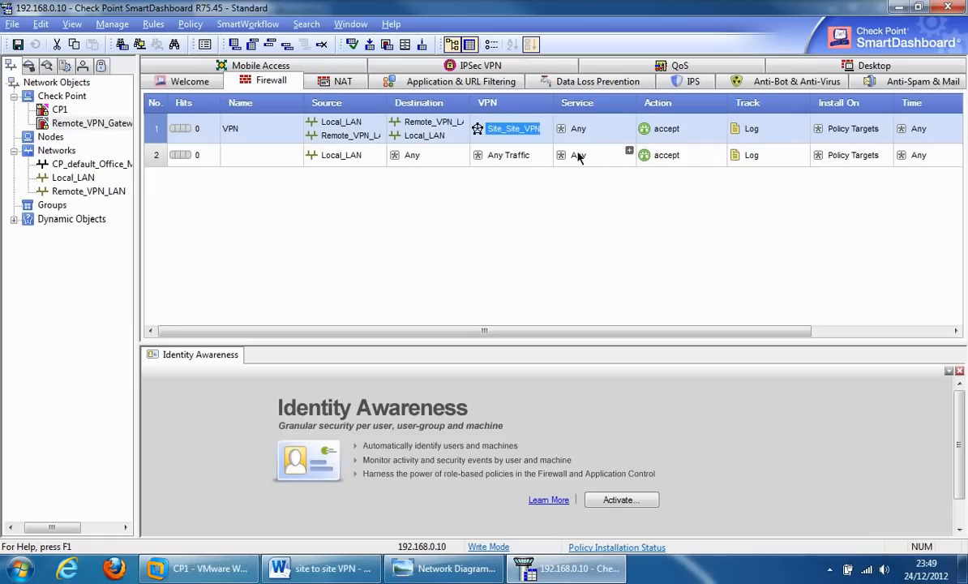
mouse_move(496, 324)
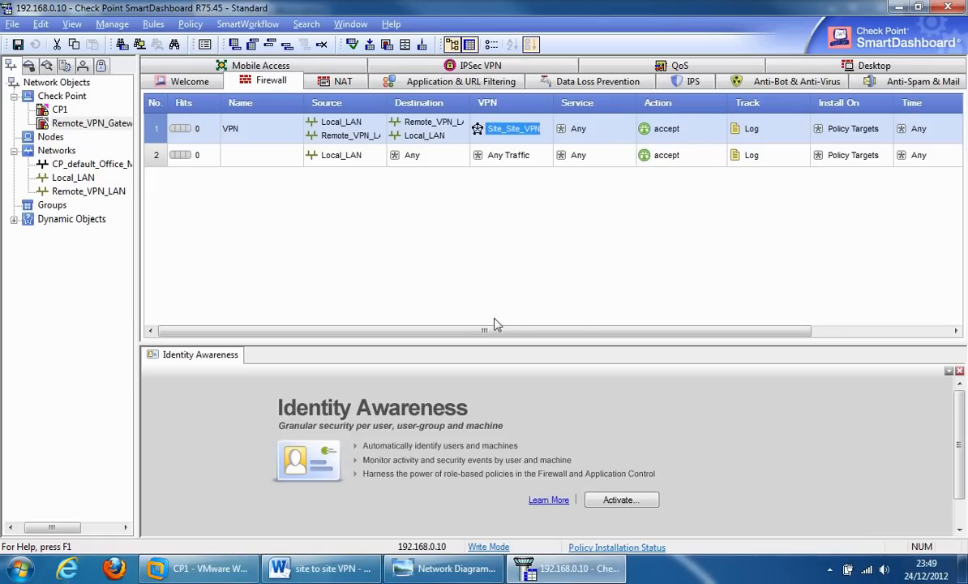
mouse_move(467, 324)
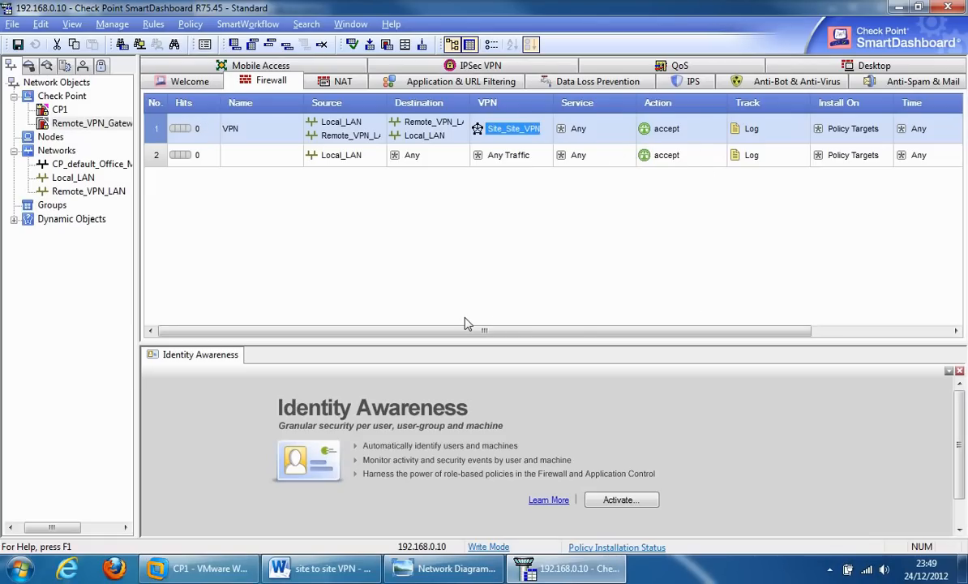